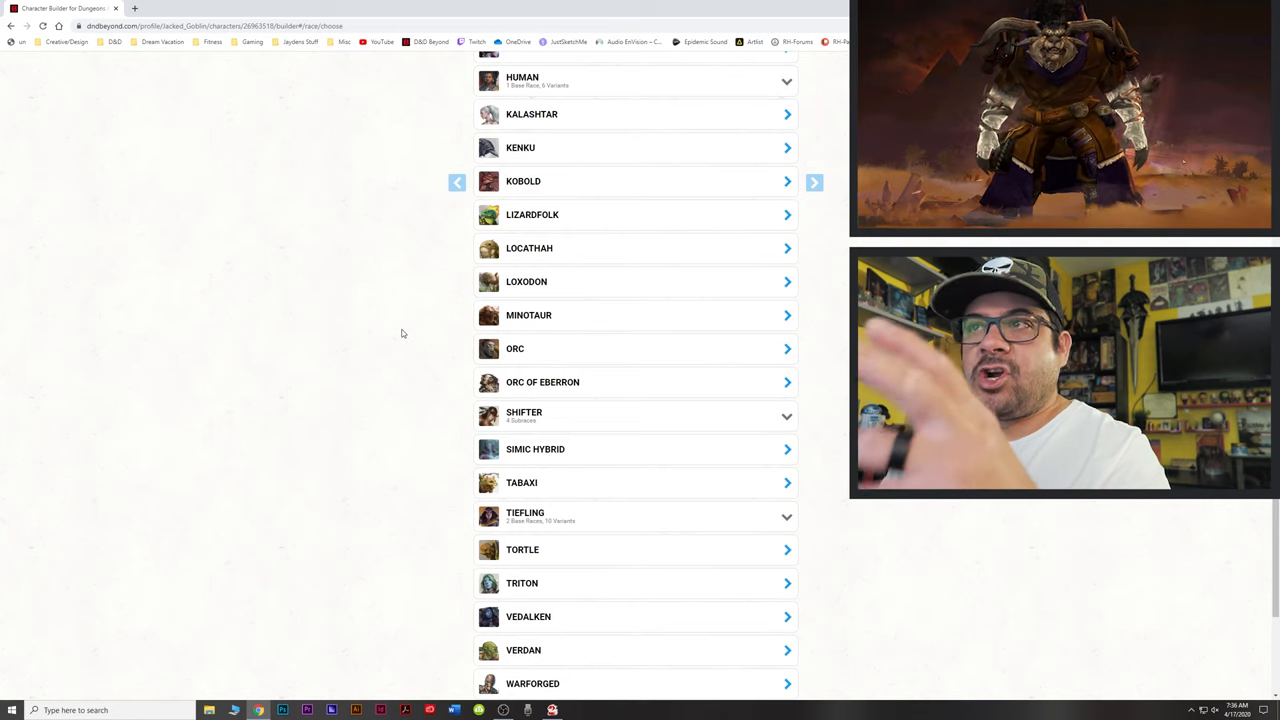
- Confirm Minotaur as the race and choose Persuasion for Imposing Presence
scroll("down", 3)
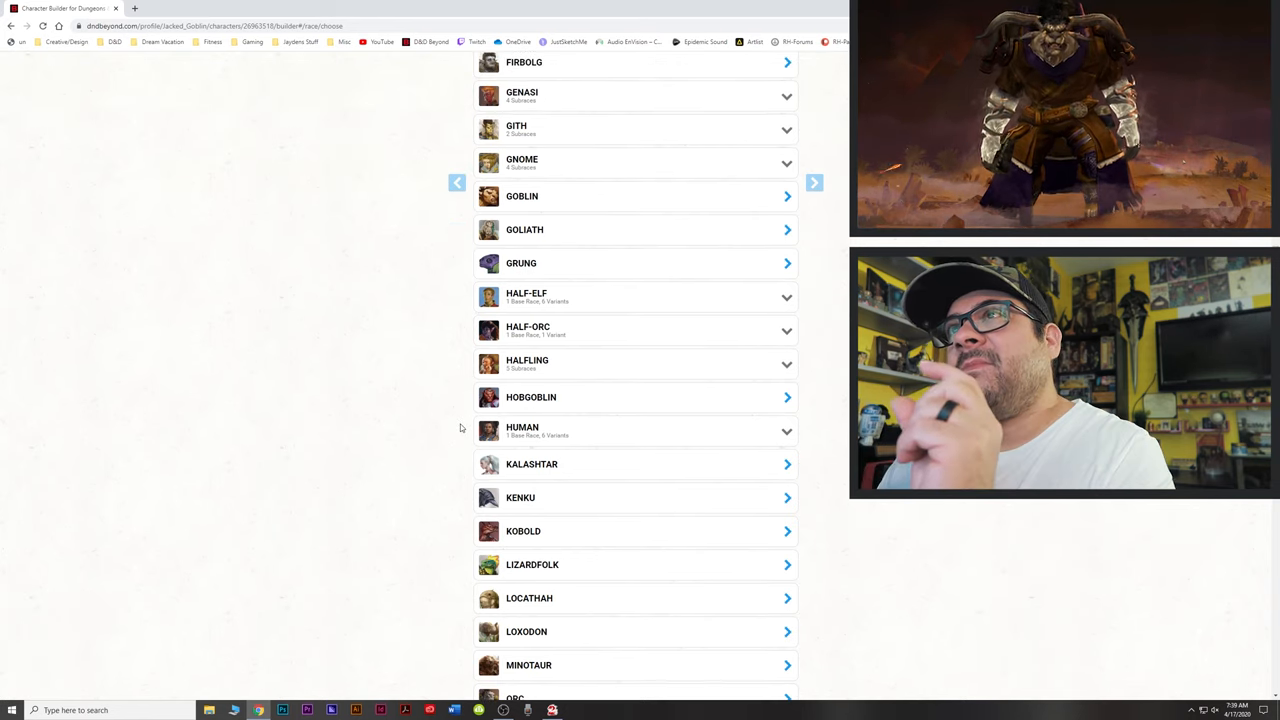
scroll("up", 3)
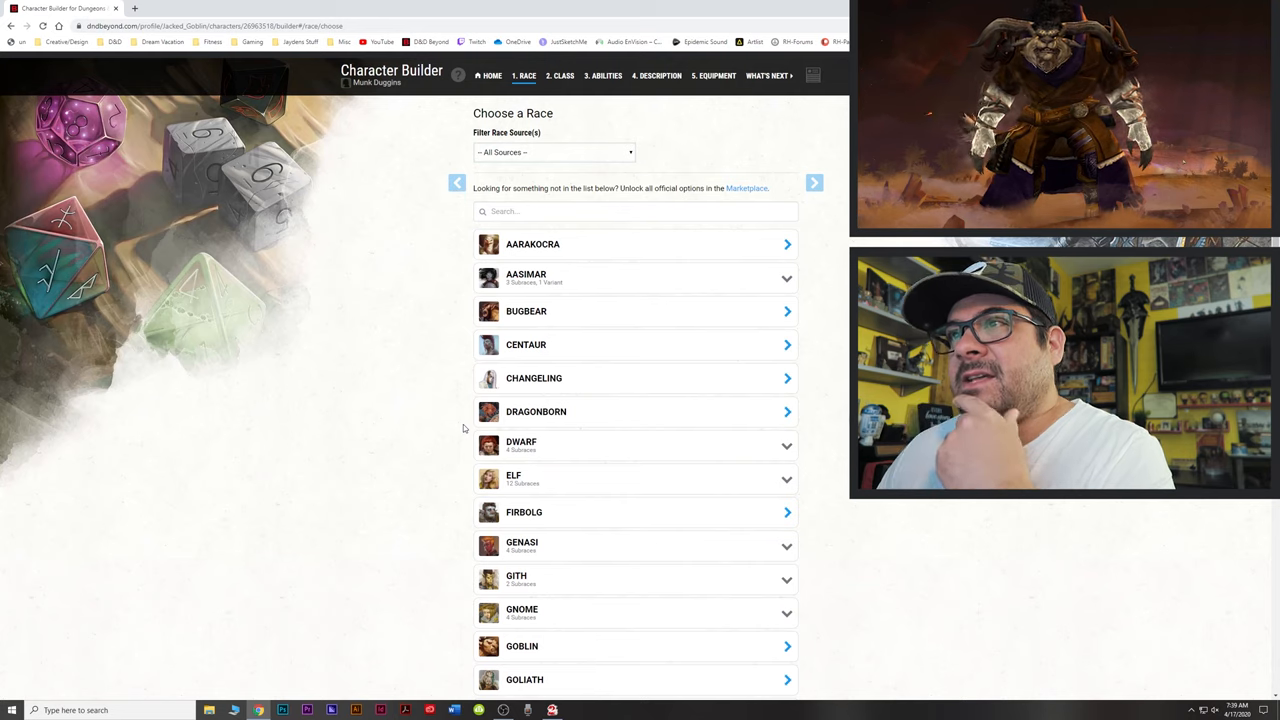
scroll("down", 3)
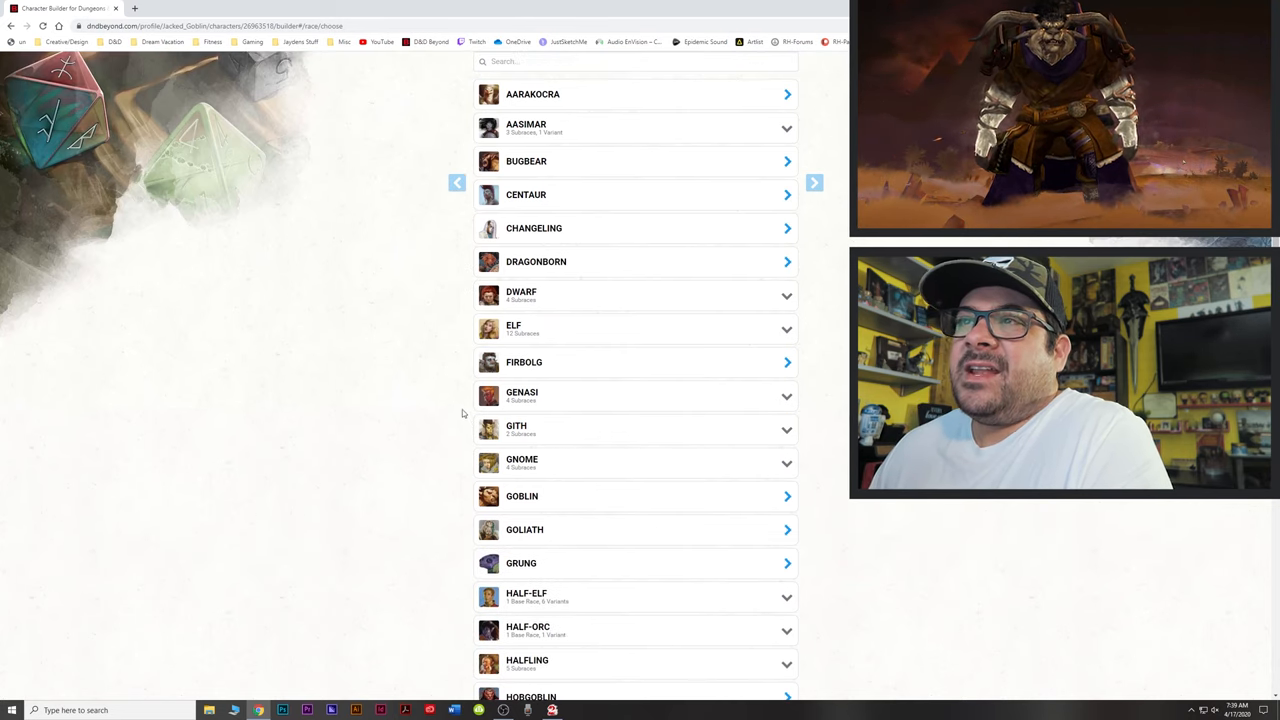
mouse_move(438, 408)
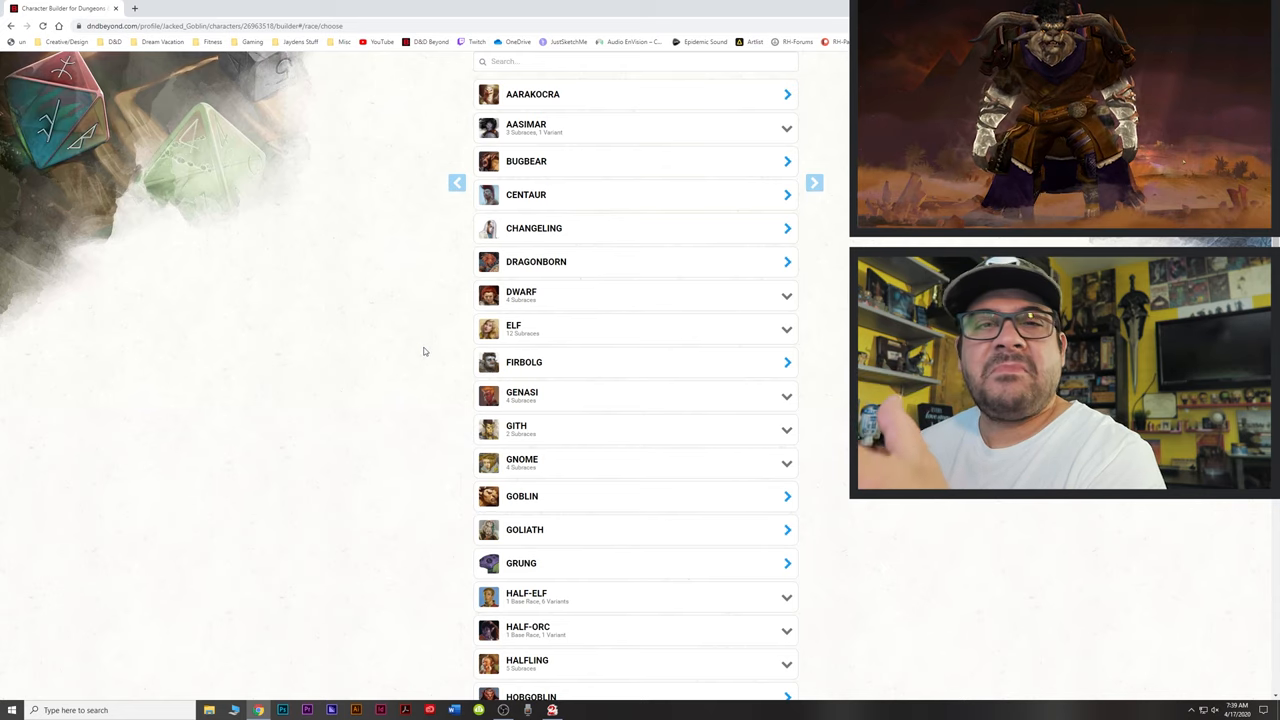
scroll("down", 3)
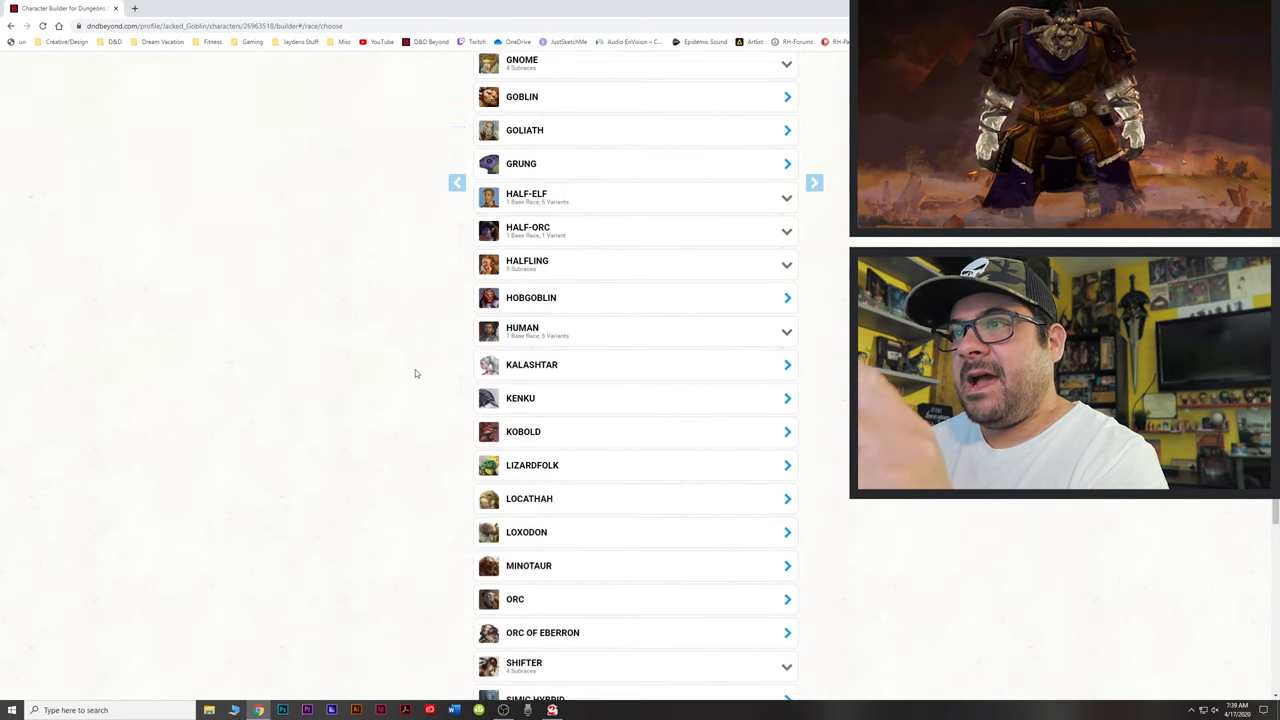
scroll("down", 3)
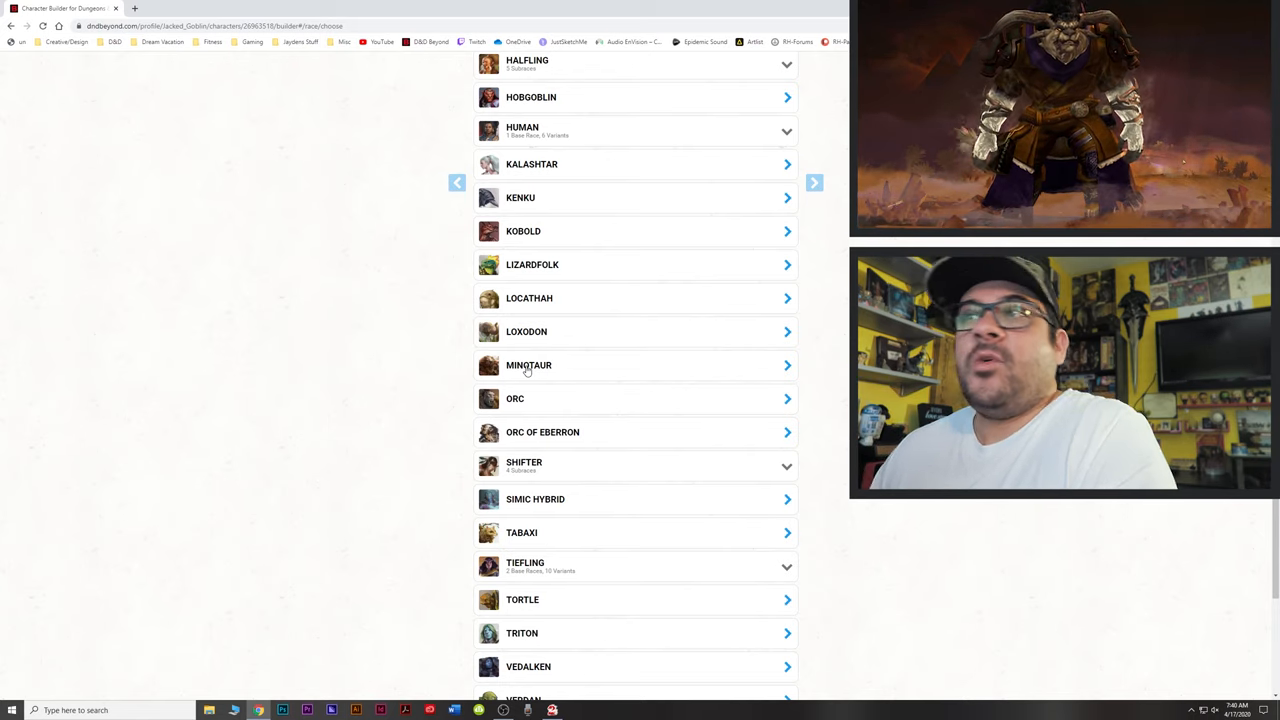
left_click(528, 364)
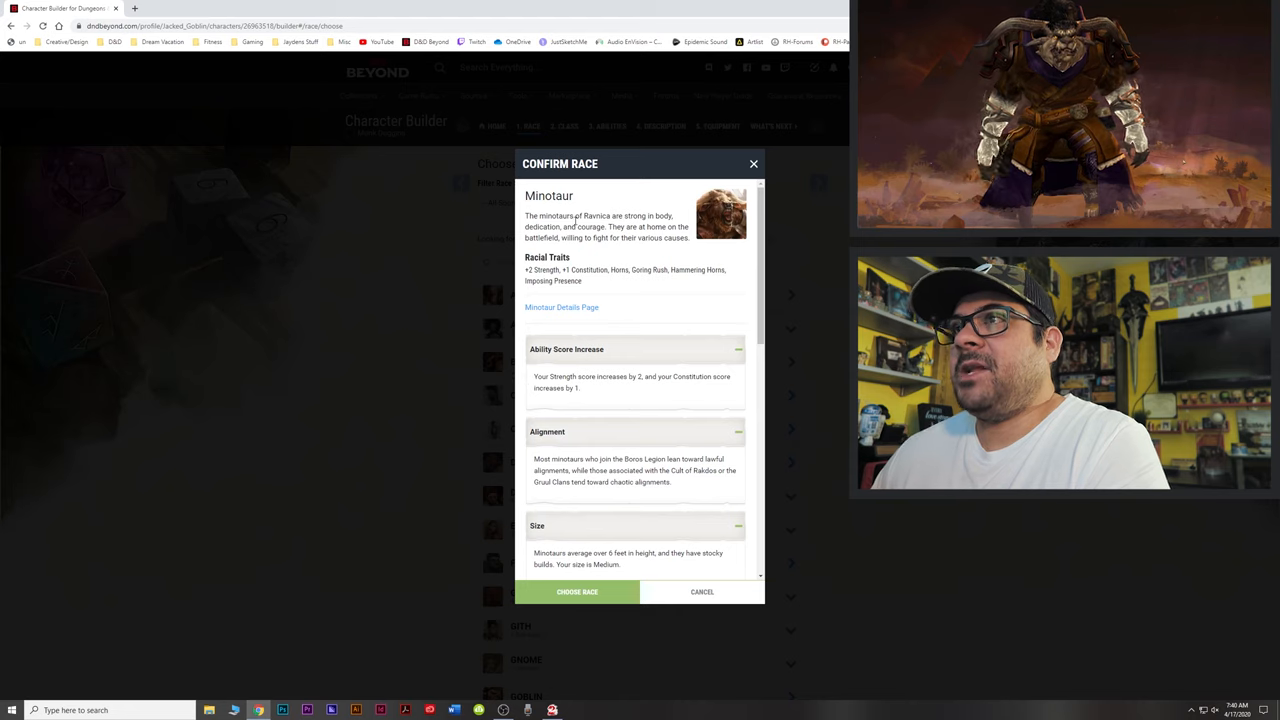
scroll("down", 3)
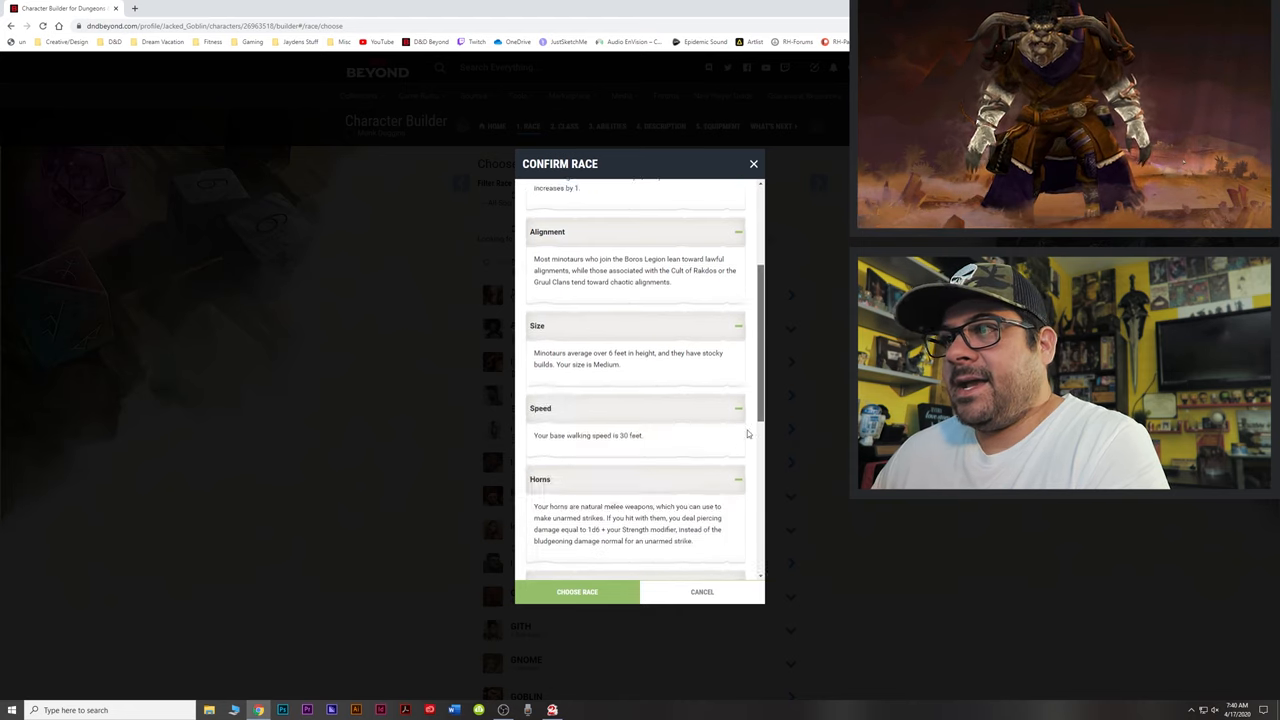
left_click(576, 592)
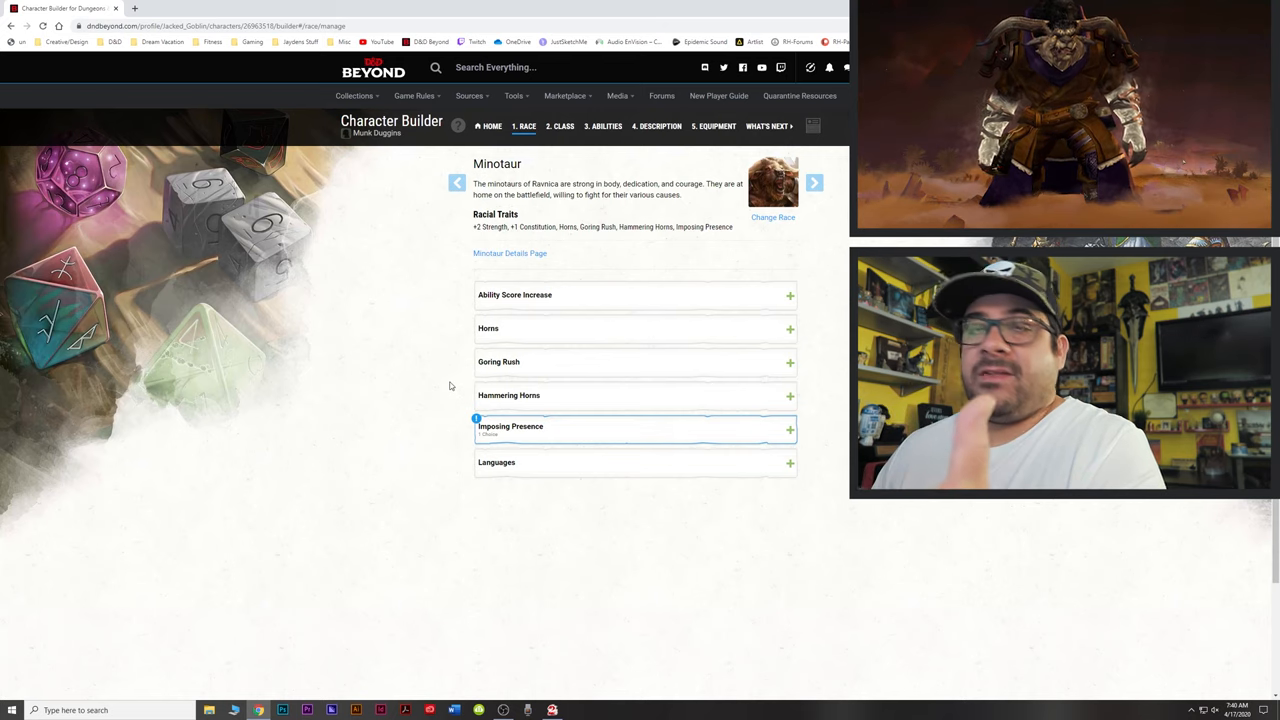
mouse_move(552, 398)
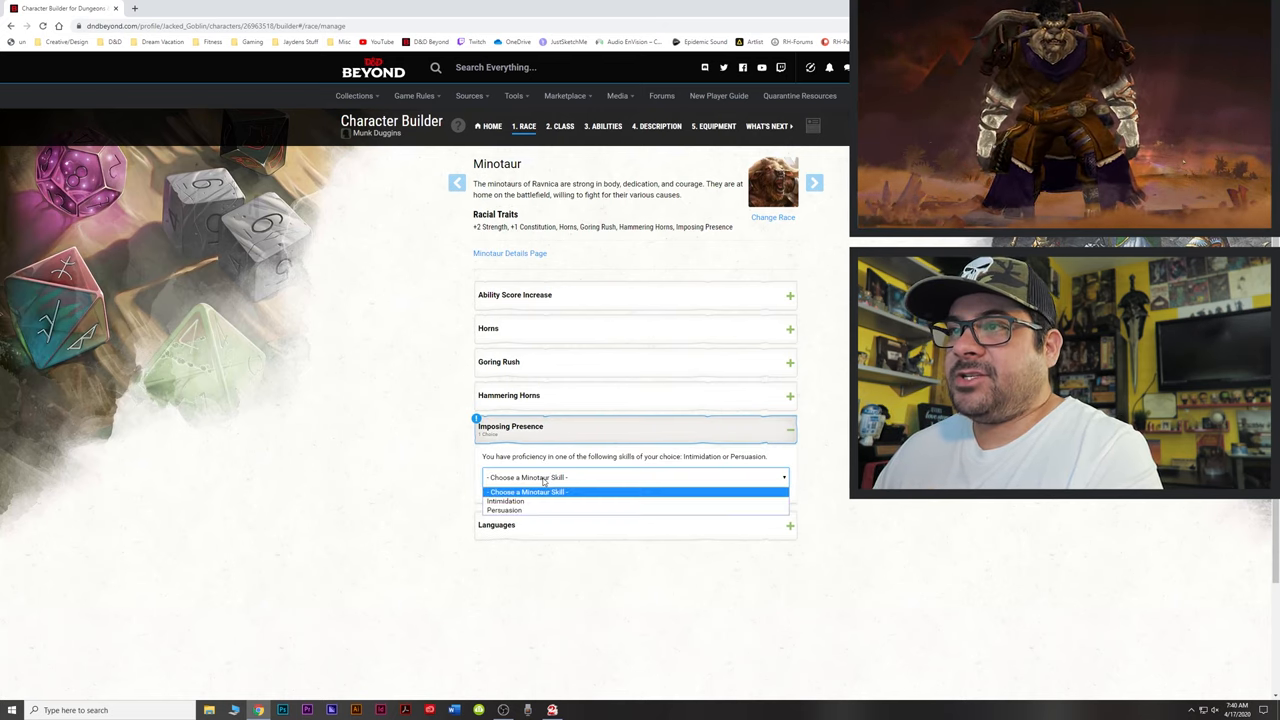
mouse_move(504, 510)
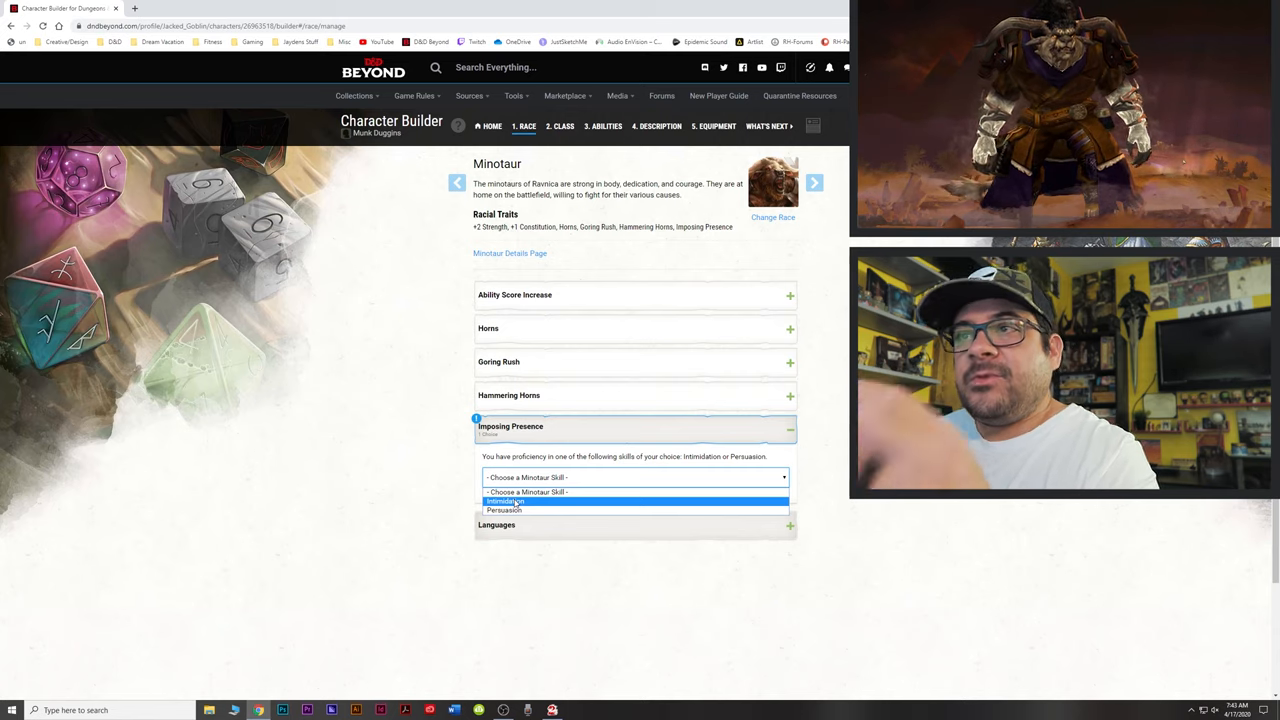
mouse_move(504, 510)
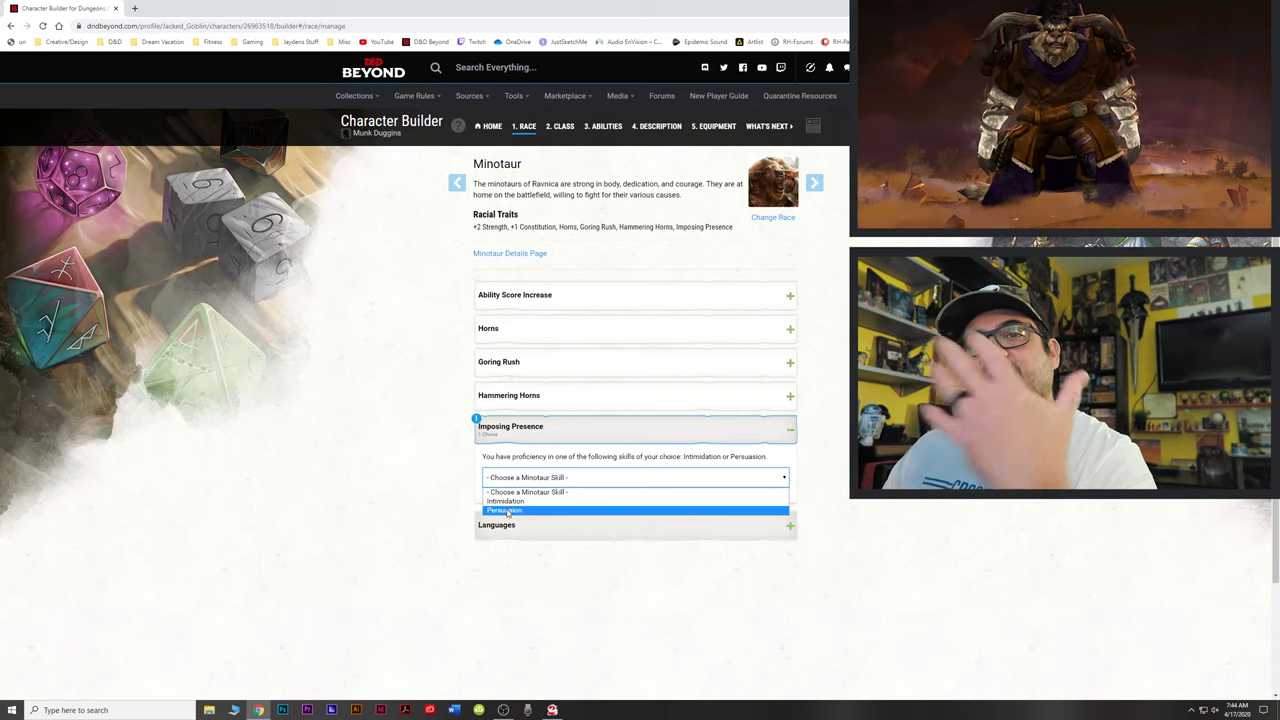
left_click(504, 510)
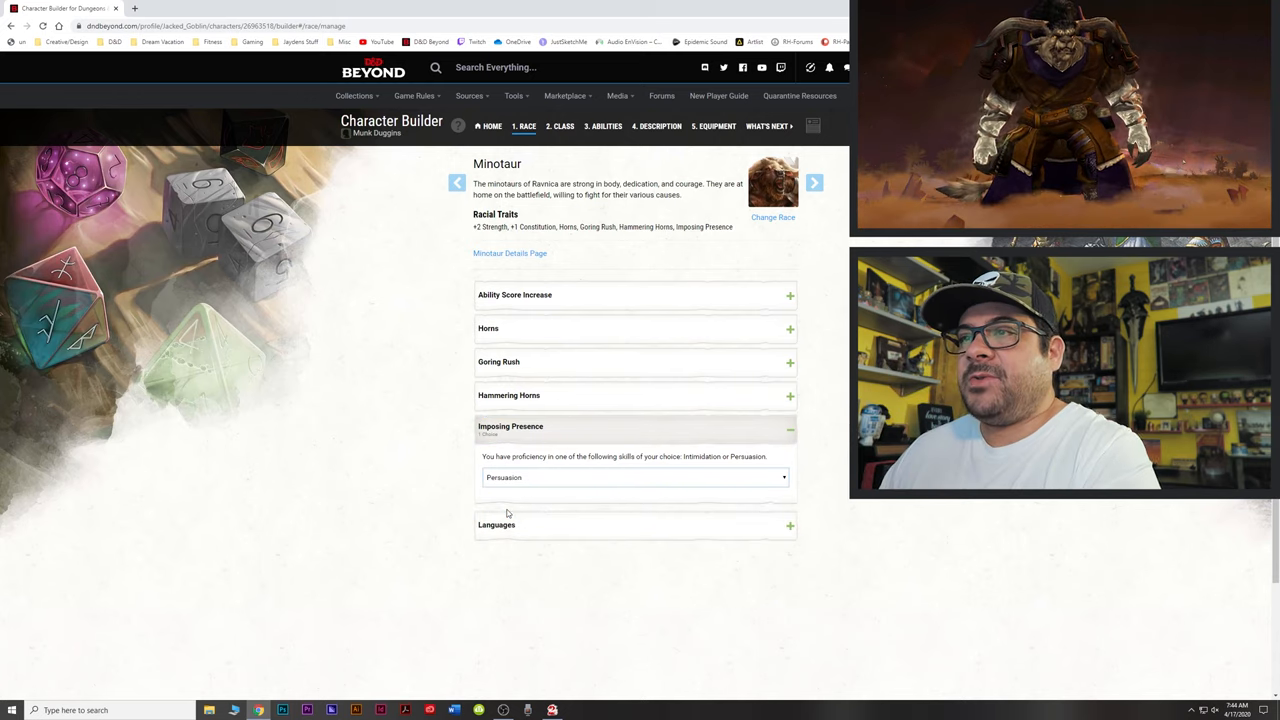
- Go to the Class step and bring up the Fighter class for confirmation
left_click(560, 126)
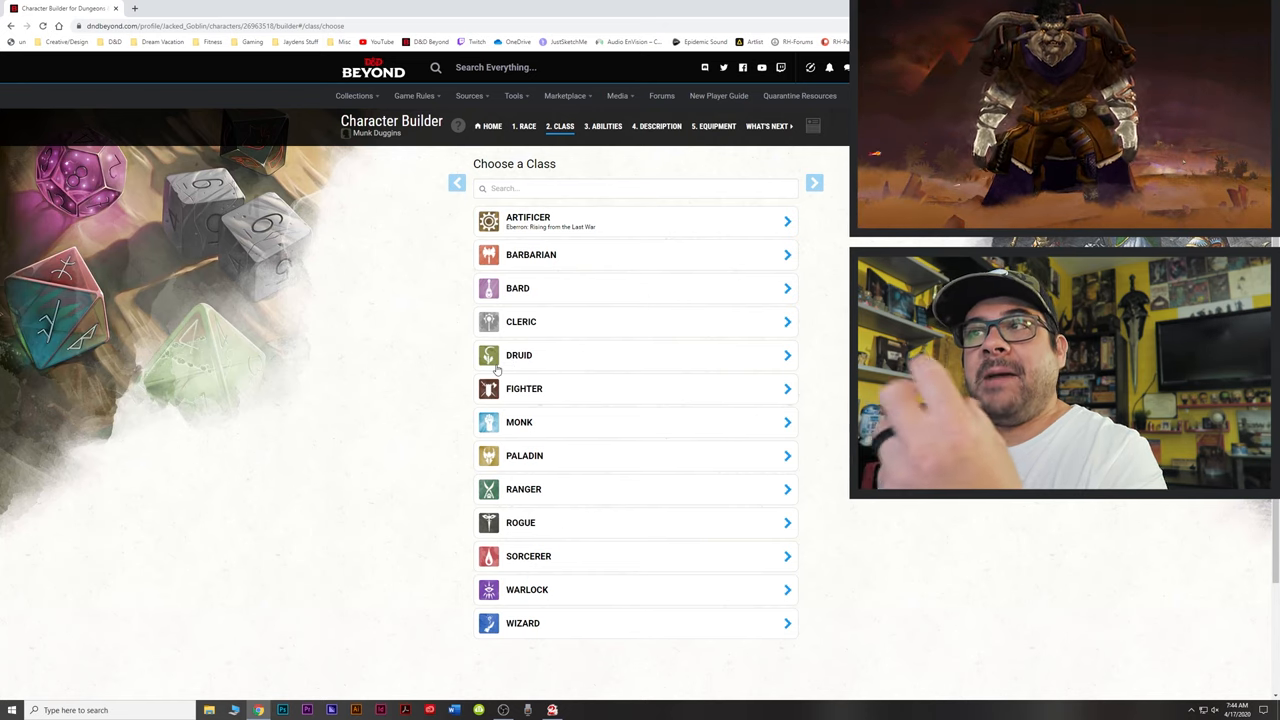
scroll("down", 3)
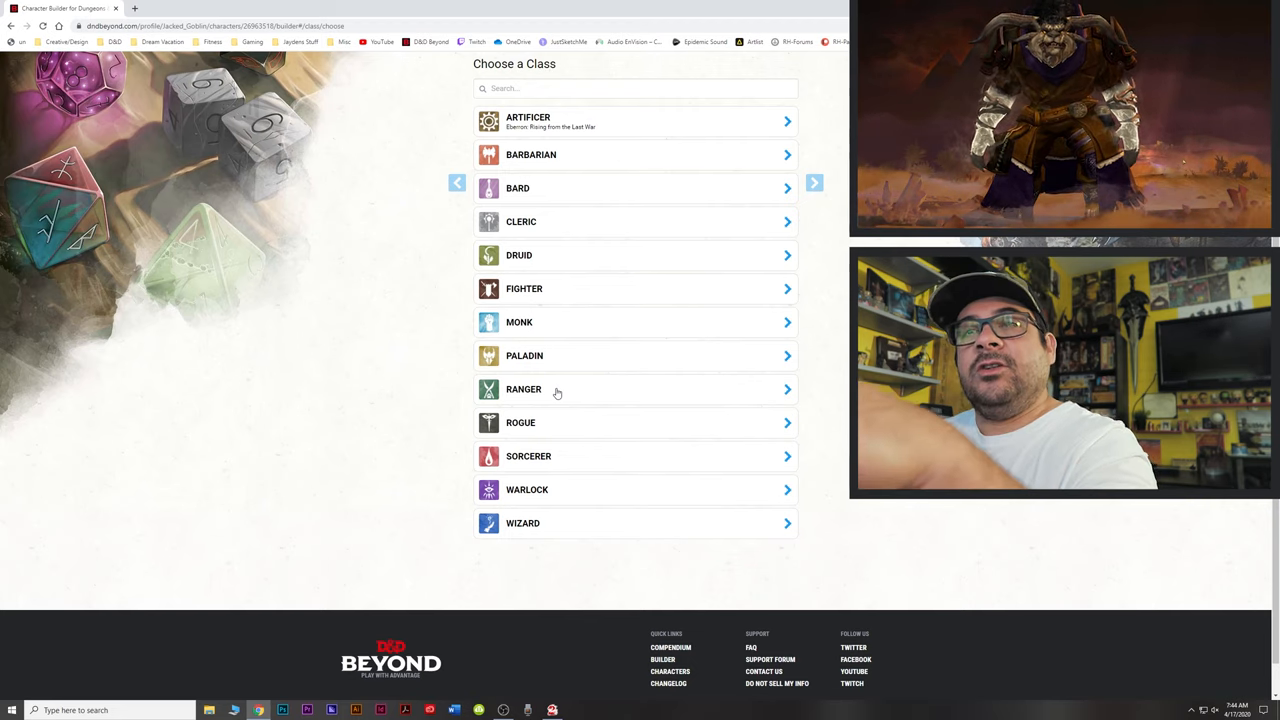
mouse_move(568, 388)
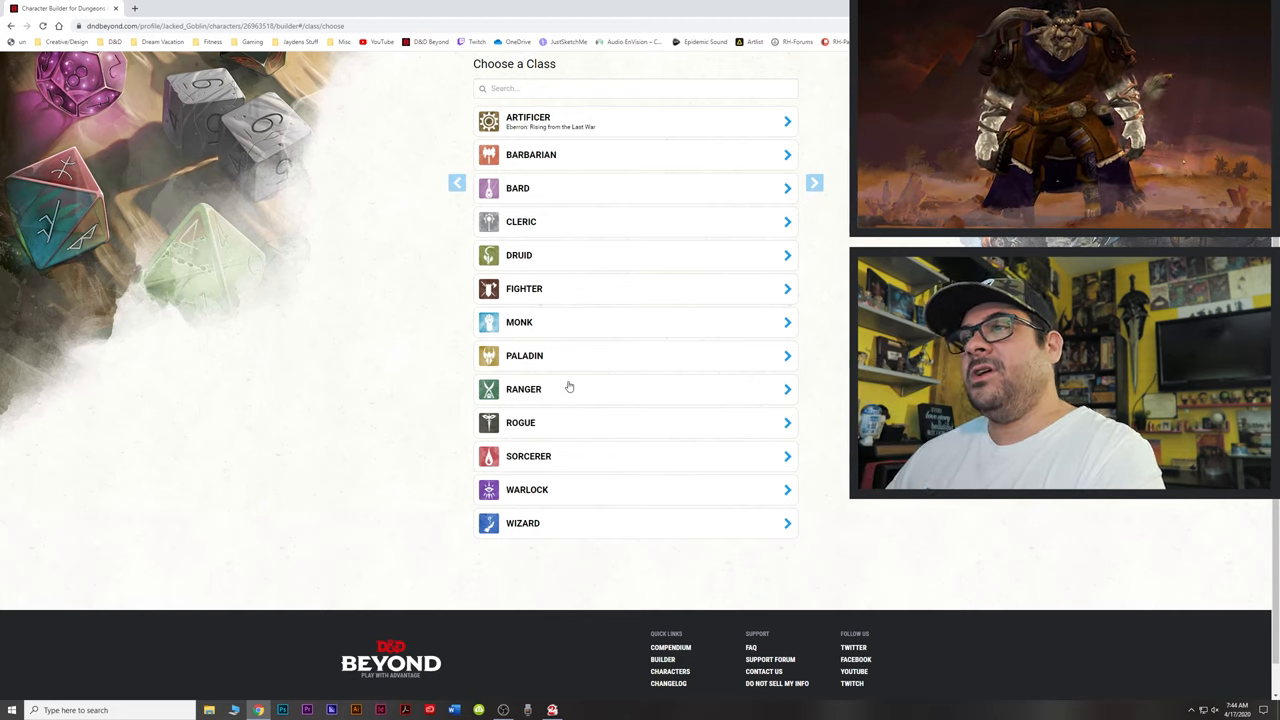
mouse_move(552, 424)
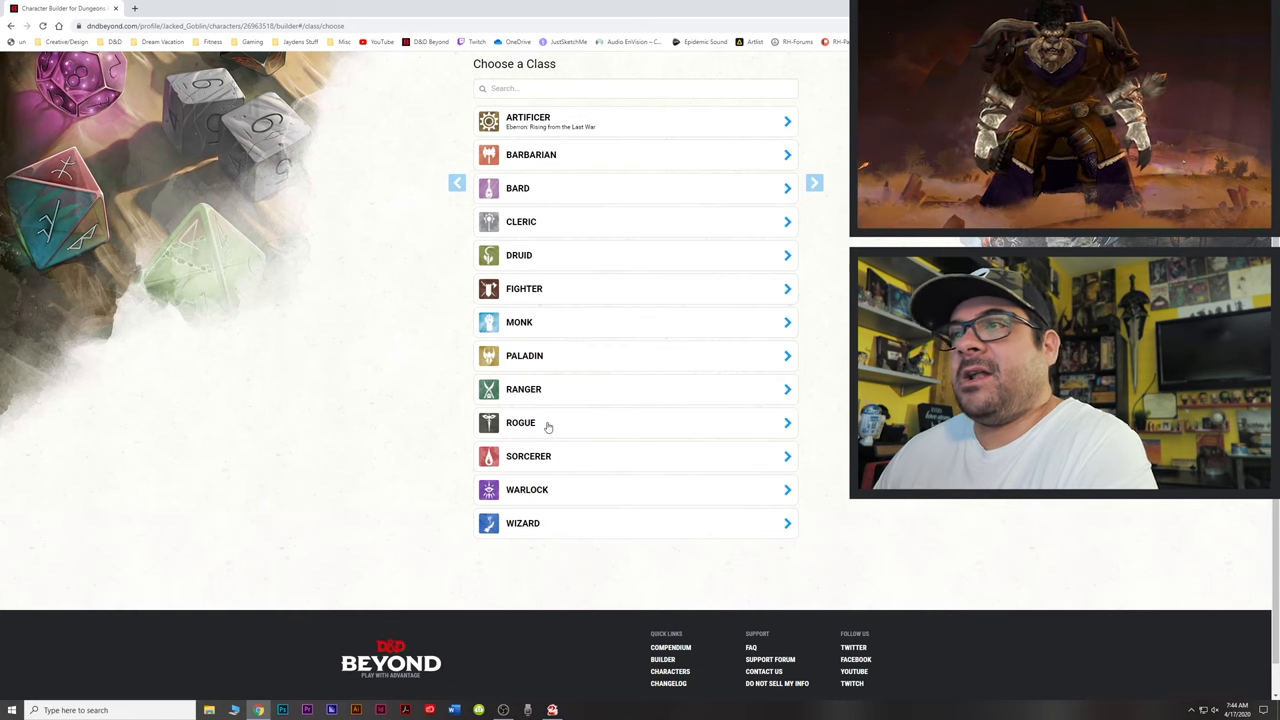
mouse_move(544, 296)
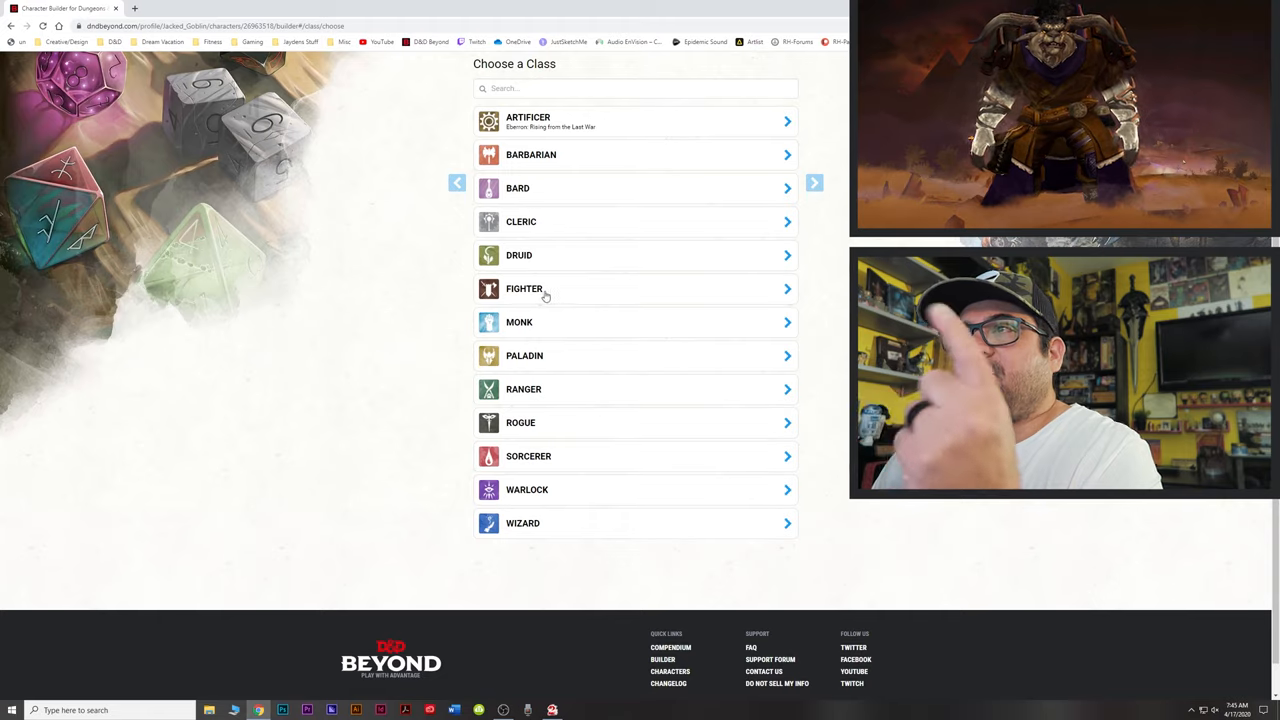
left_click(524, 288)
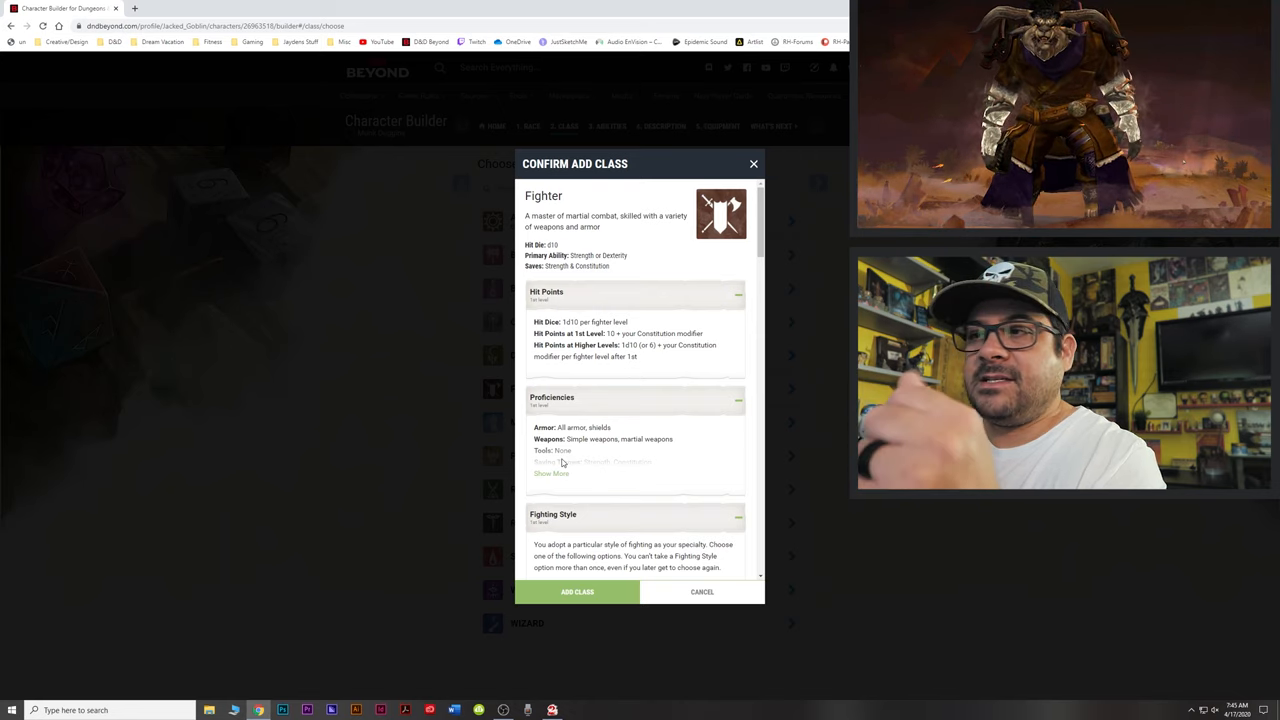
mouse_move(612, 578)
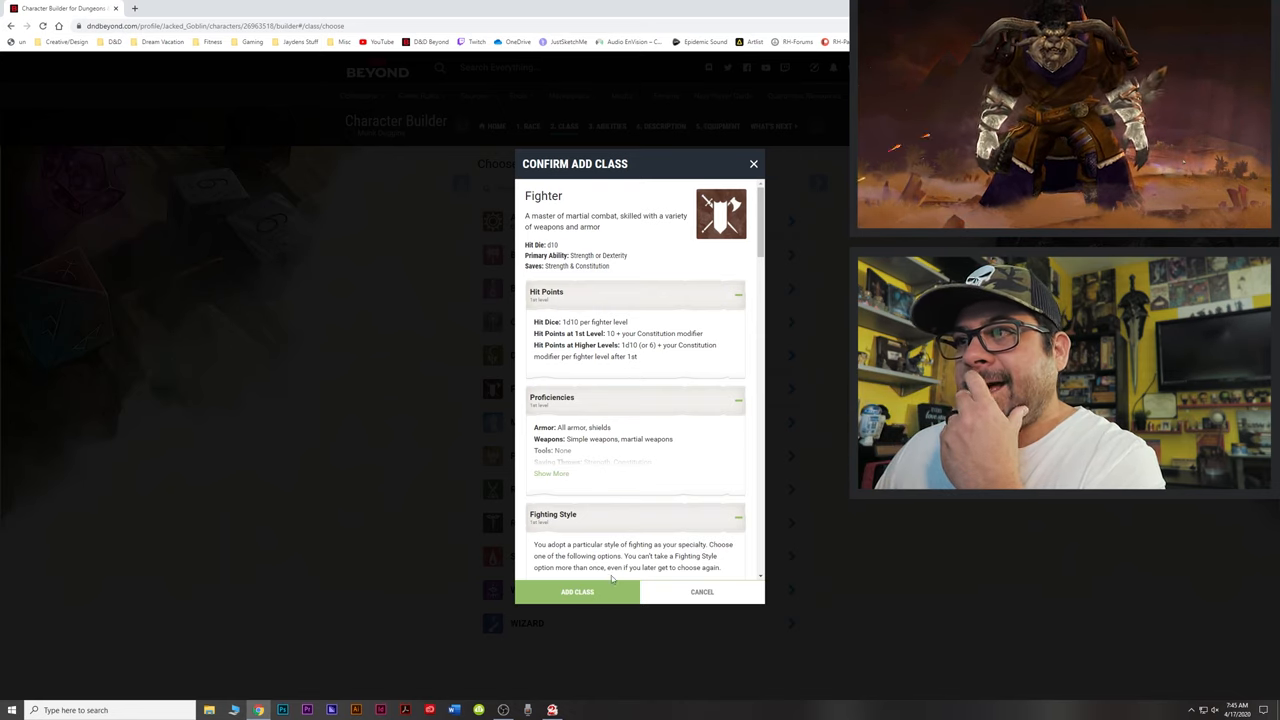
- Add Fighter as the class and choose Survival and Athletics as its skill proficiencies
scroll("down", 3)
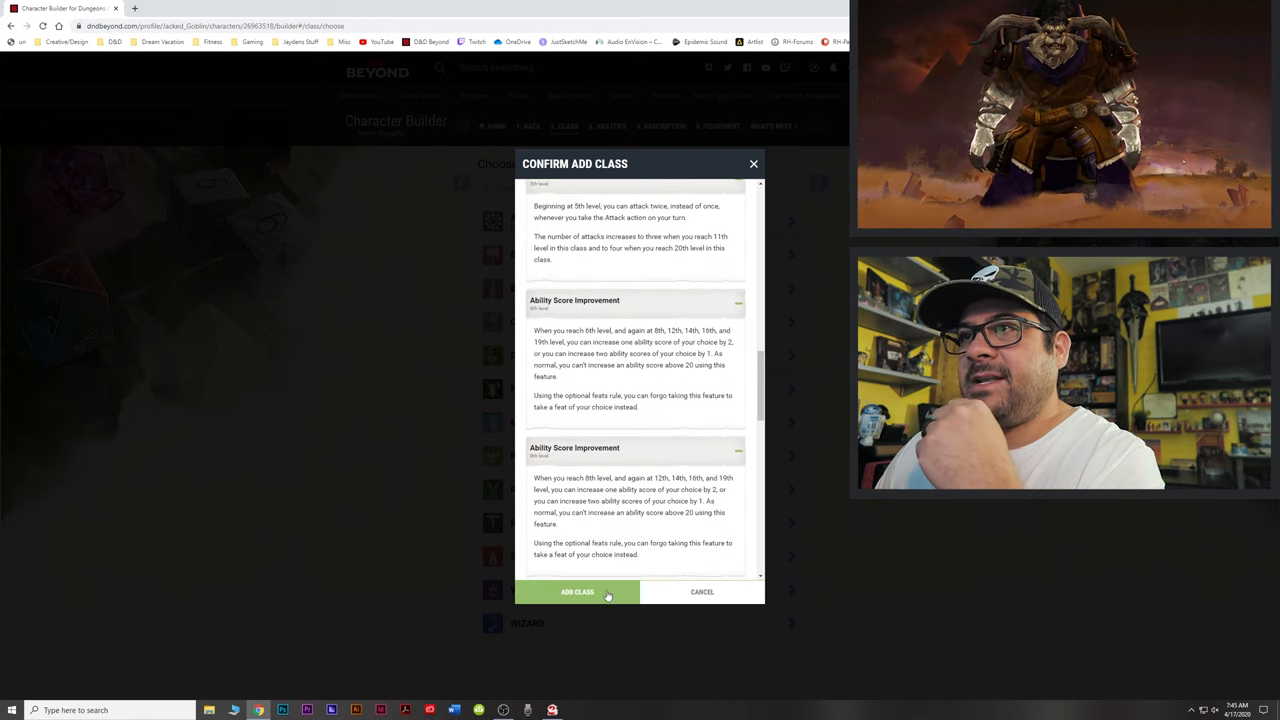
left_click(576, 592)
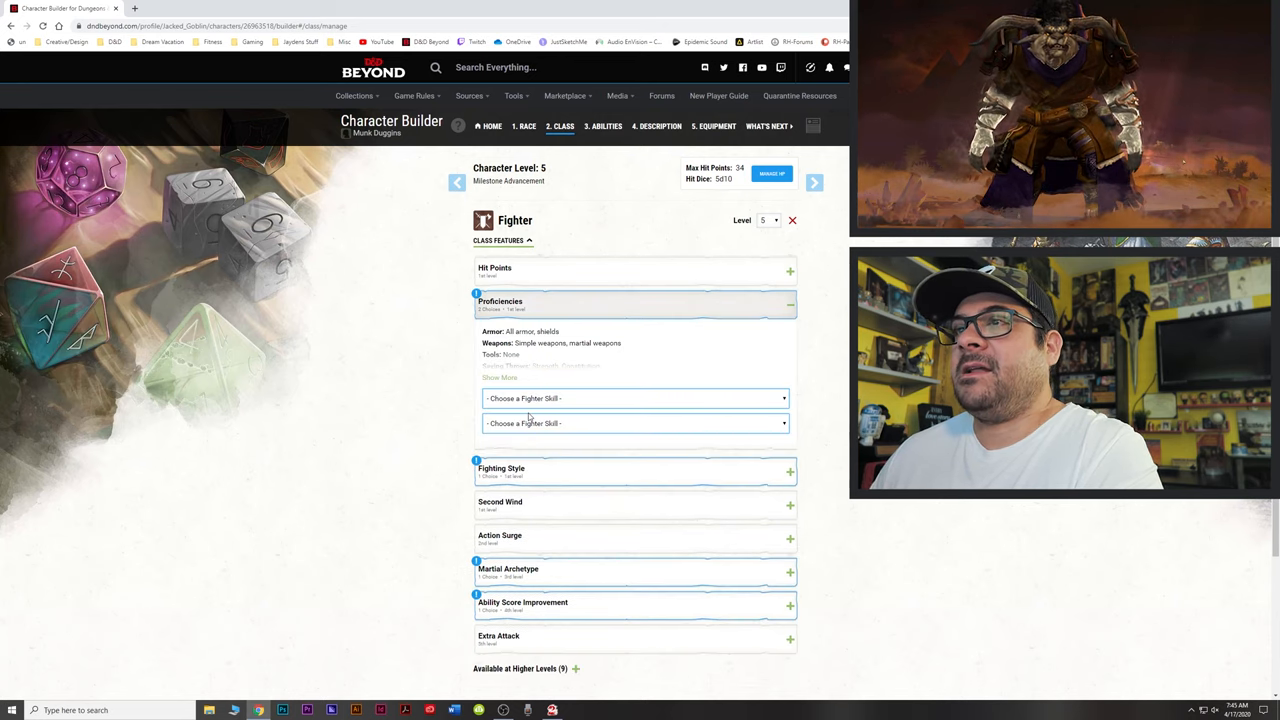
left_click(636, 398)
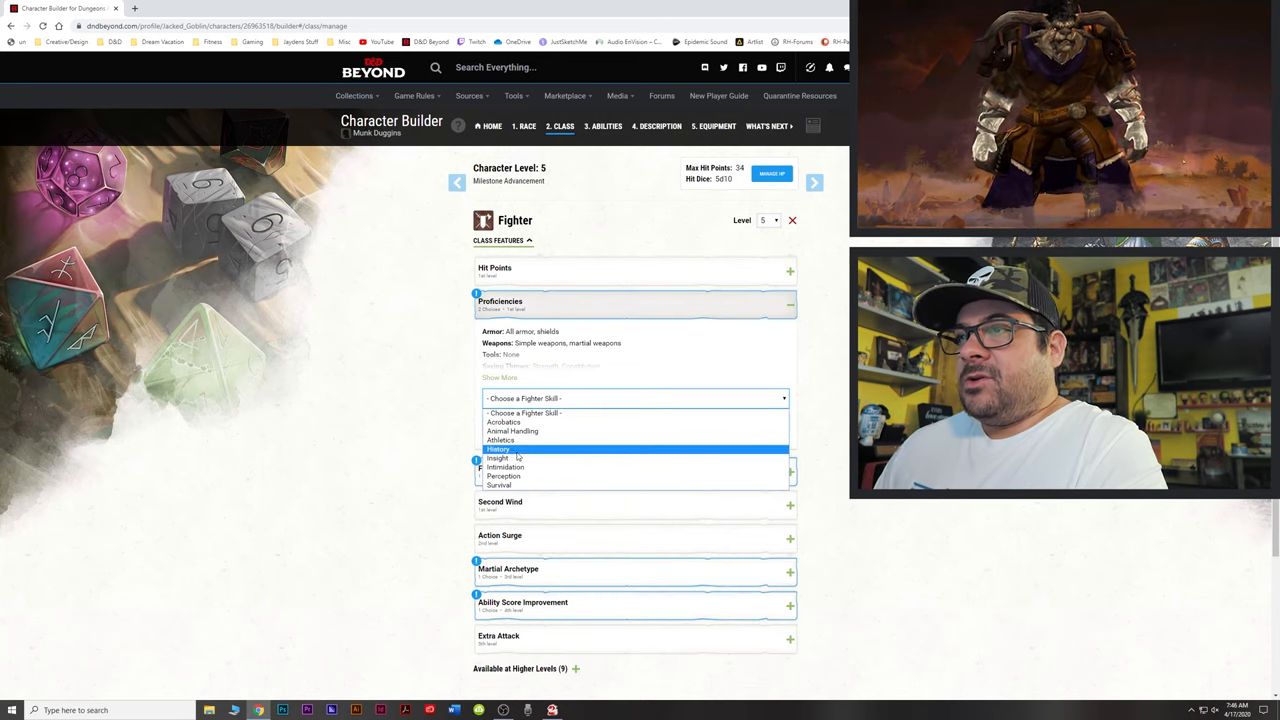
mouse_move(510, 486)
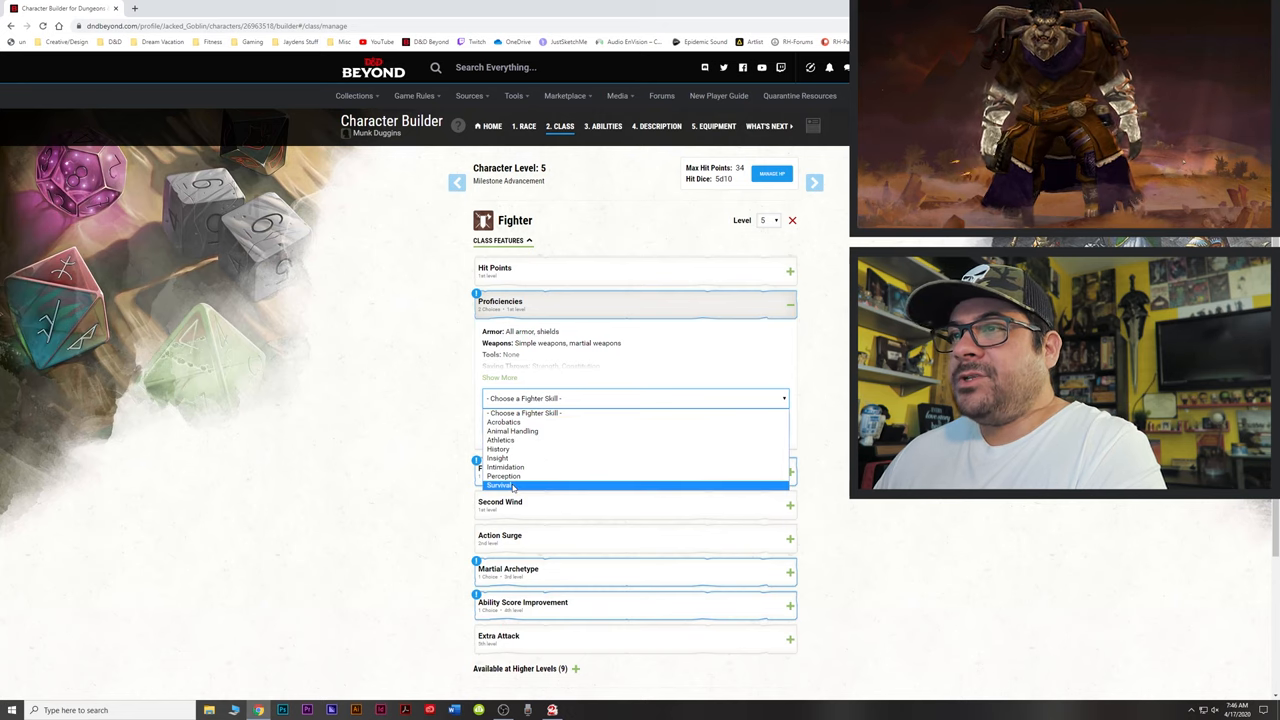
left_click(504, 486)
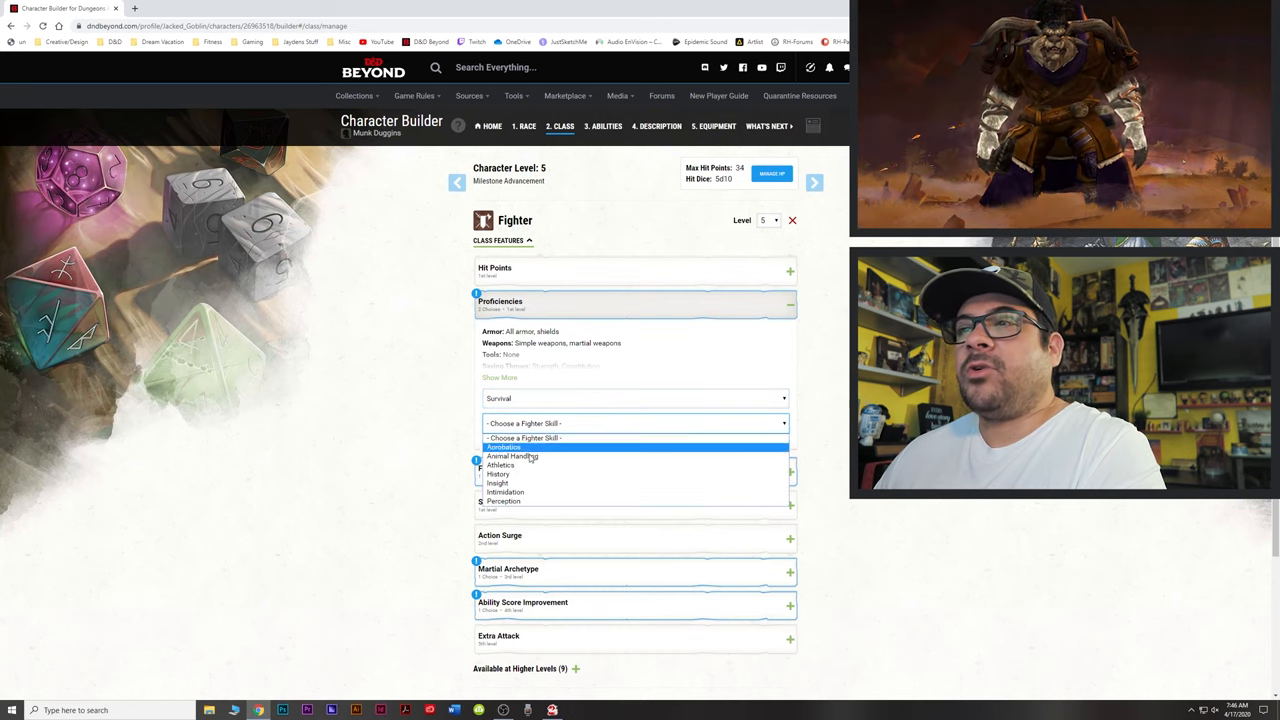
mouse_move(500, 464)
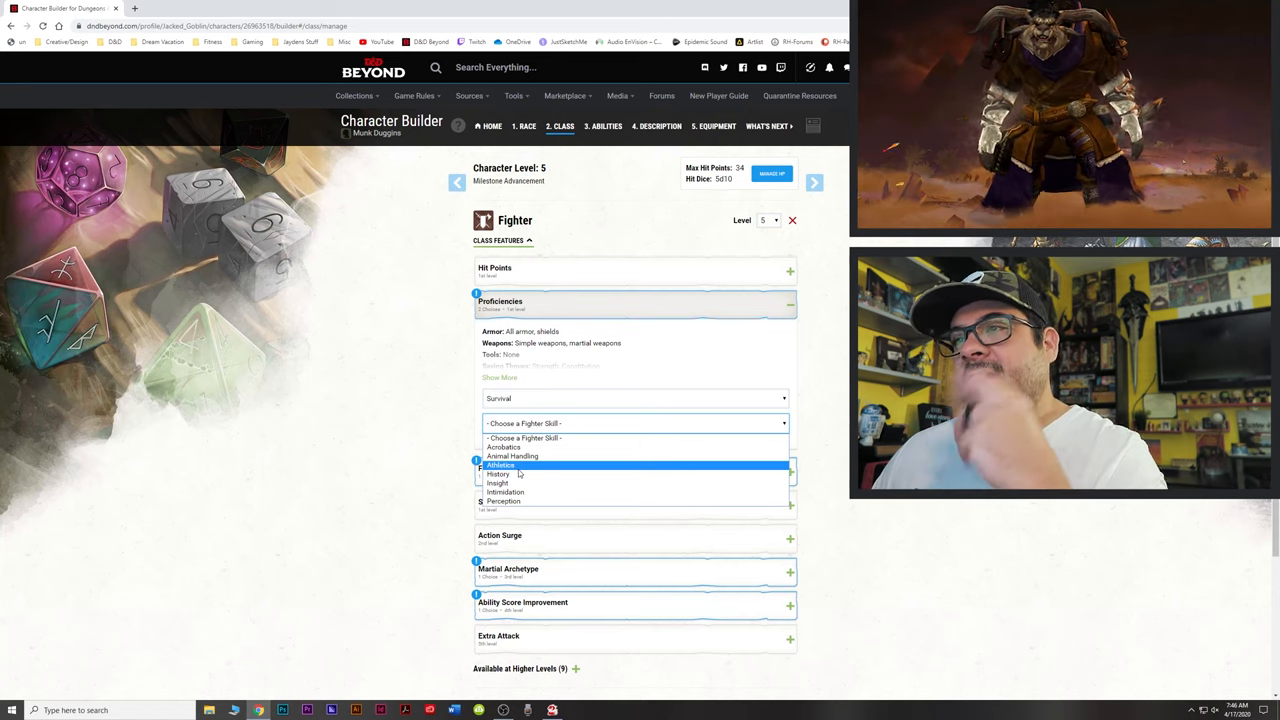
mouse_move(496, 474)
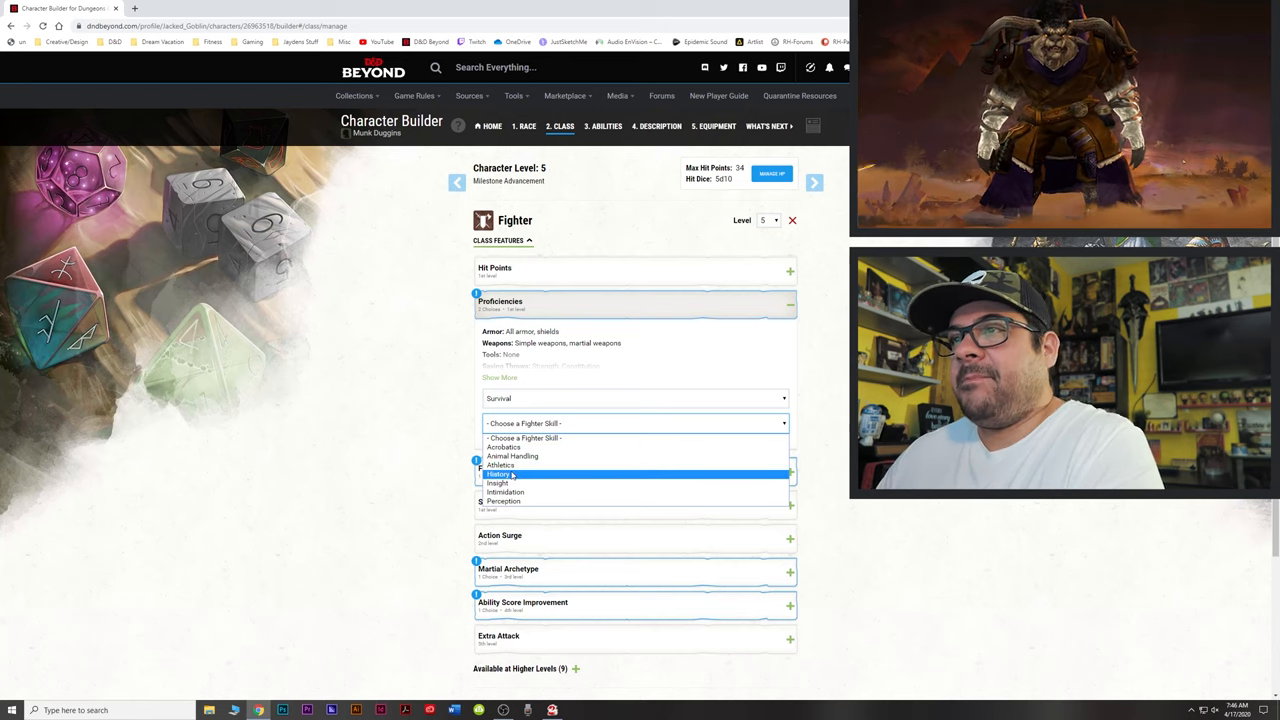
mouse_move(500, 464)
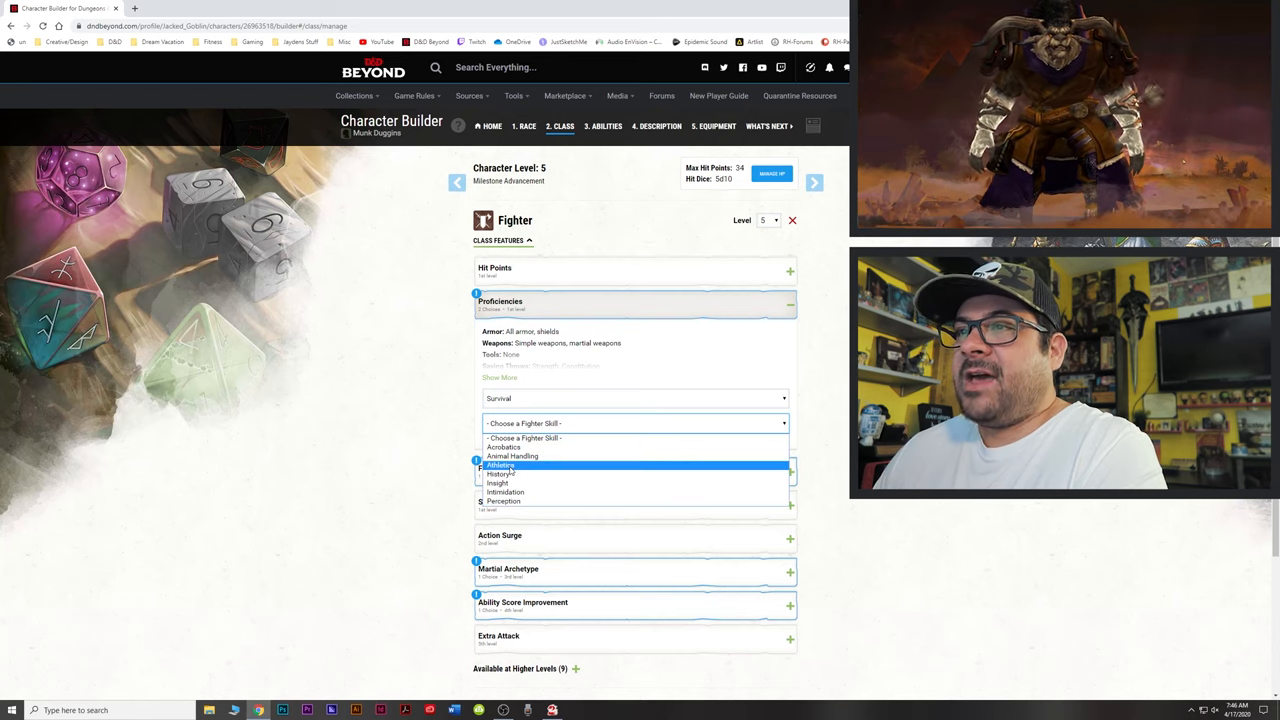
left_click(500, 464)
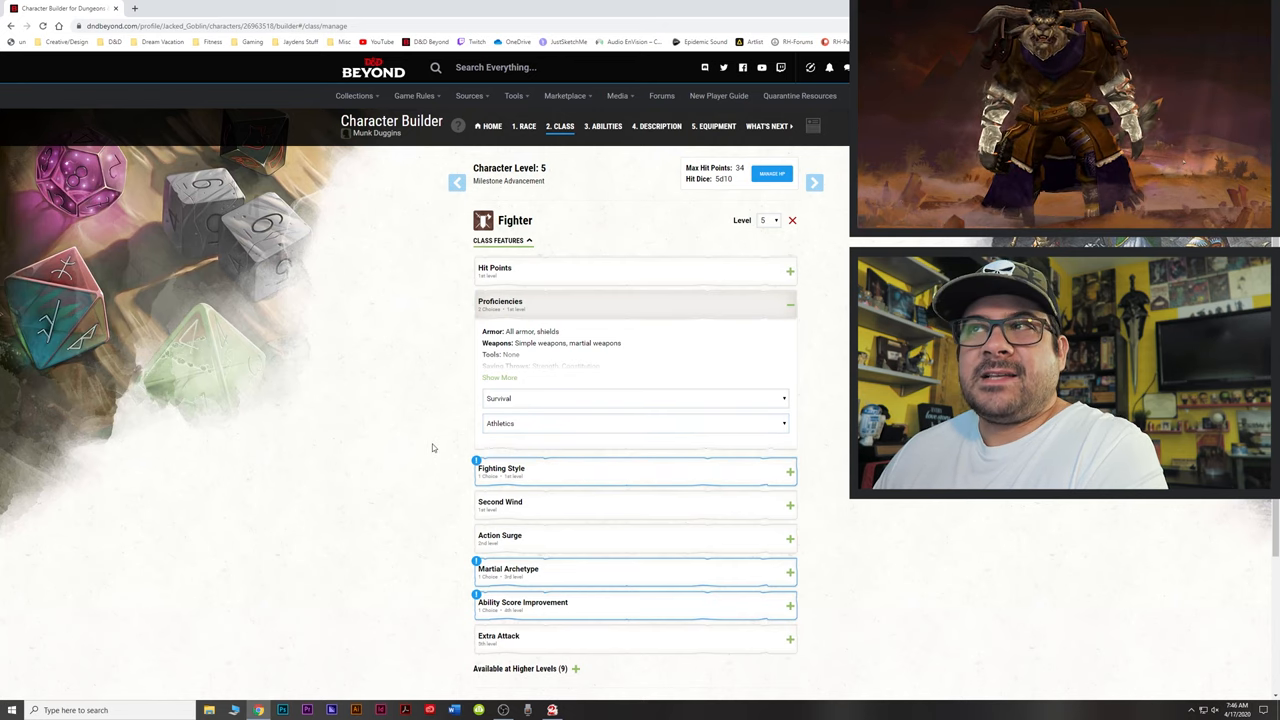
mouse_move(438, 464)
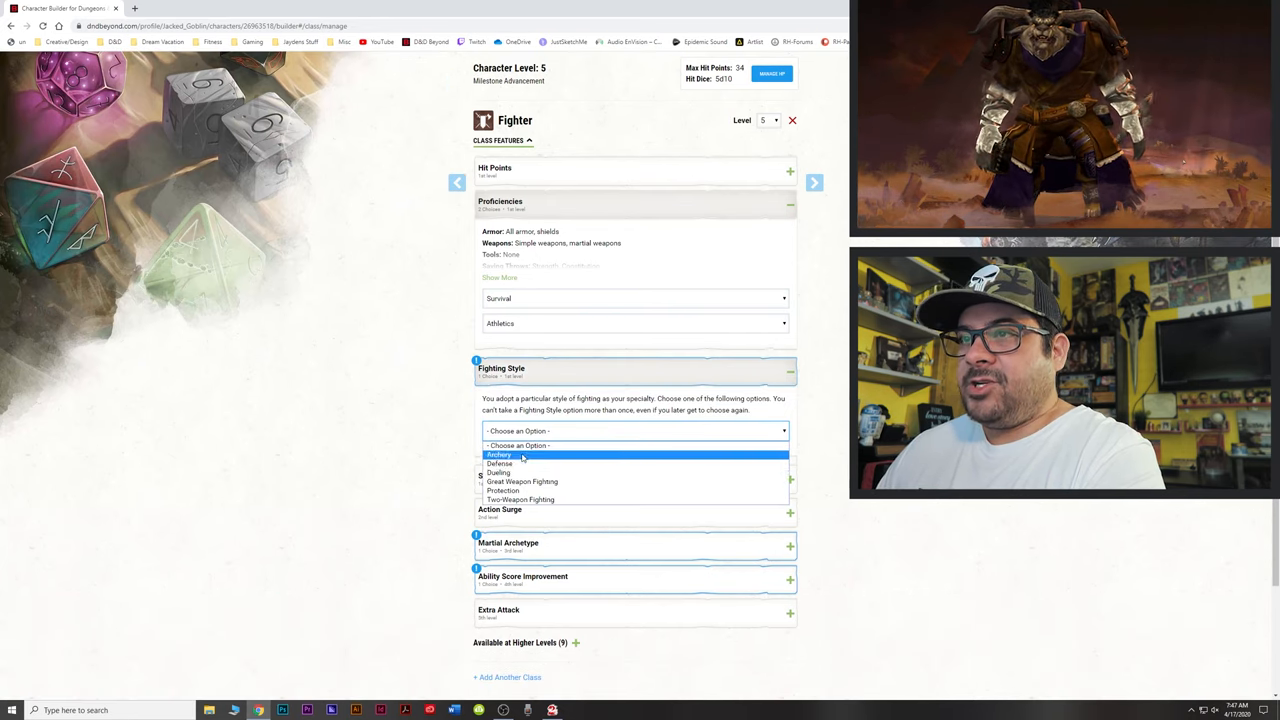
mouse_move(516, 500)
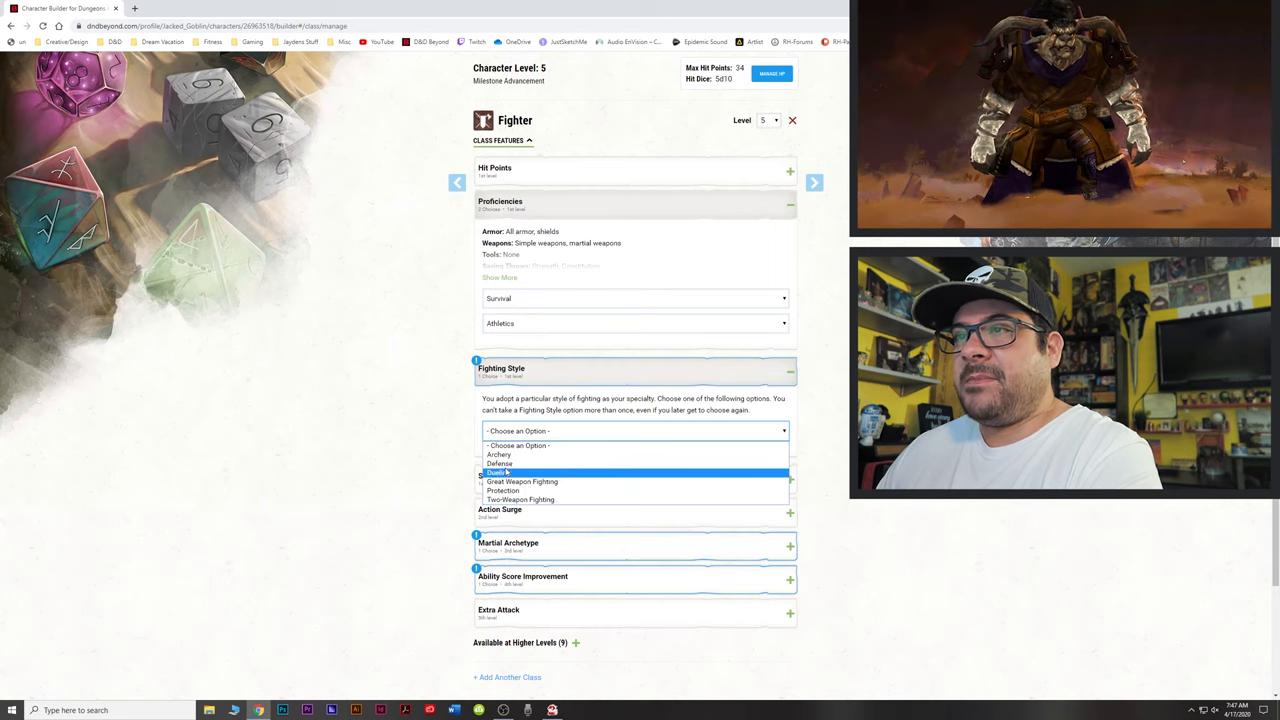
mouse_move(500, 456)
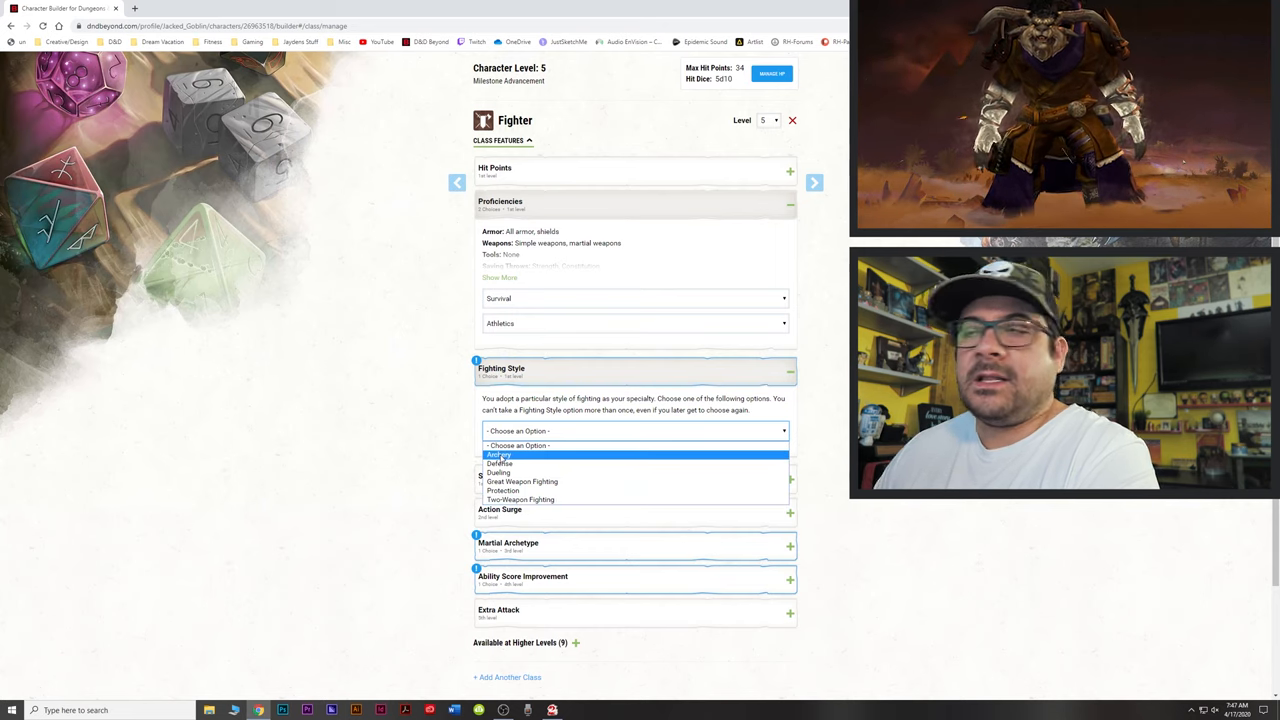
- Choose Archery as the Fighter's fighting style
left_click(498, 454)
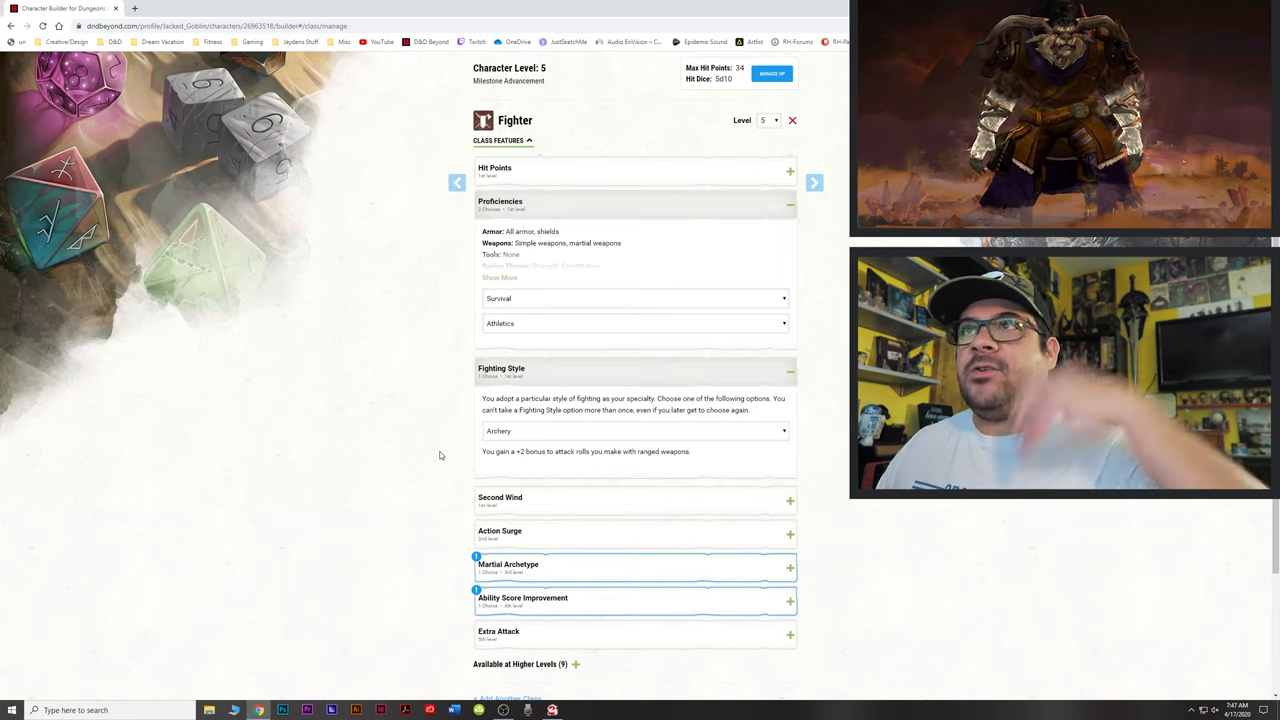
mouse_move(452, 462)
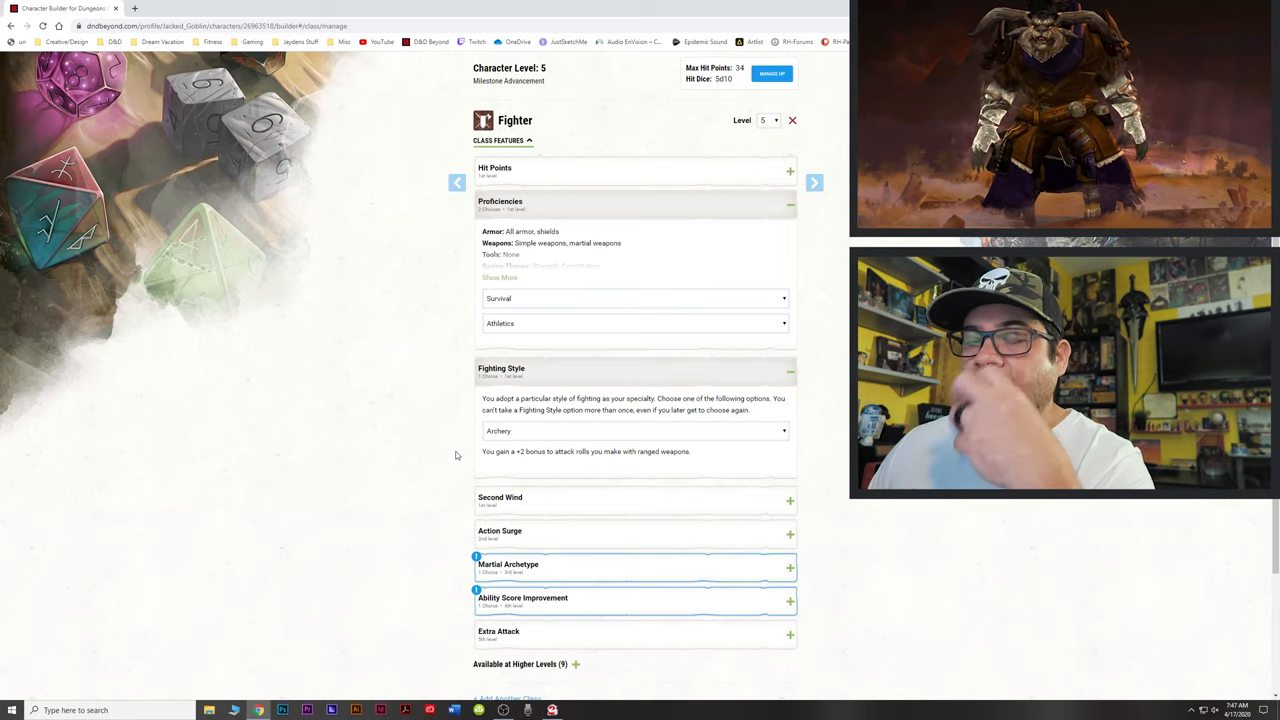
scroll("down", 3)
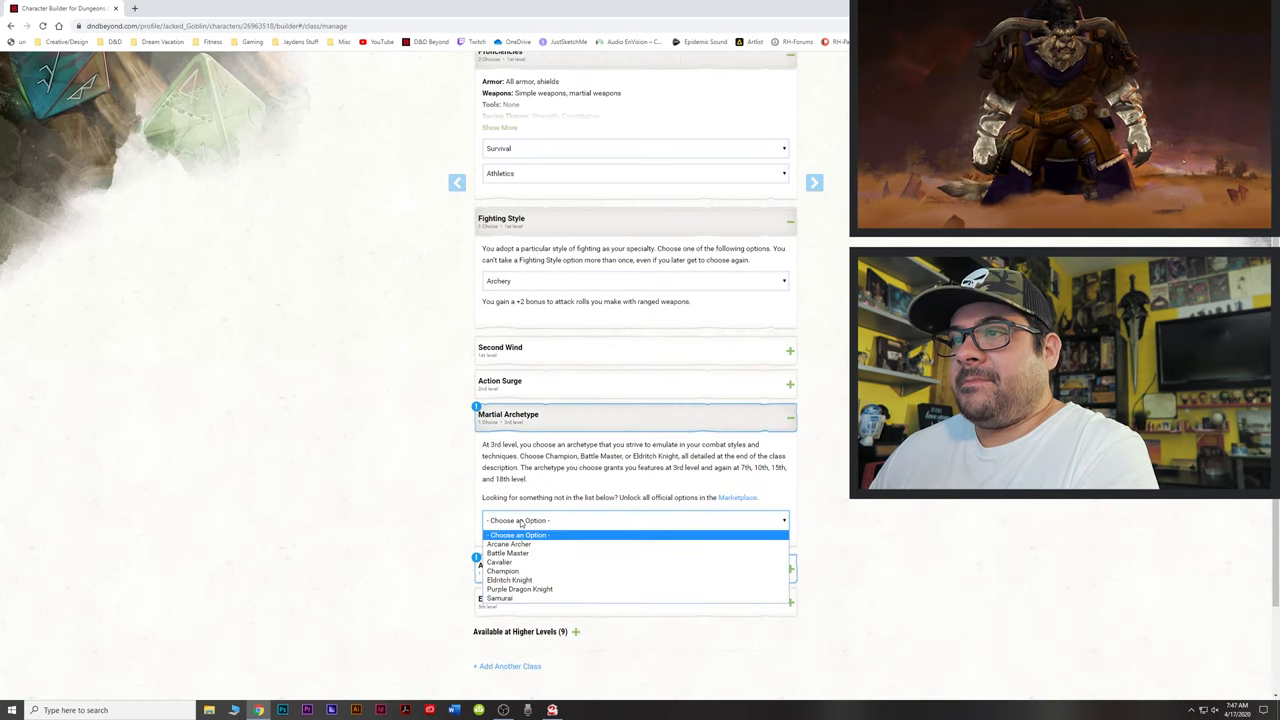
- Make the Fighter a Battle Master and bring up the Student of War tool choices
left_click(508, 552)
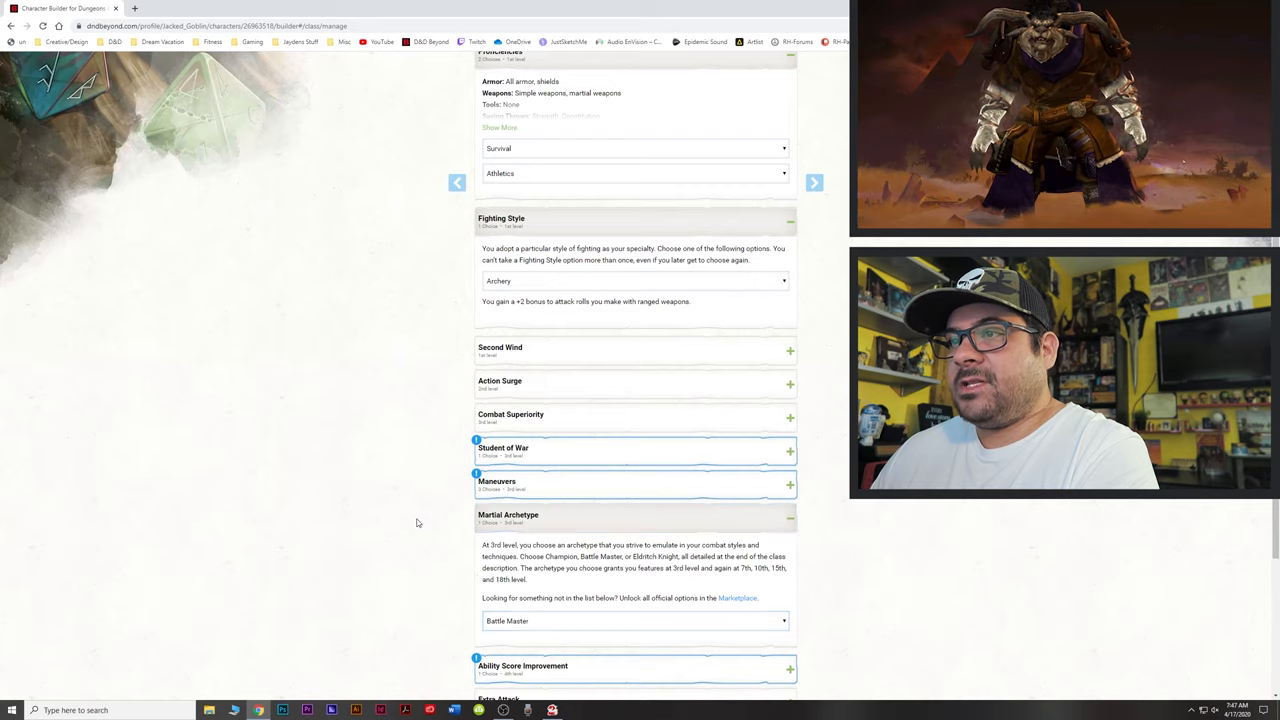
scroll("down", 3)
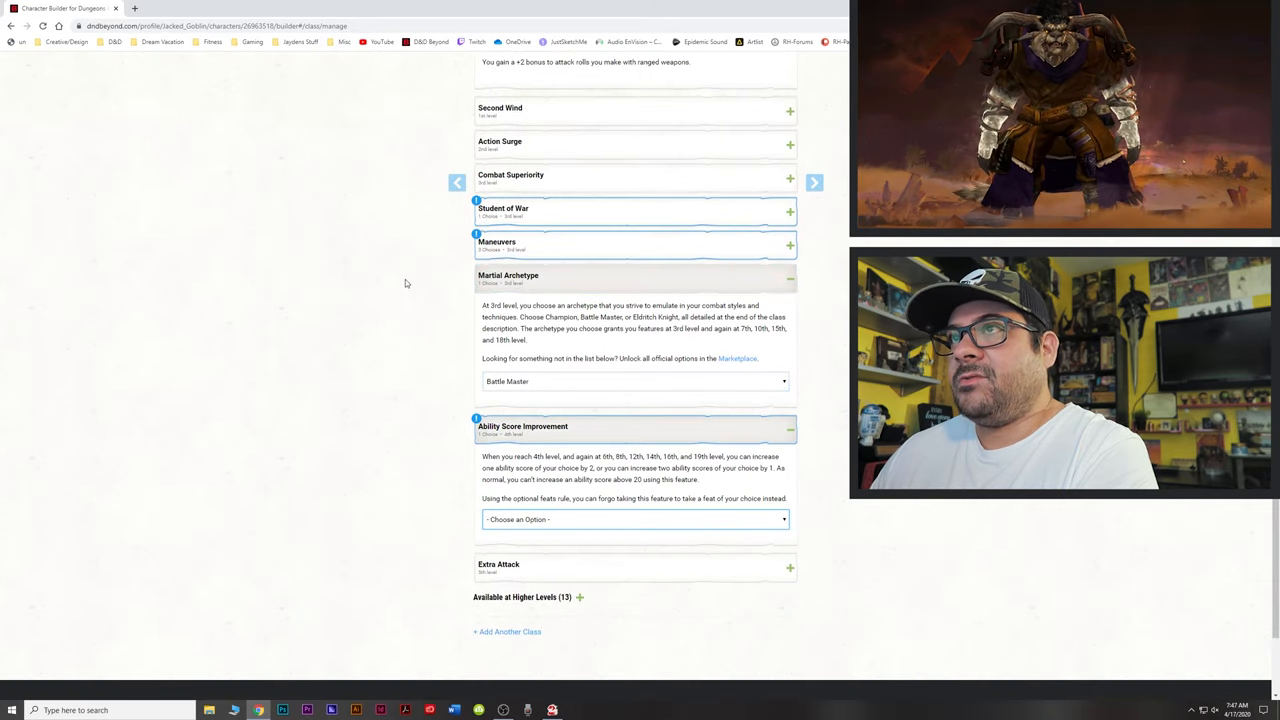
left_click(636, 260)
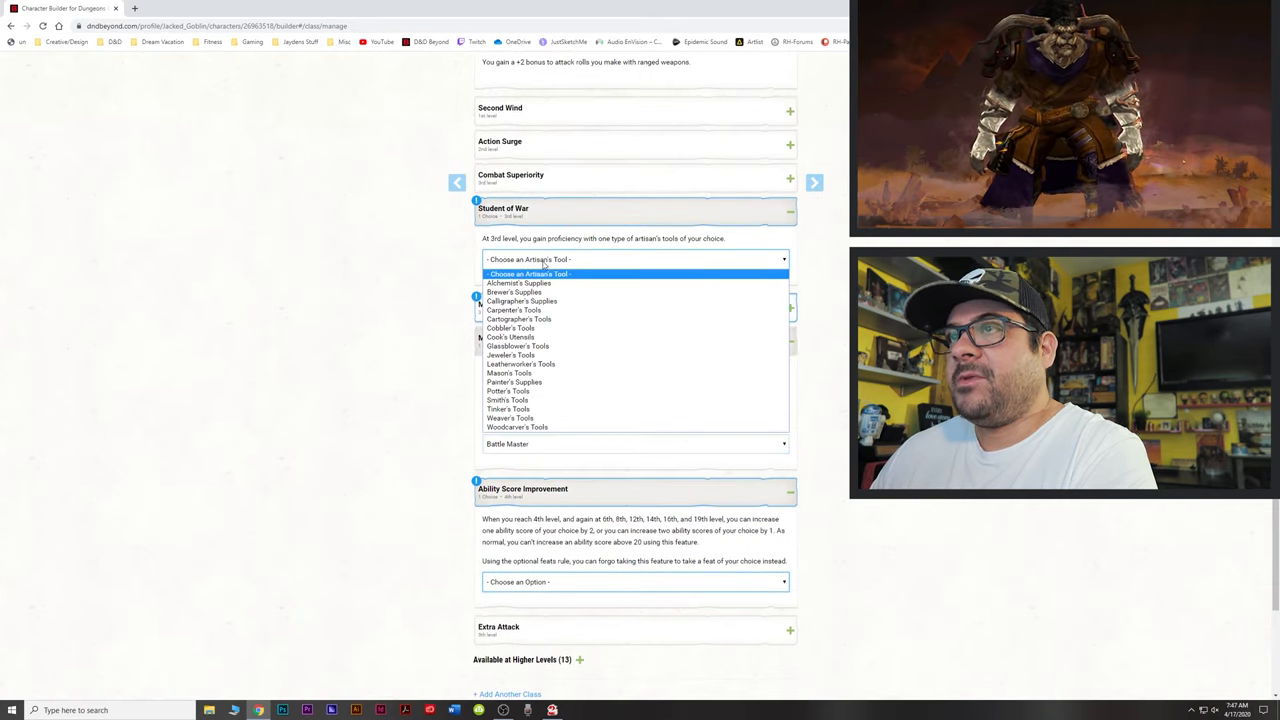
mouse_move(518, 284)
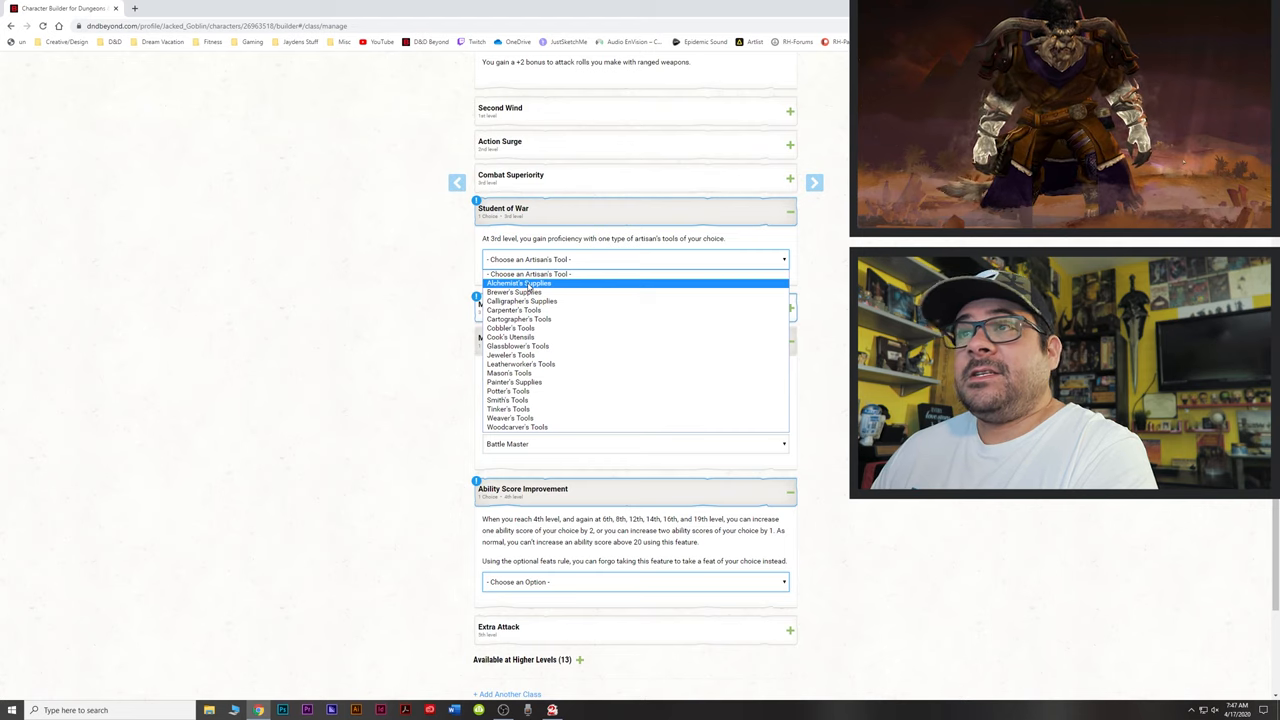
mouse_move(522, 300)
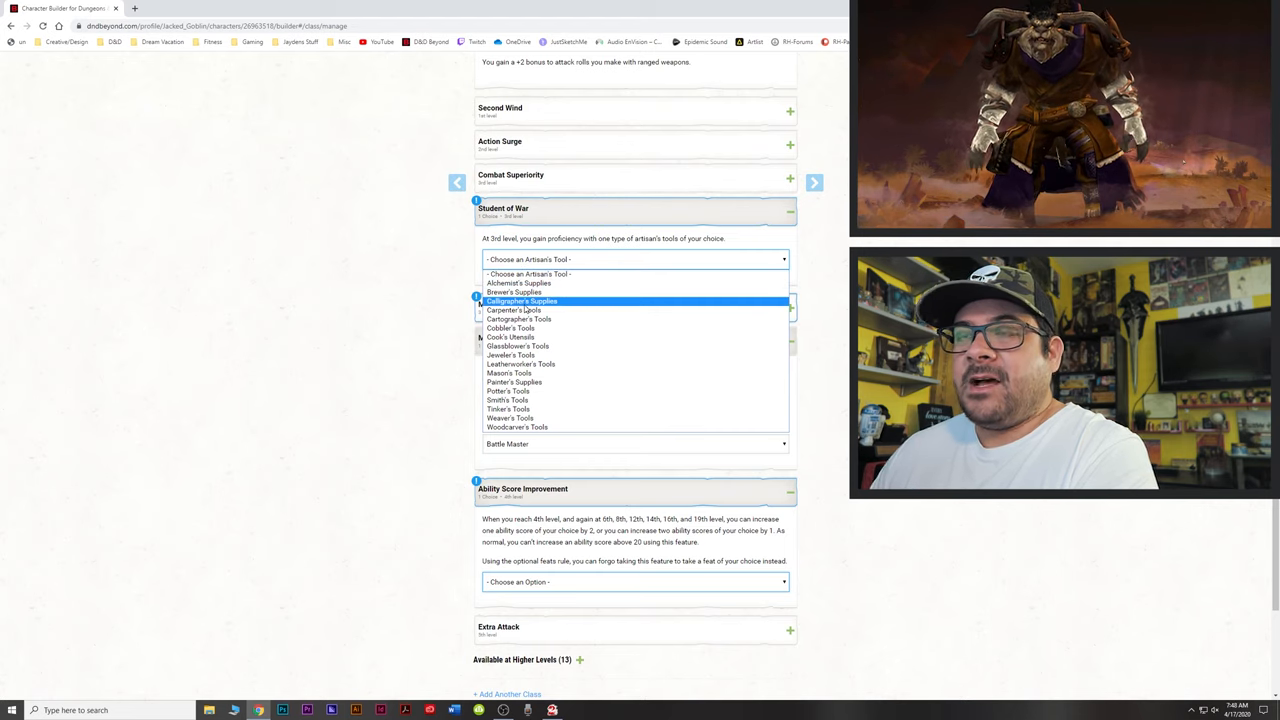
mouse_move(512, 328)
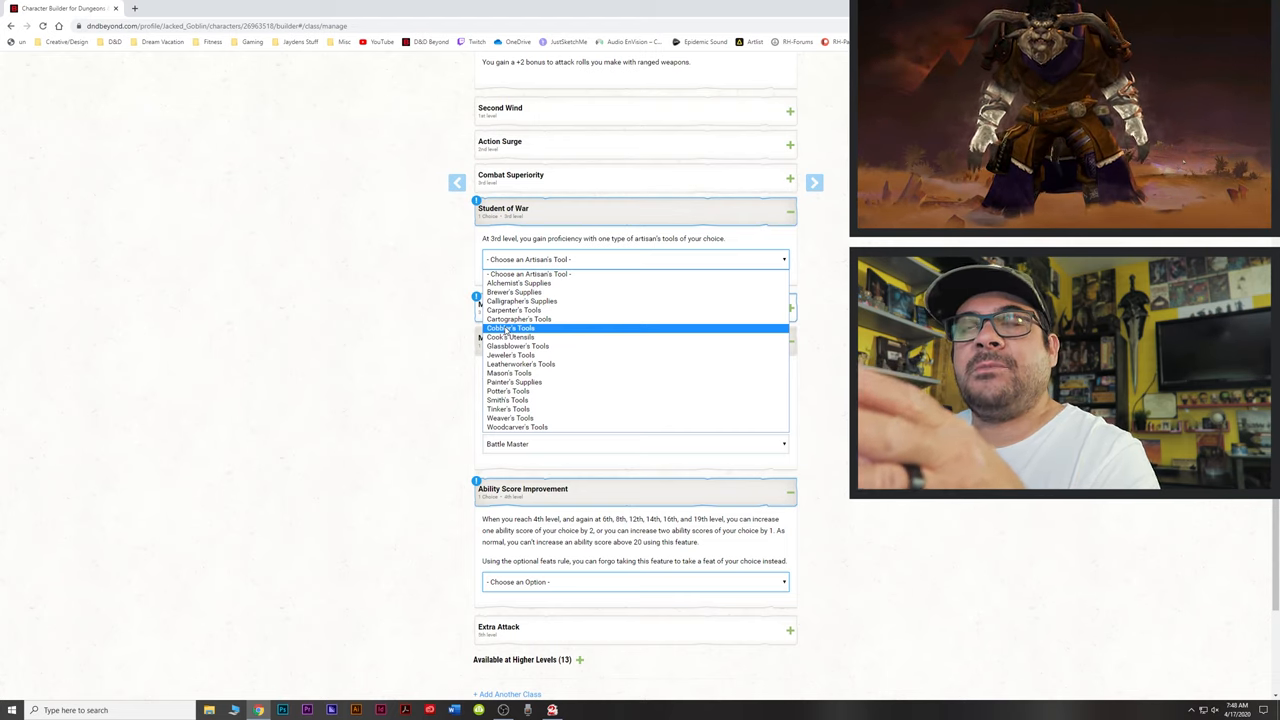
mouse_move(508, 400)
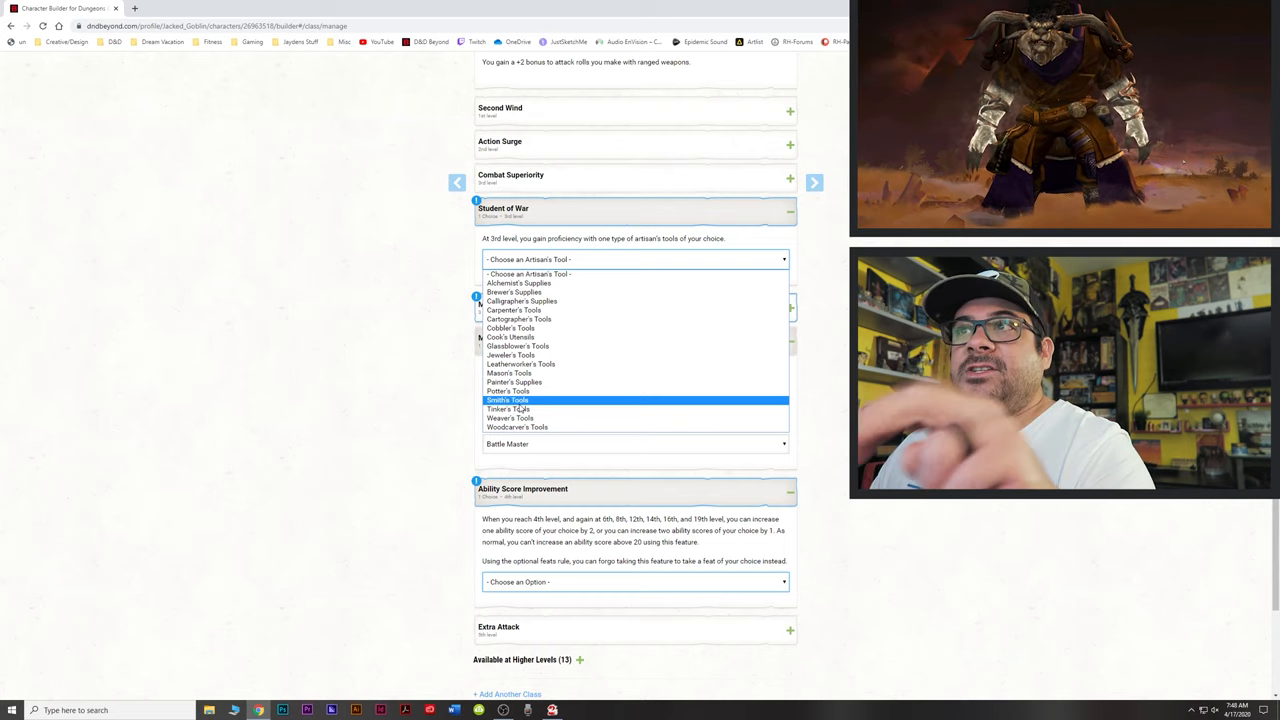
mouse_move(514, 382)
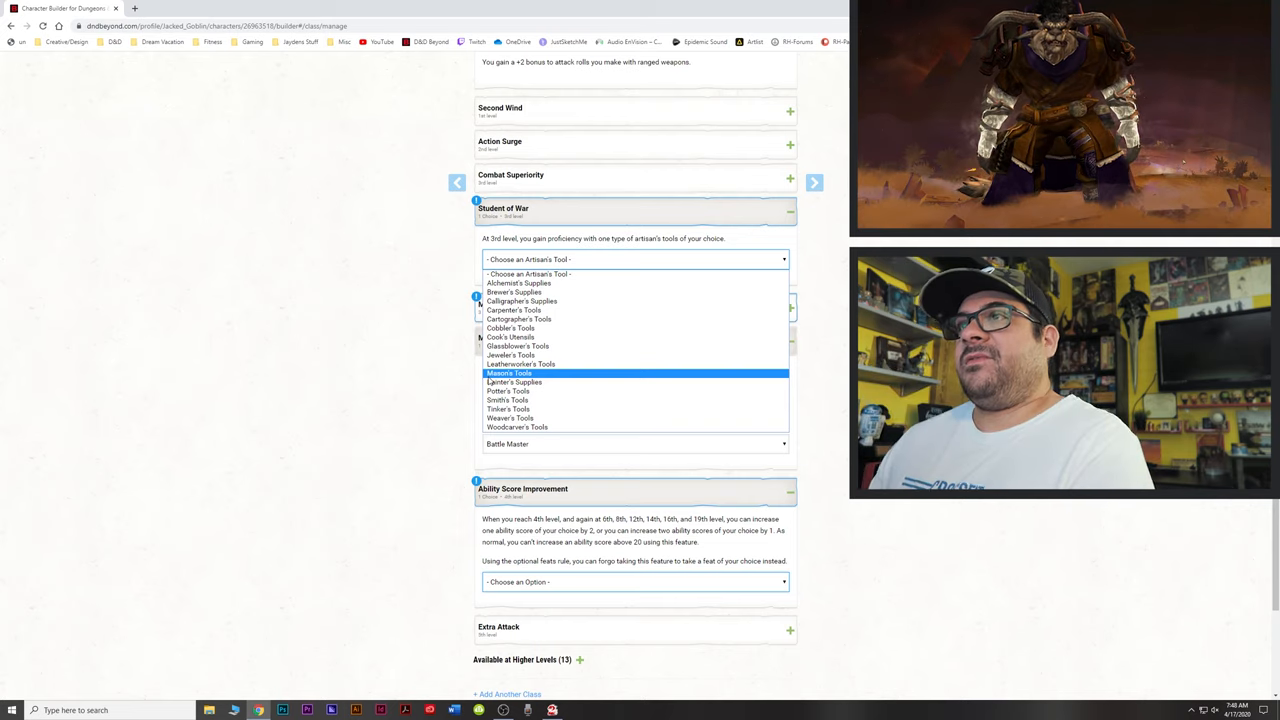
mouse_move(512, 336)
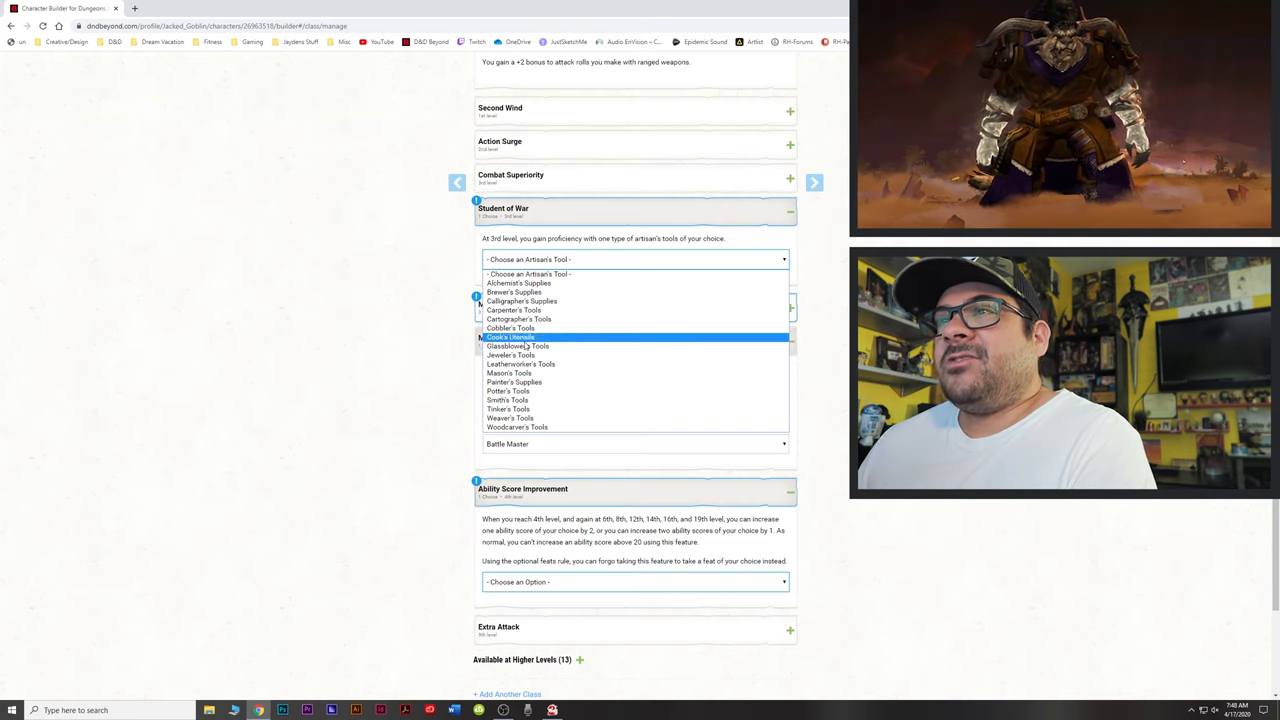
mouse_move(510, 356)
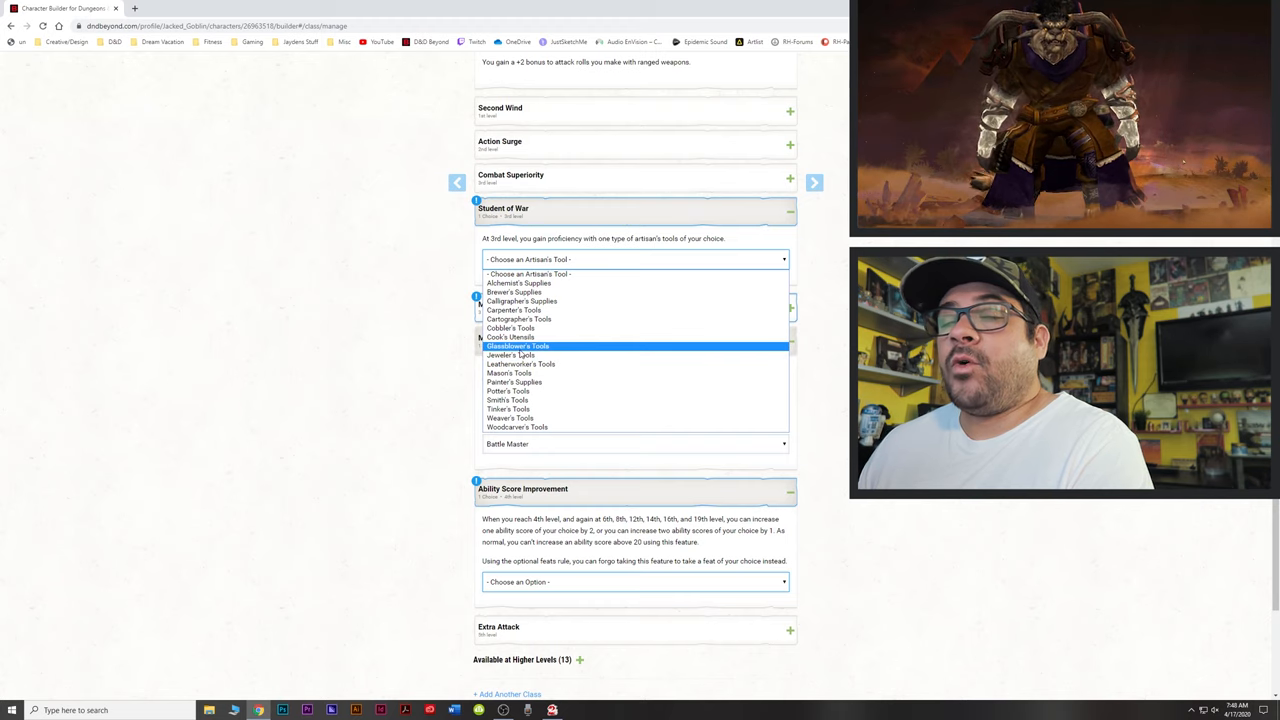
mouse_move(510, 374)
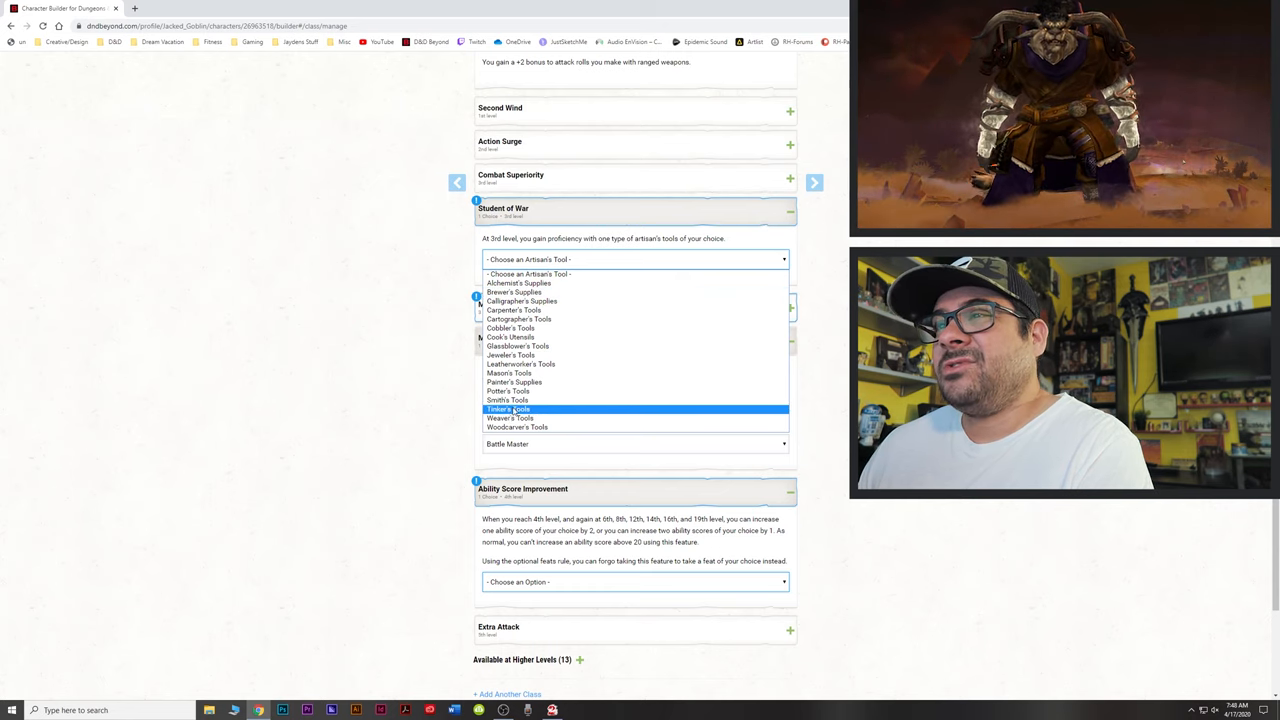
- Choose Tinker's Tools as the Student of War artisan's tool
left_click(508, 408)
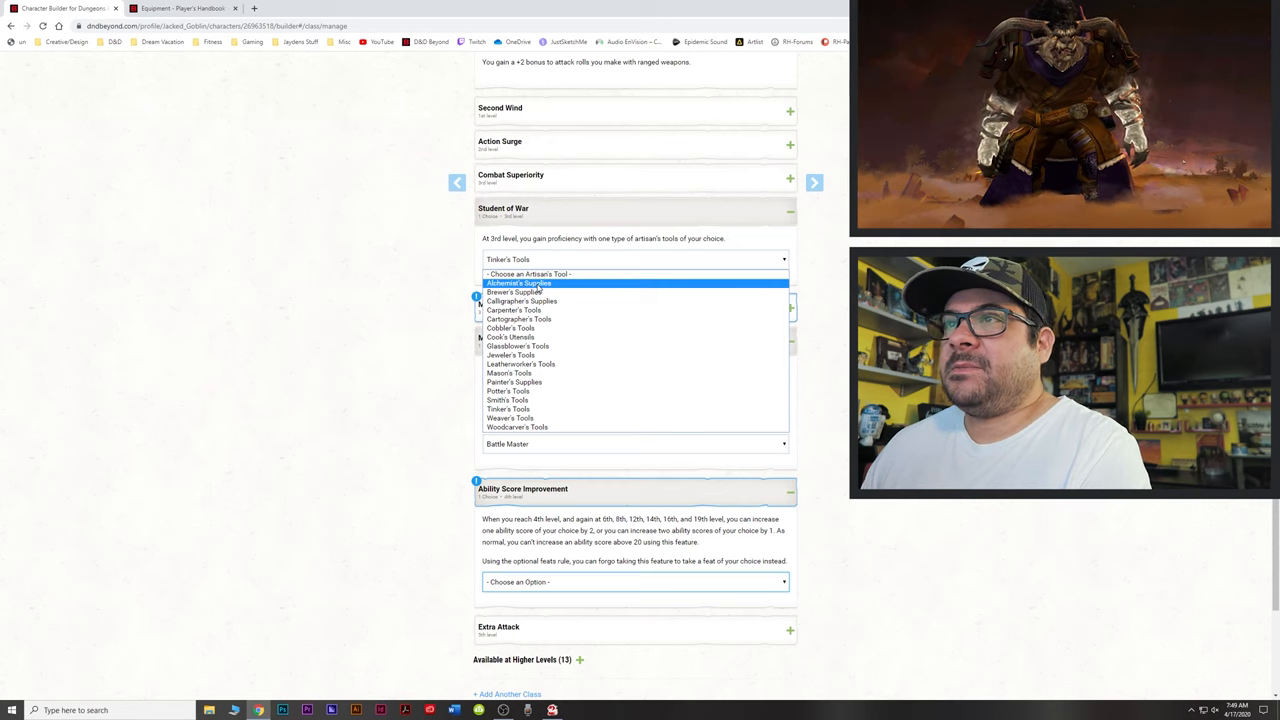
- Switch the Student of War tool to Alchemist's Supplies
left_click(518, 284)
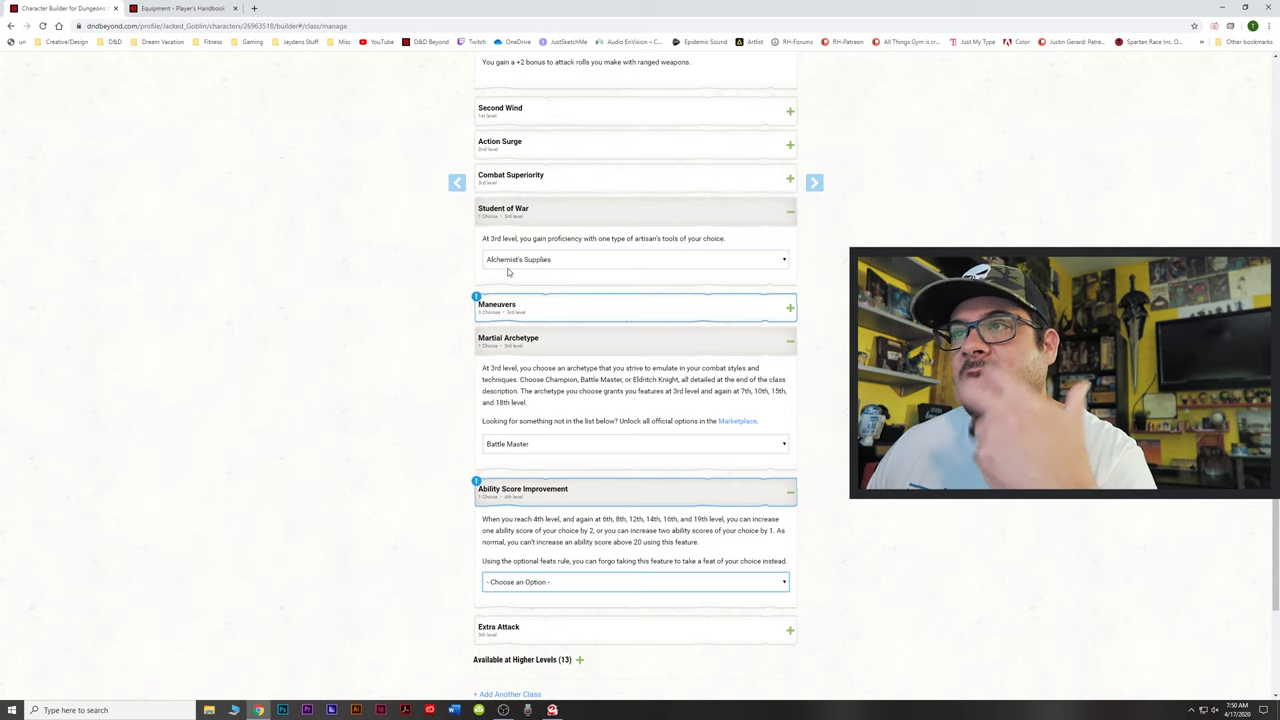
- Choose Disarming Attack, Evasive Footwork and Pushing Attack as the Battle Master maneuvers
scroll("down", 3)
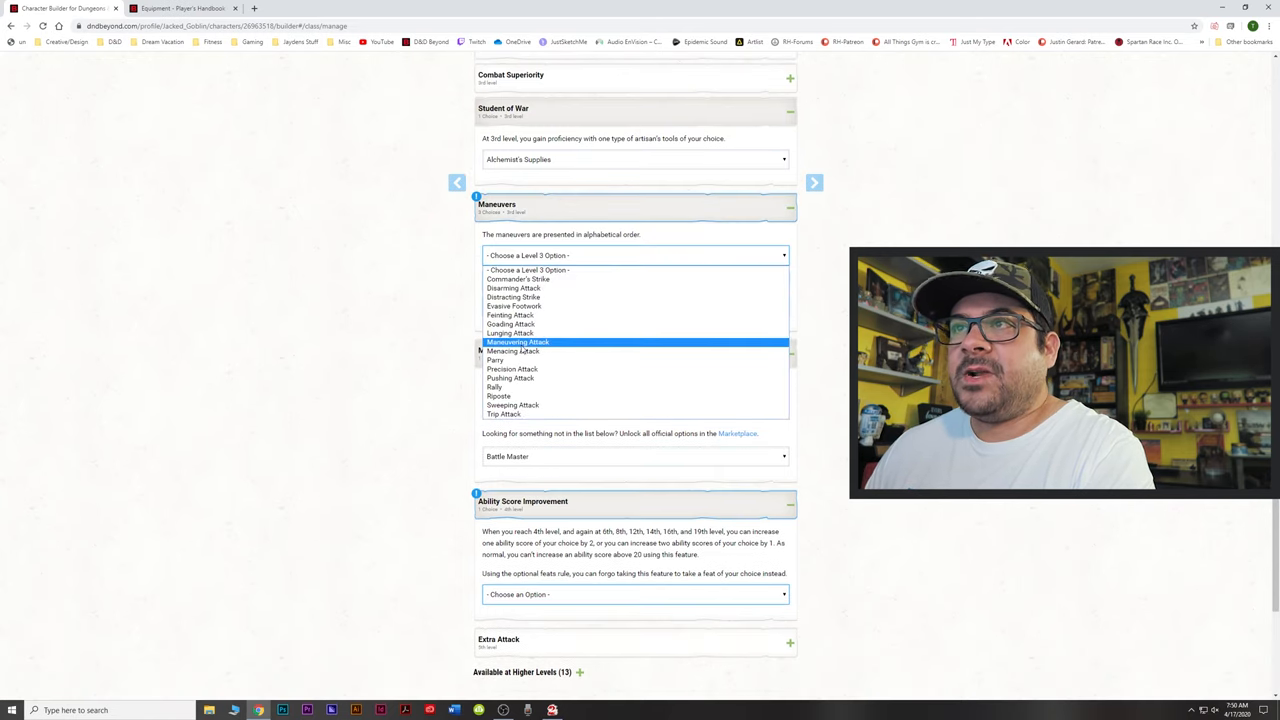
mouse_move(510, 332)
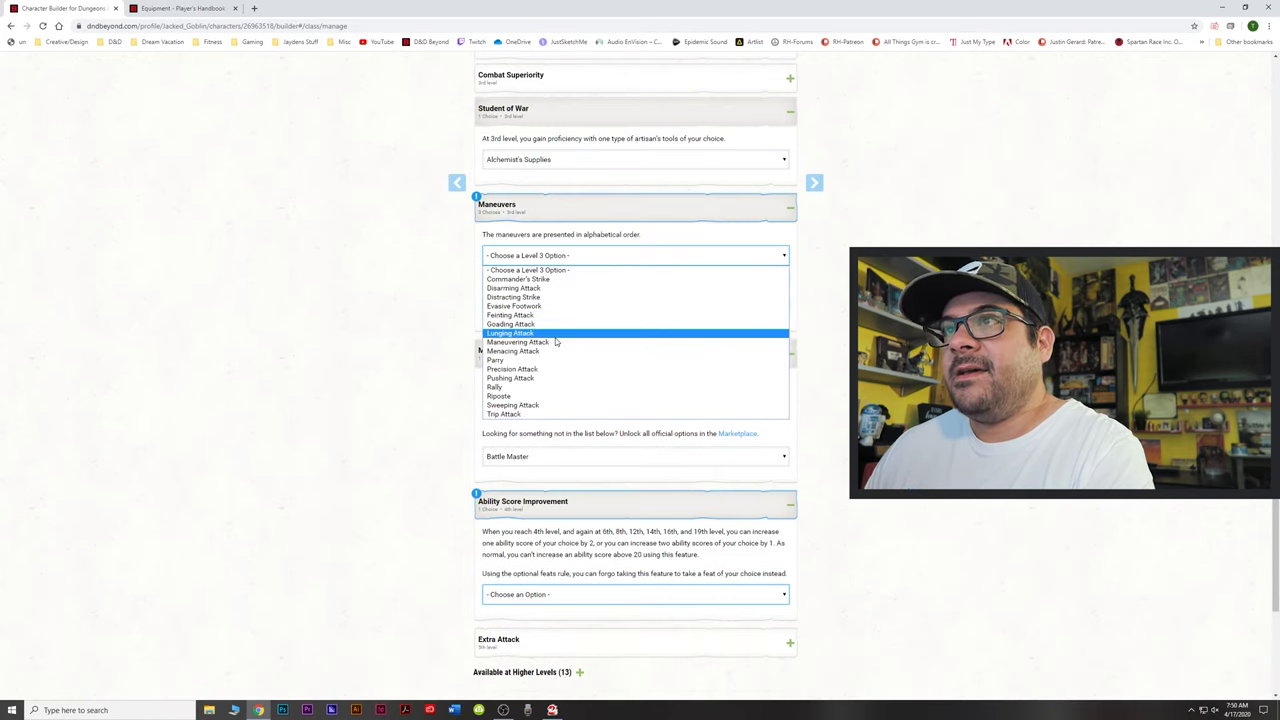
mouse_move(512, 288)
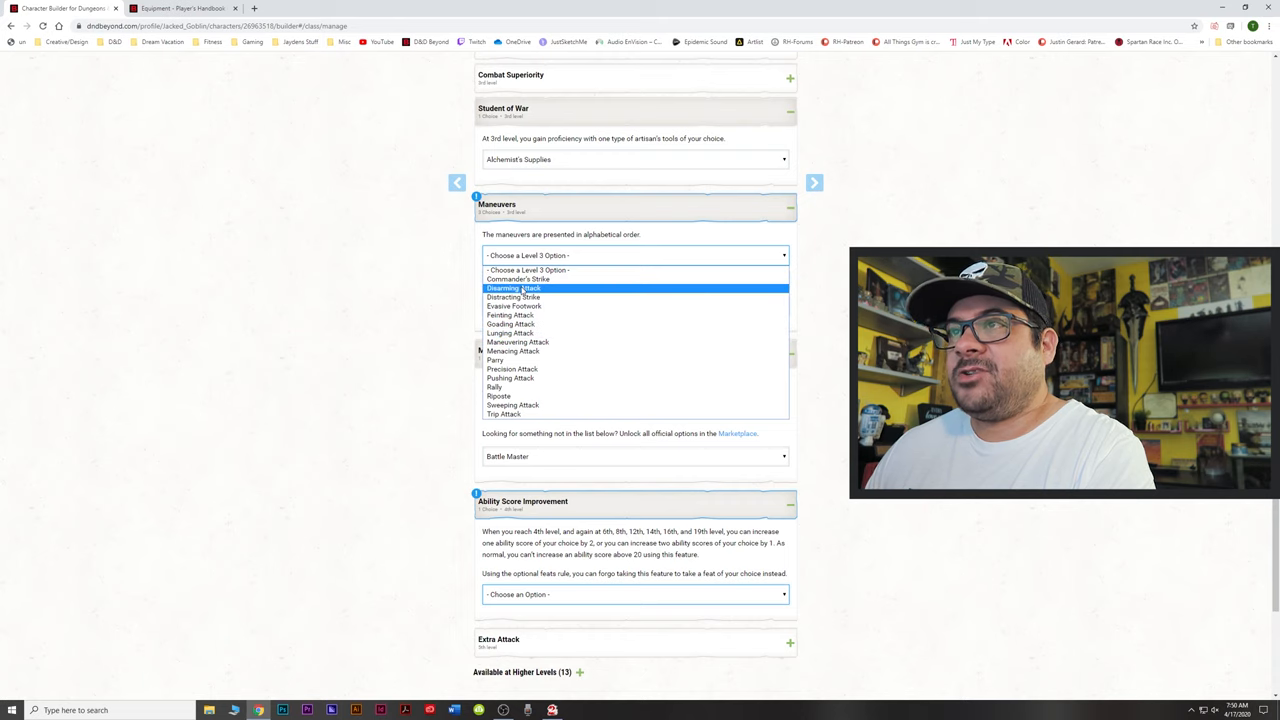
left_click(512, 288)
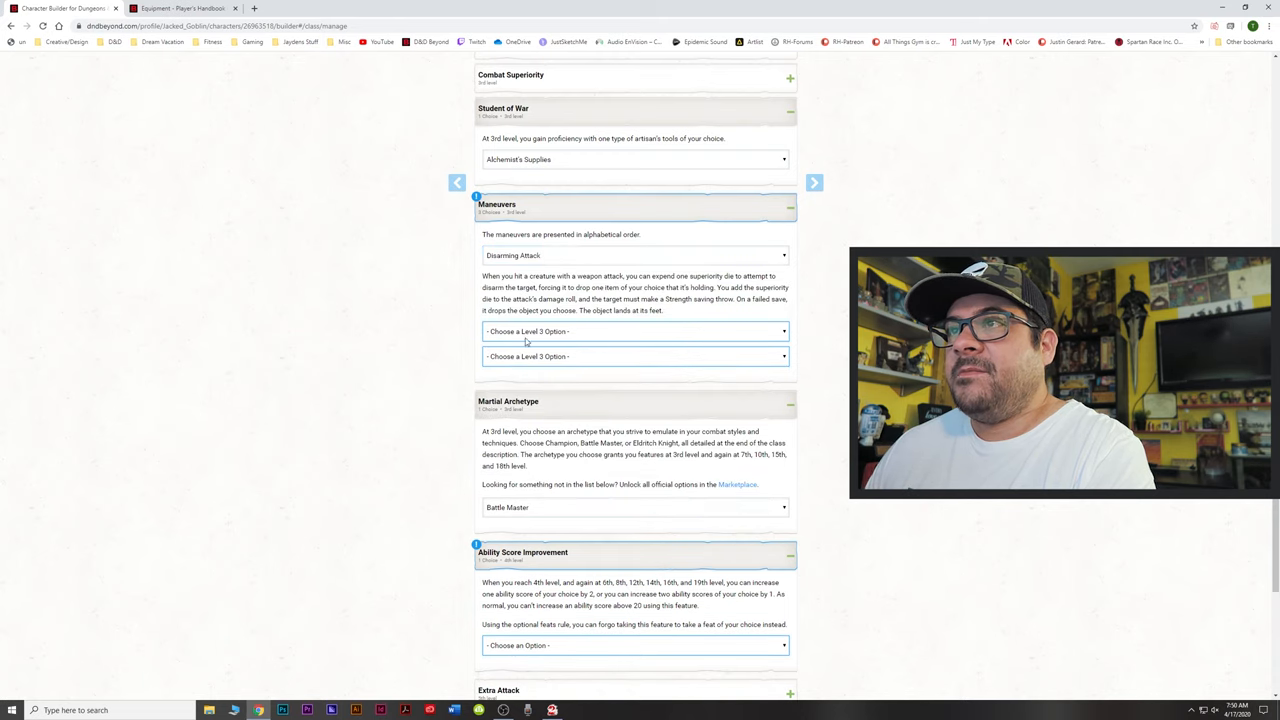
left_click(636, 332)
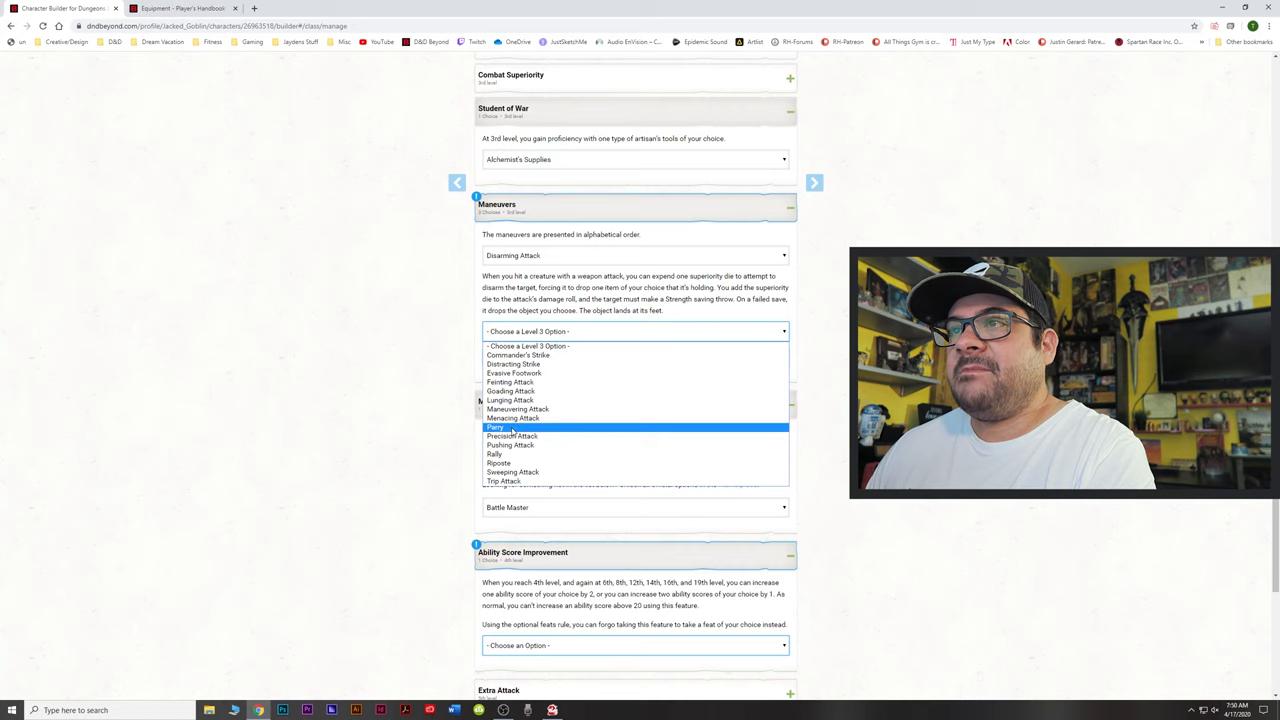
mouse_move(518, 418)
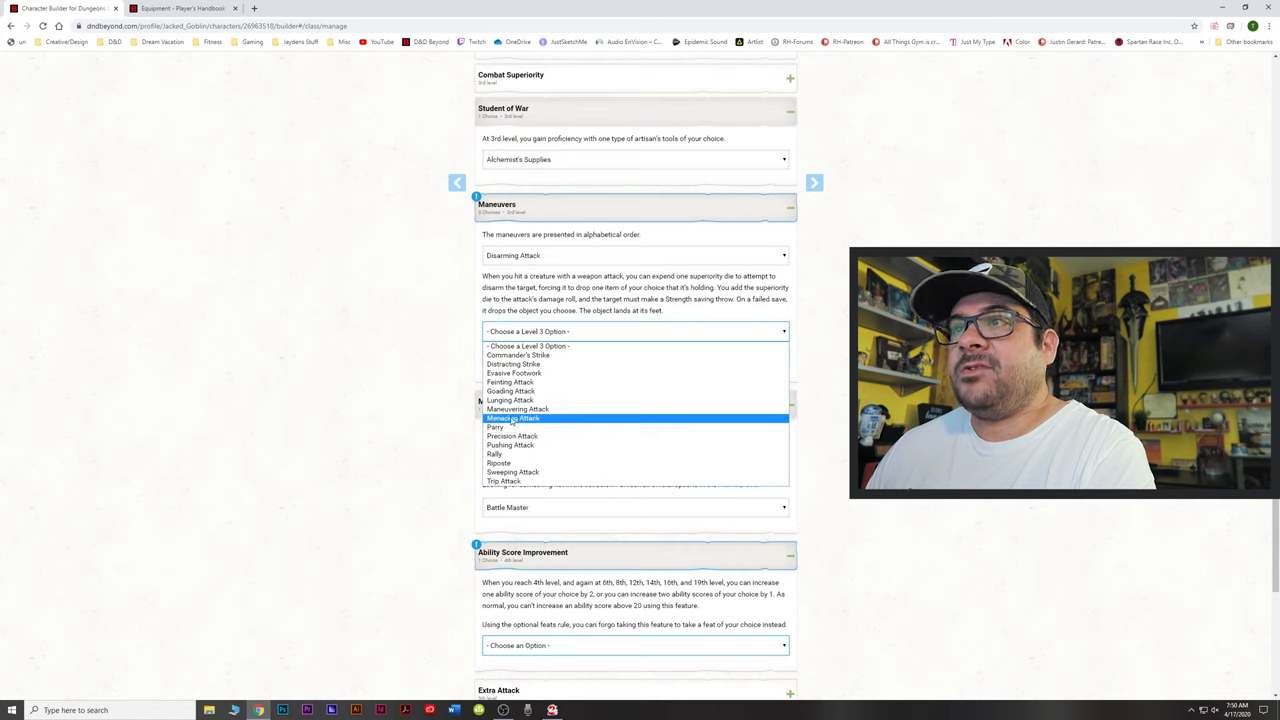
mouse_move(514, 374)
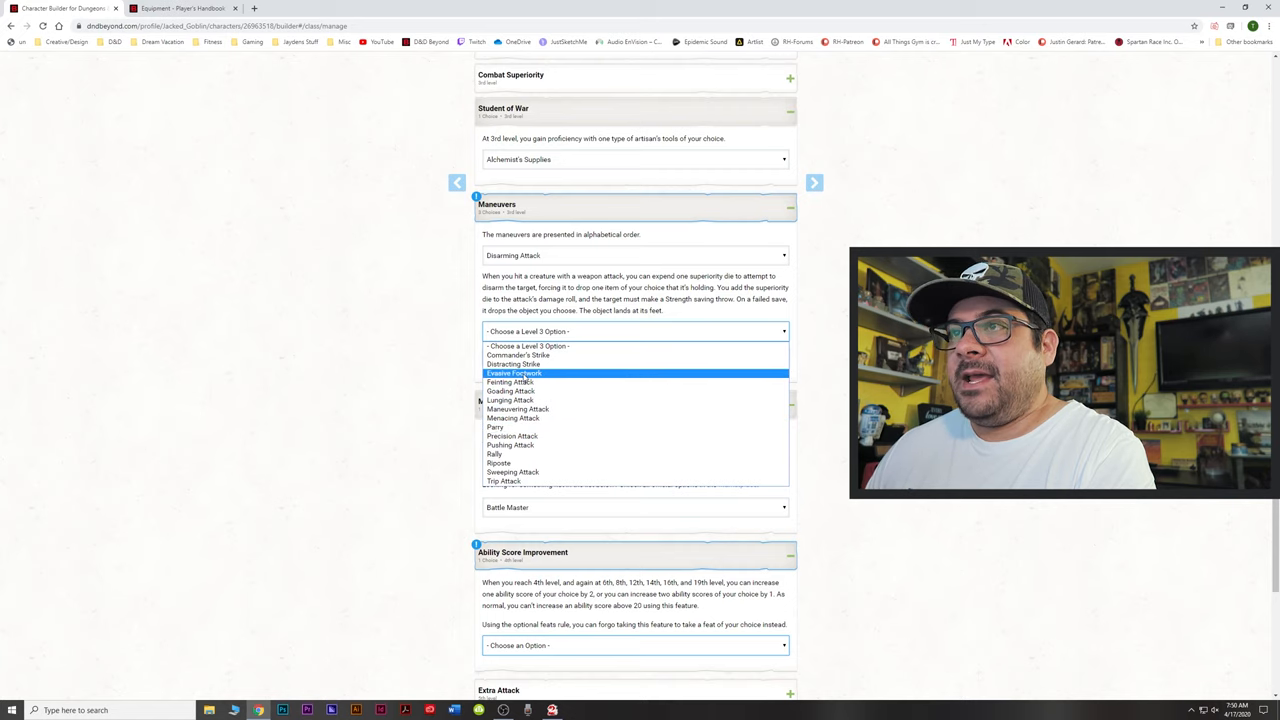
left_click(512, 374)
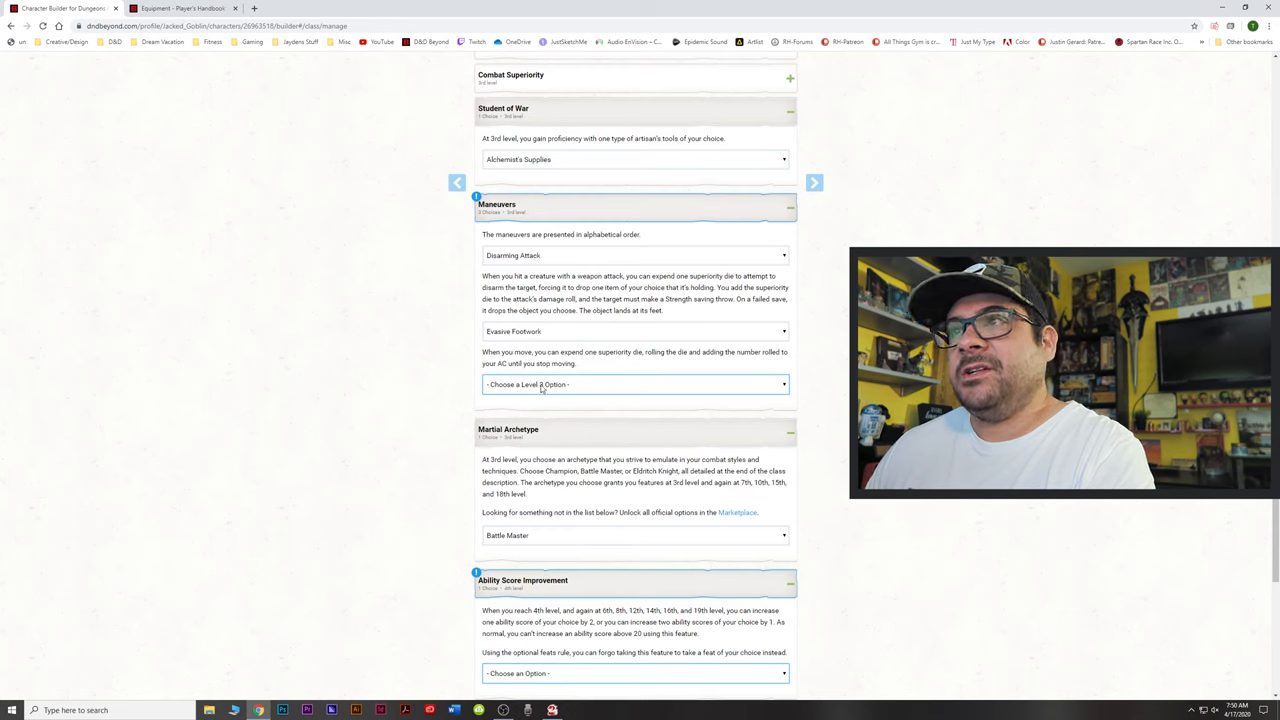
left_click(636, 384)
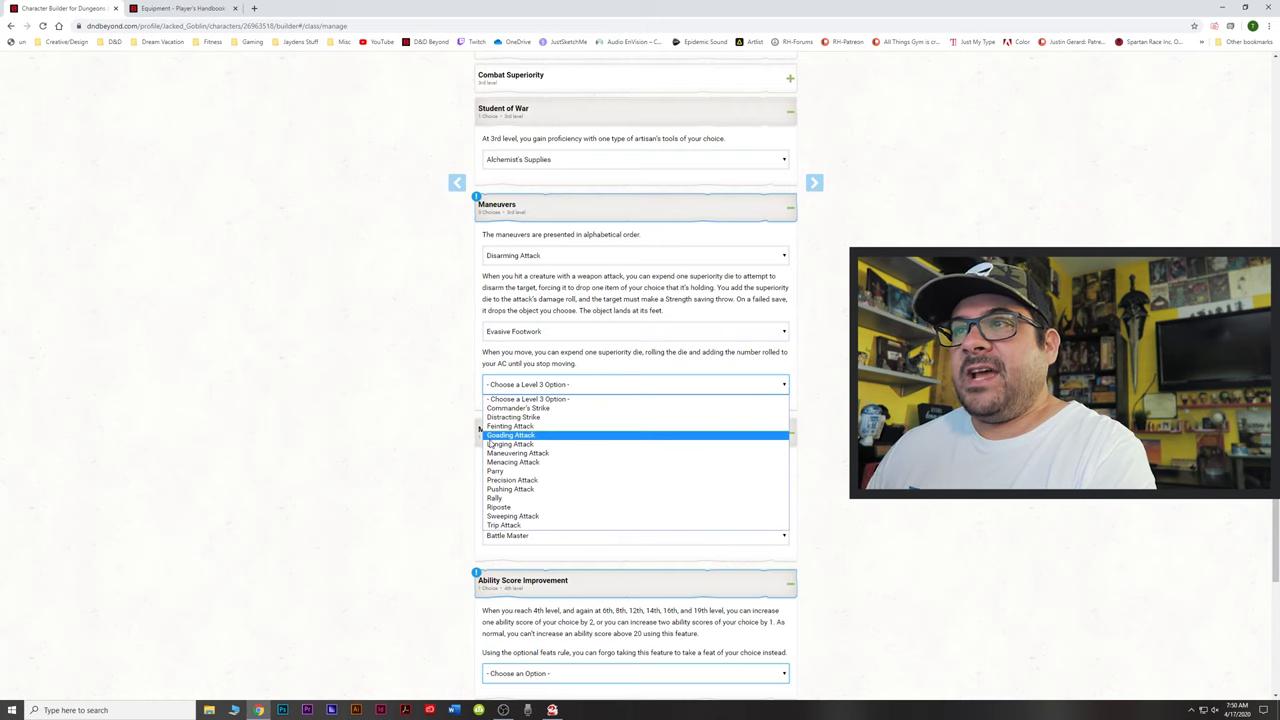
mouse_move(520, 444)
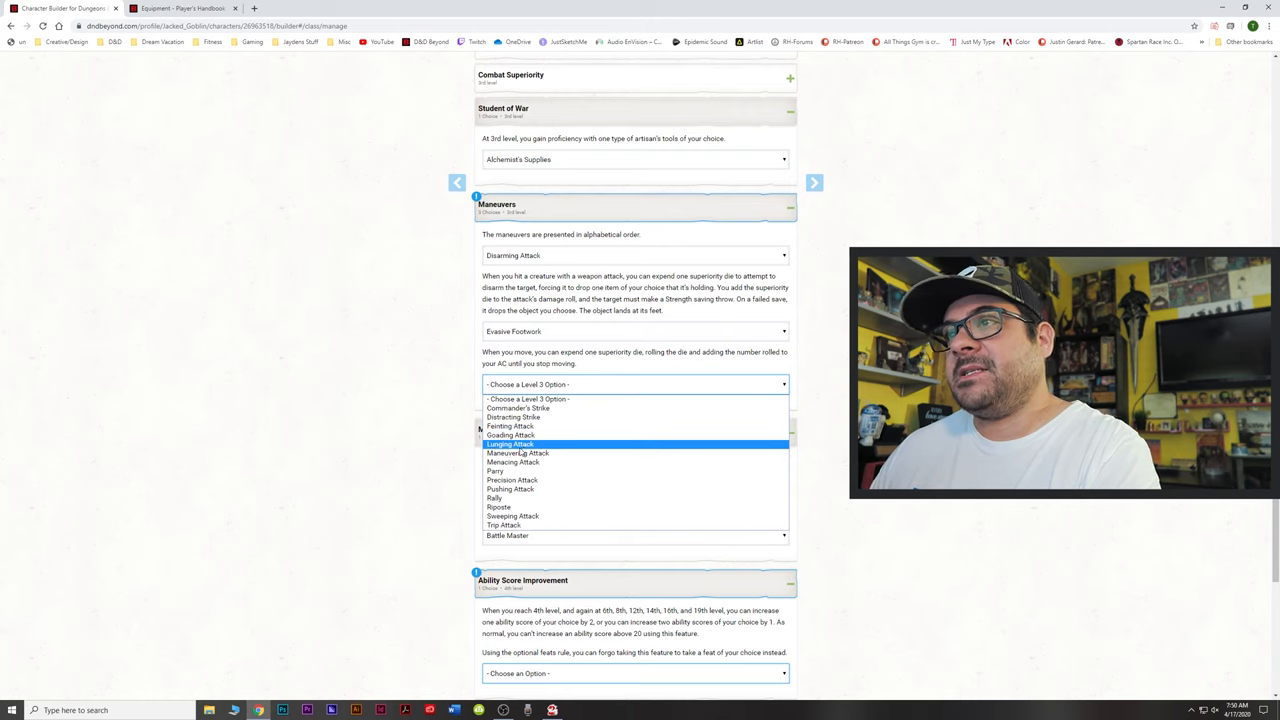
mouse_move(494, 498)
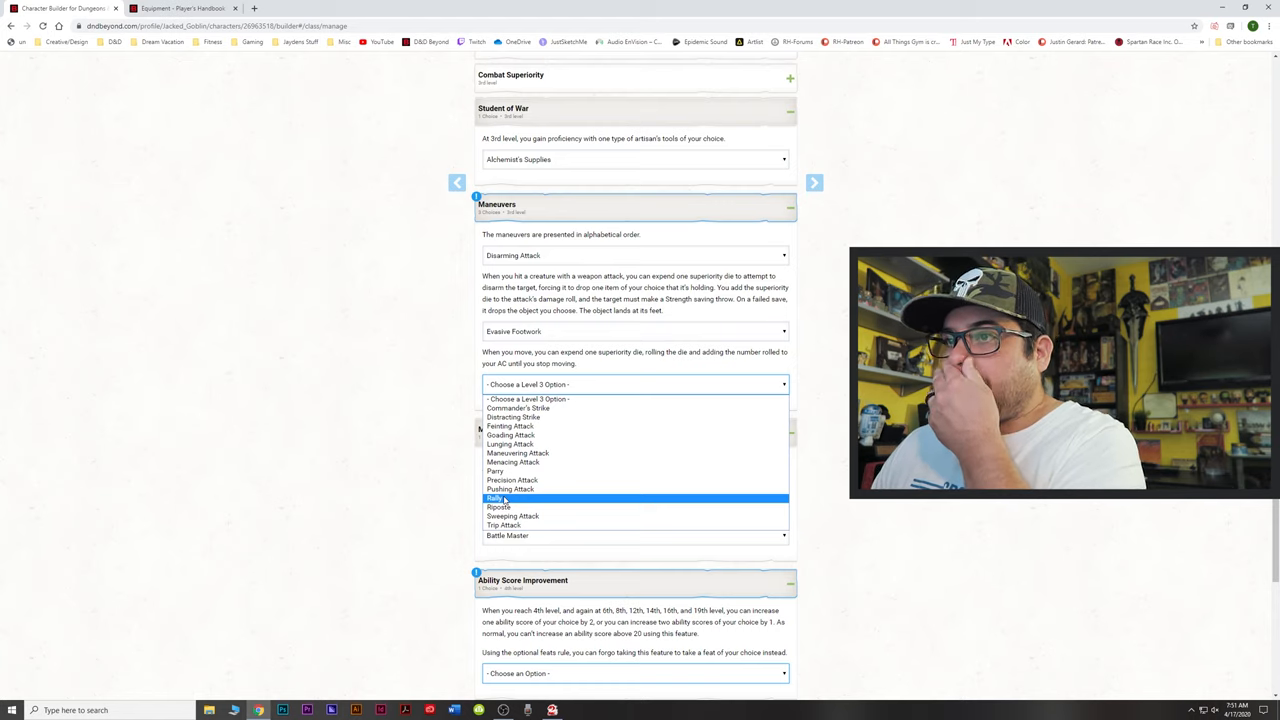
mouse_move(510, 488)
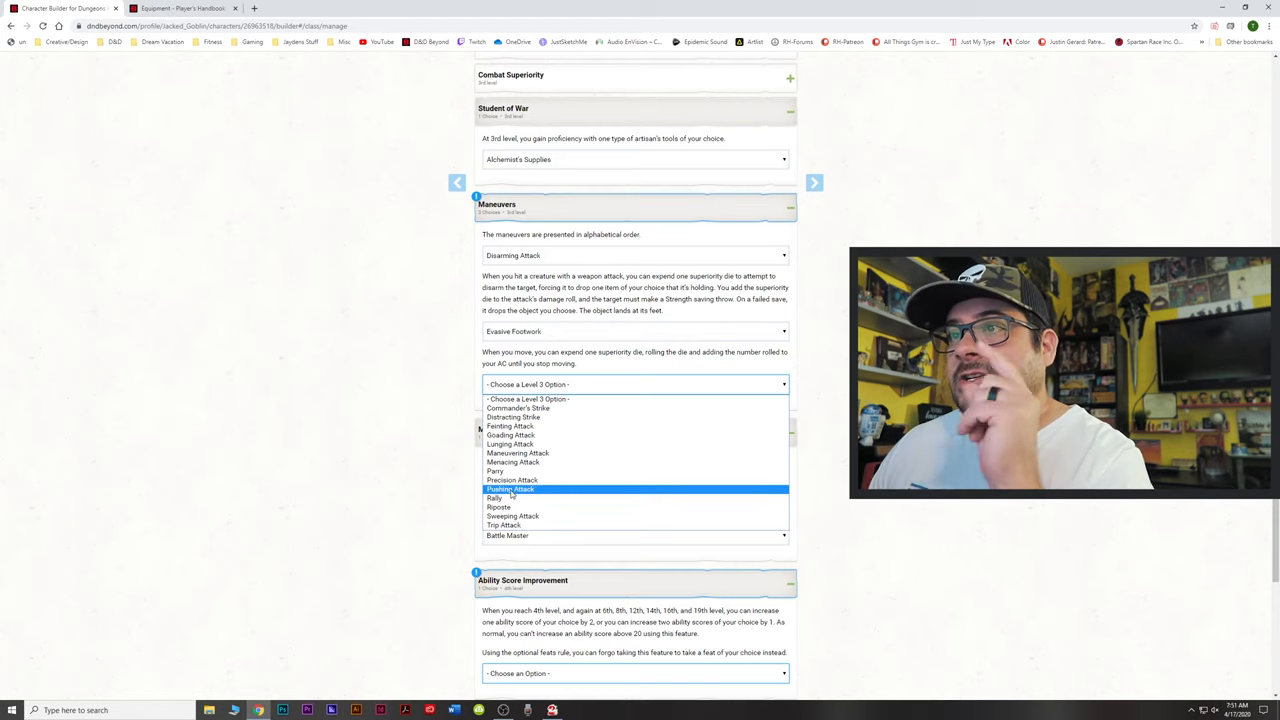
left_click(510, 488)
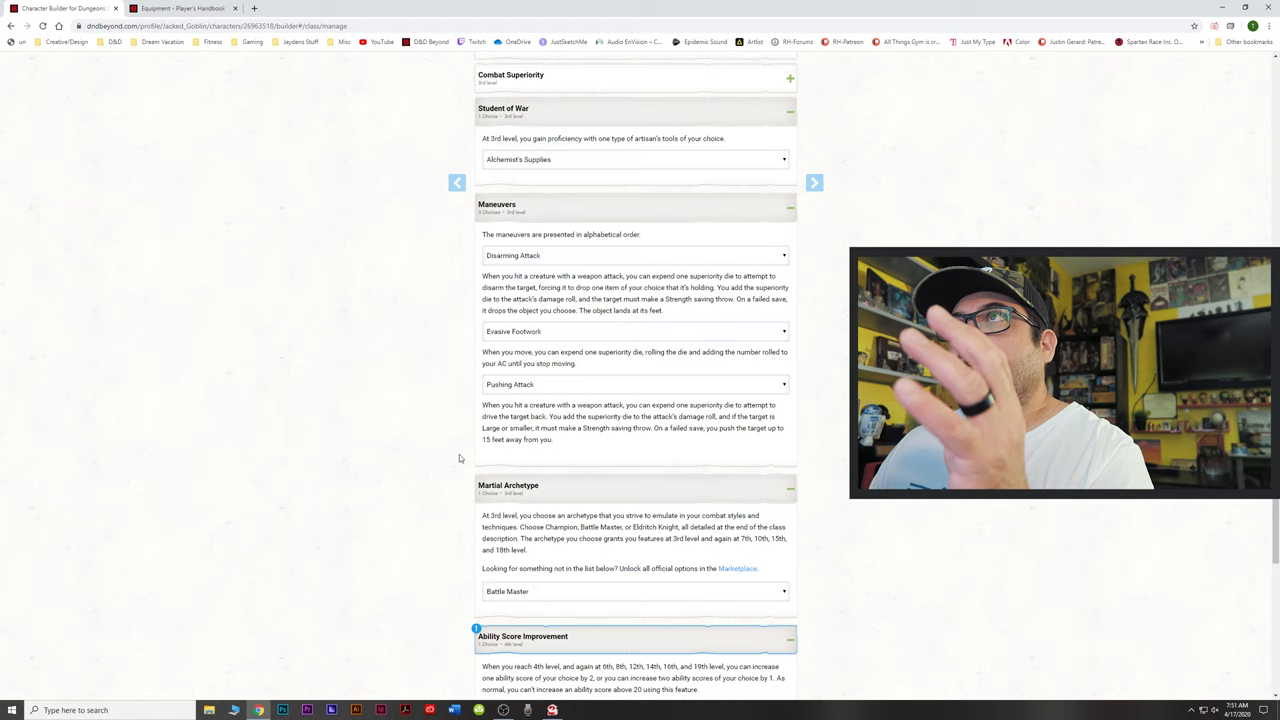
mouse_move(456, 436)
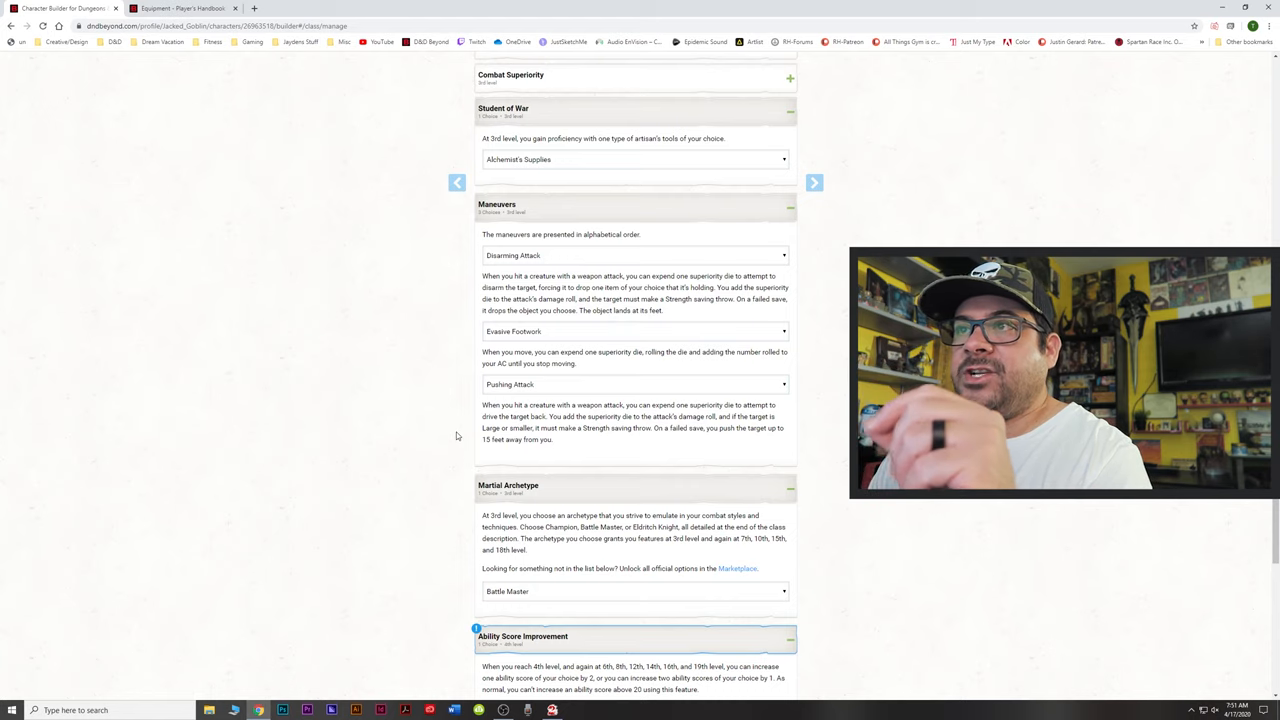
mouse_move(472, 432)
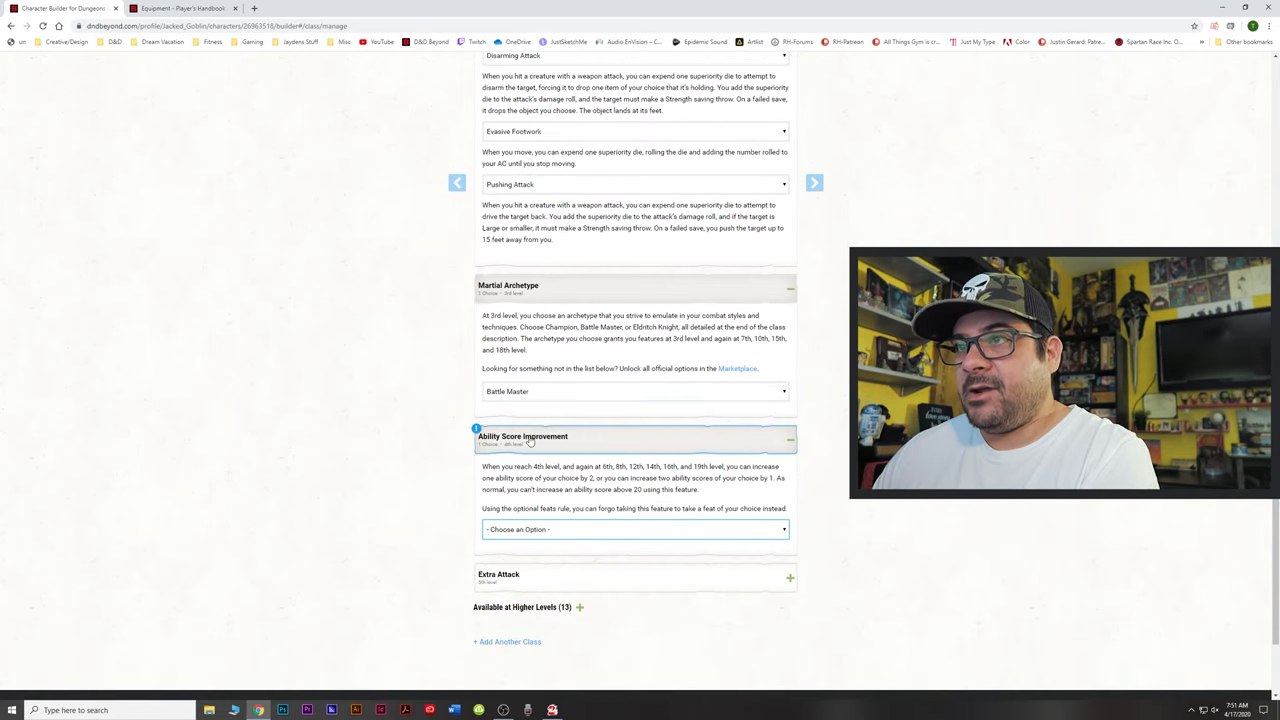
- Take the Mobile feat instead of the level 4 ability score increase
left_click(636, 528)
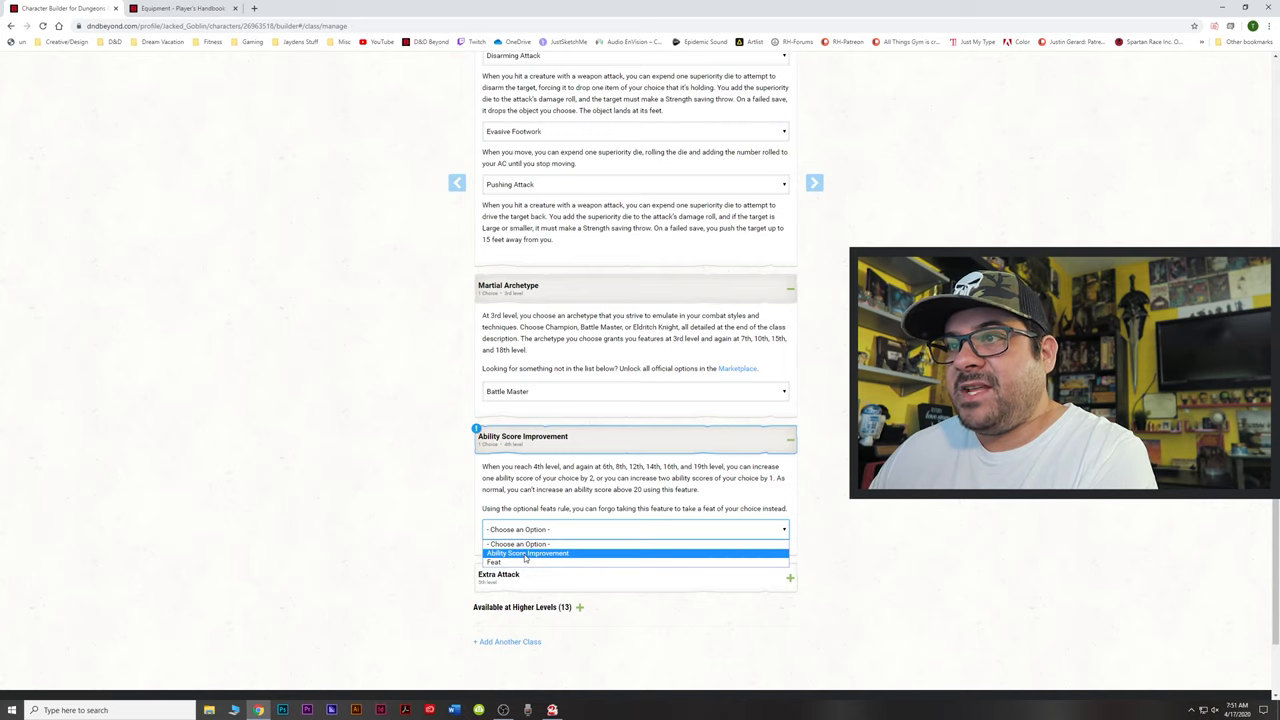
mouse_move(494, 560)
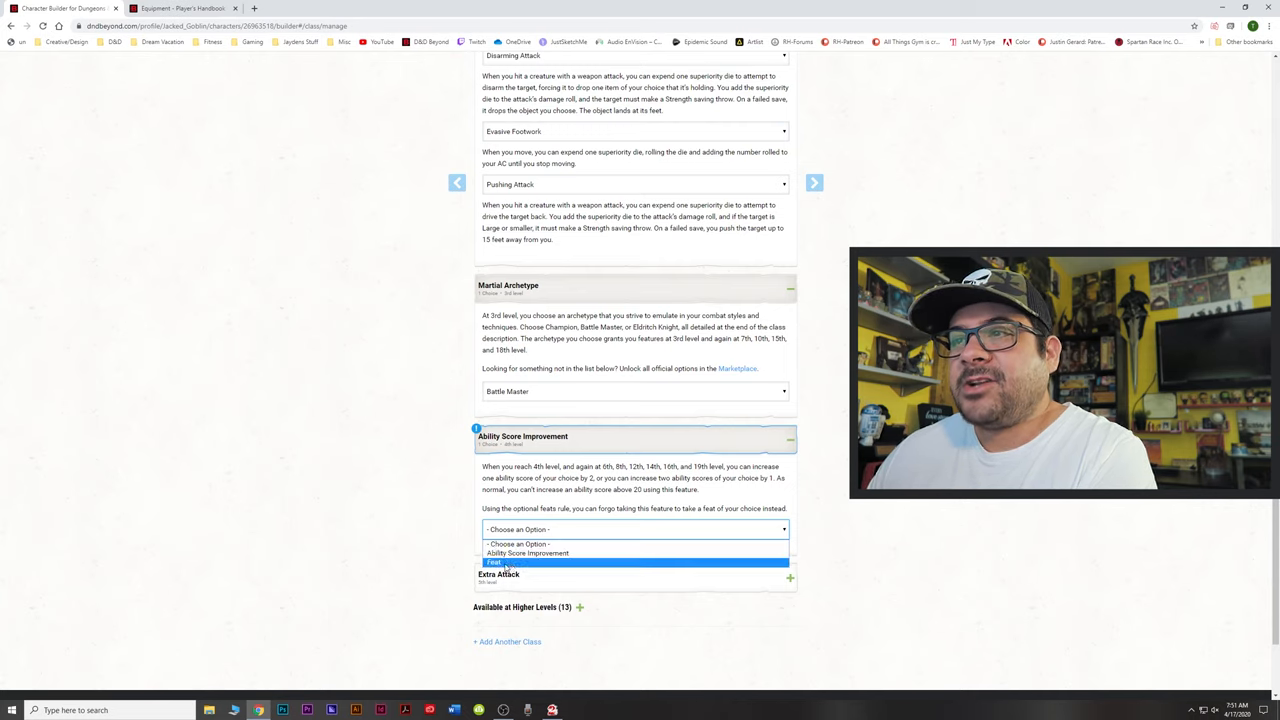
left_click(494, 562)
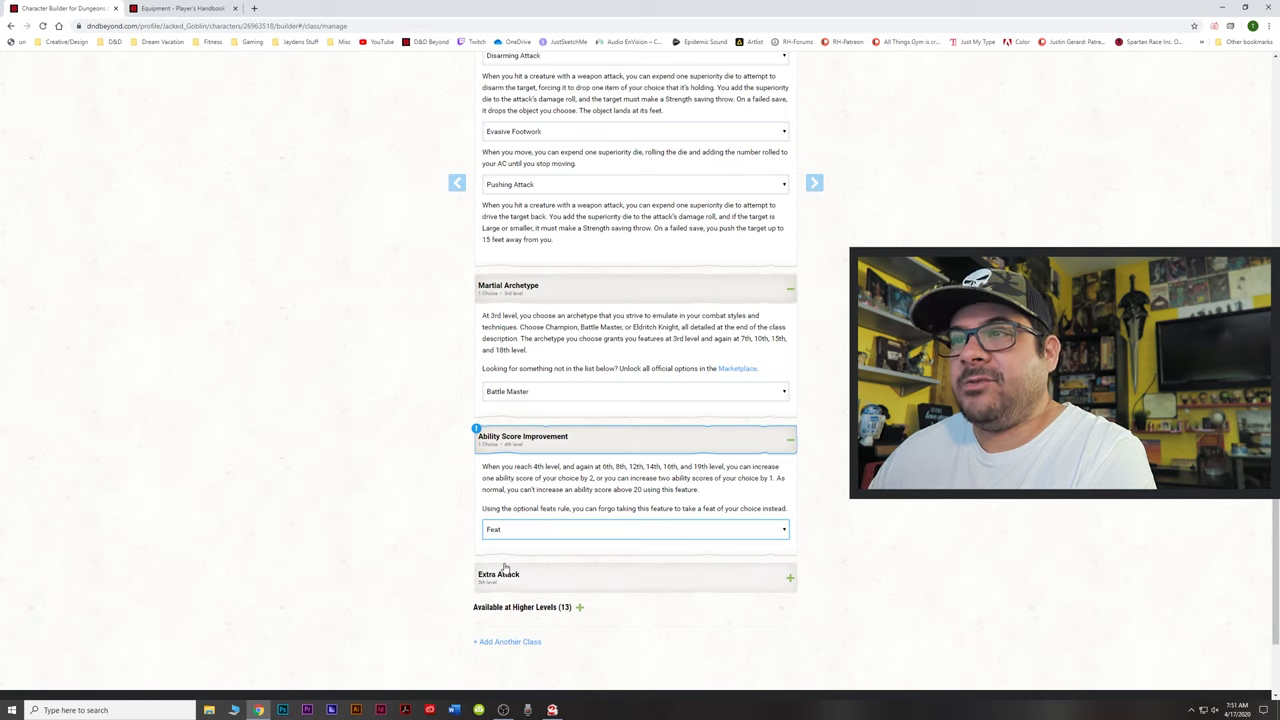
left_click(634, 528)
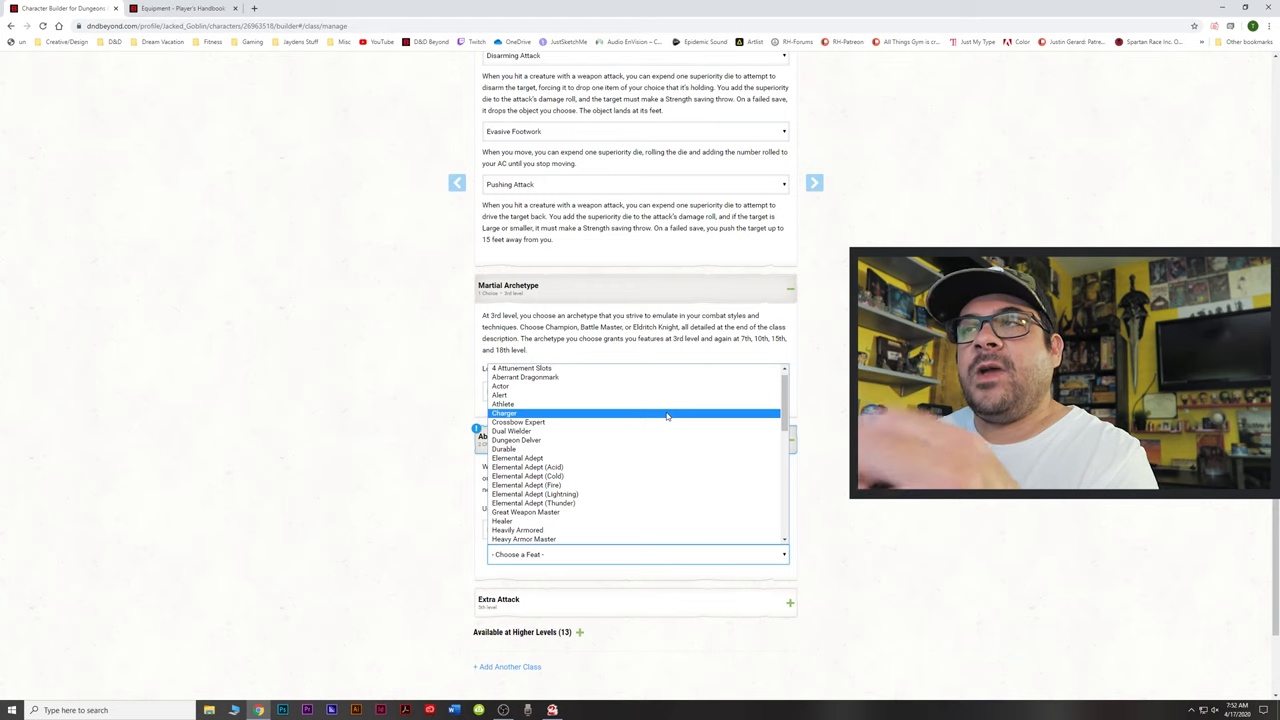
mouse_move(640, 404)
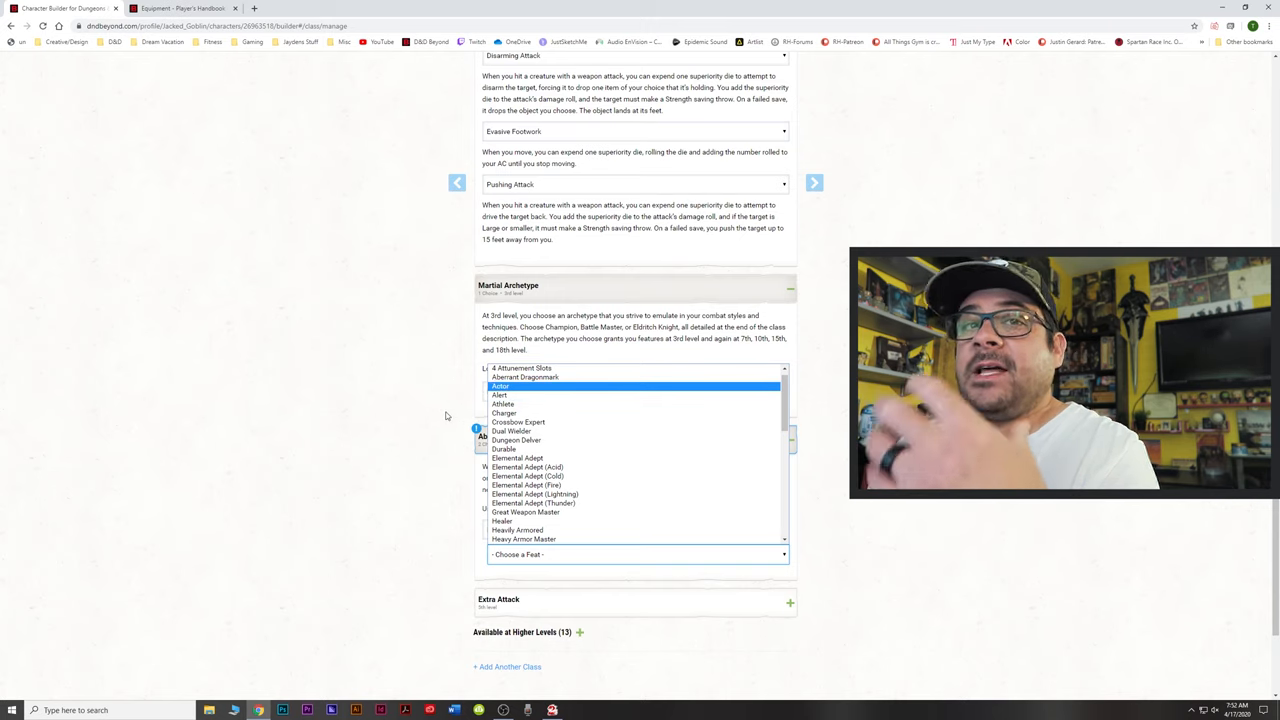
mouse_move(544, 432)
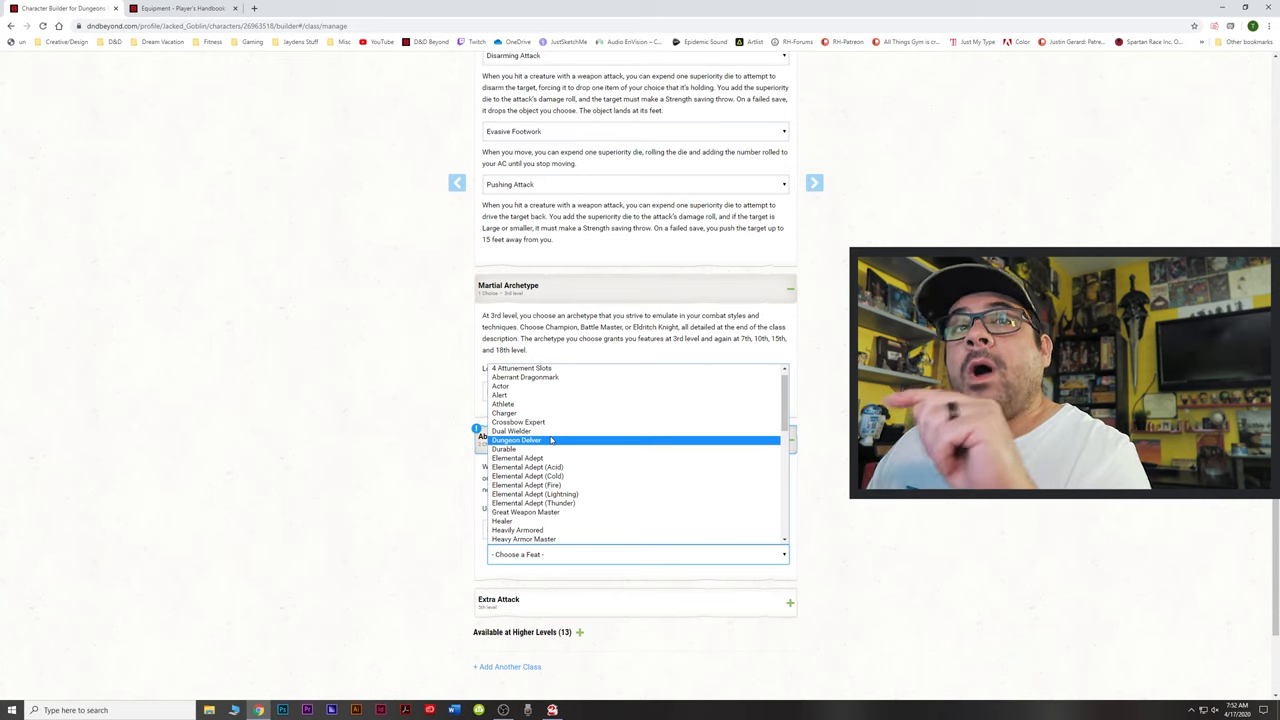
mouse_move(656, 458)
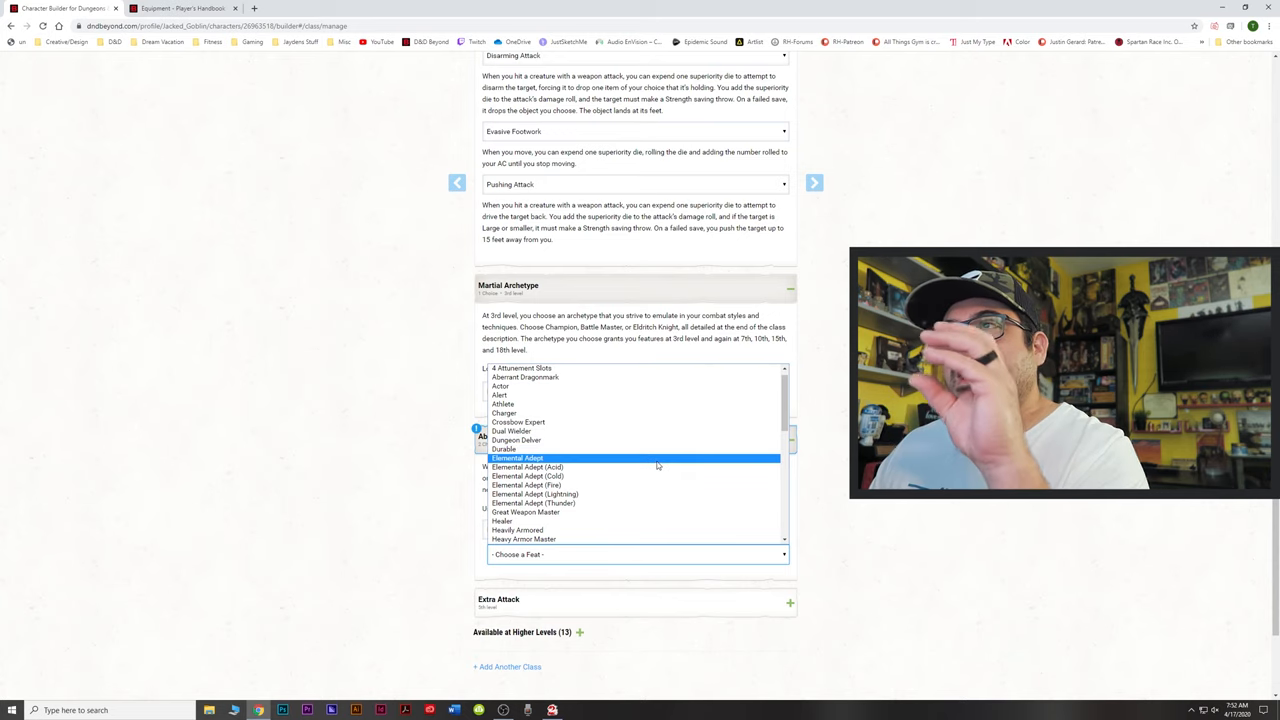
mouse_move(650, 464)
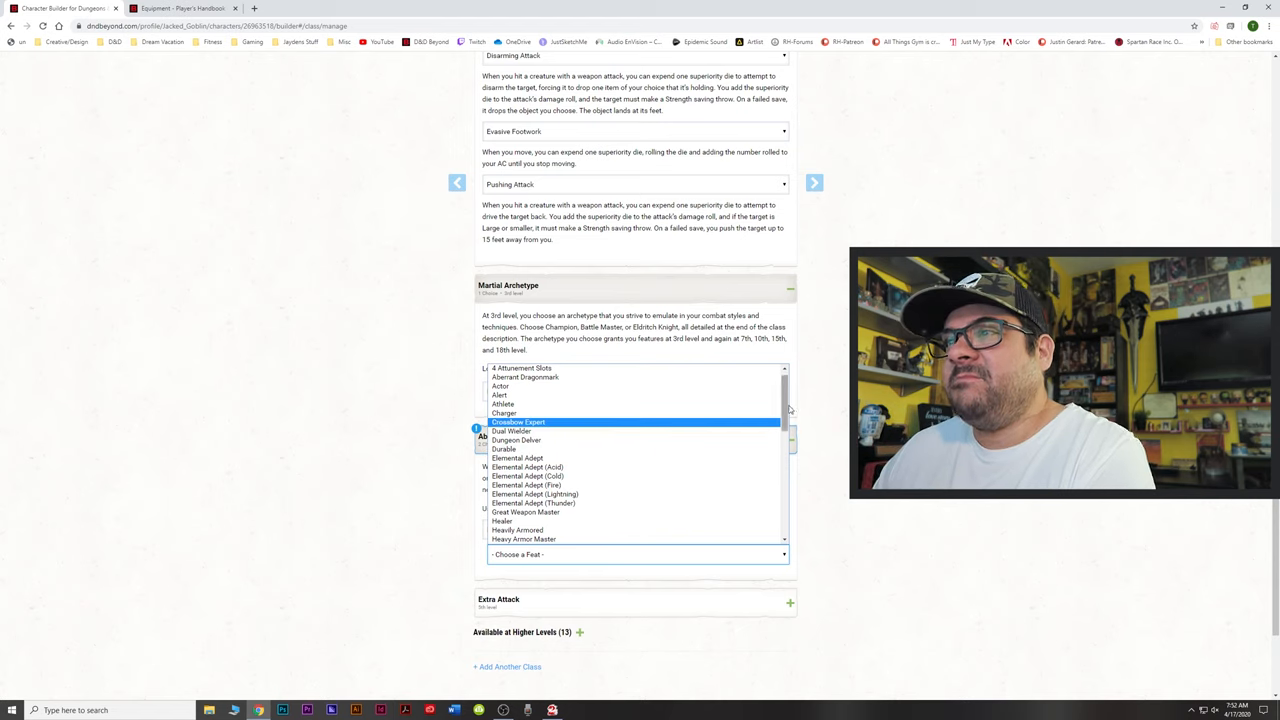
scroll("down", 3)
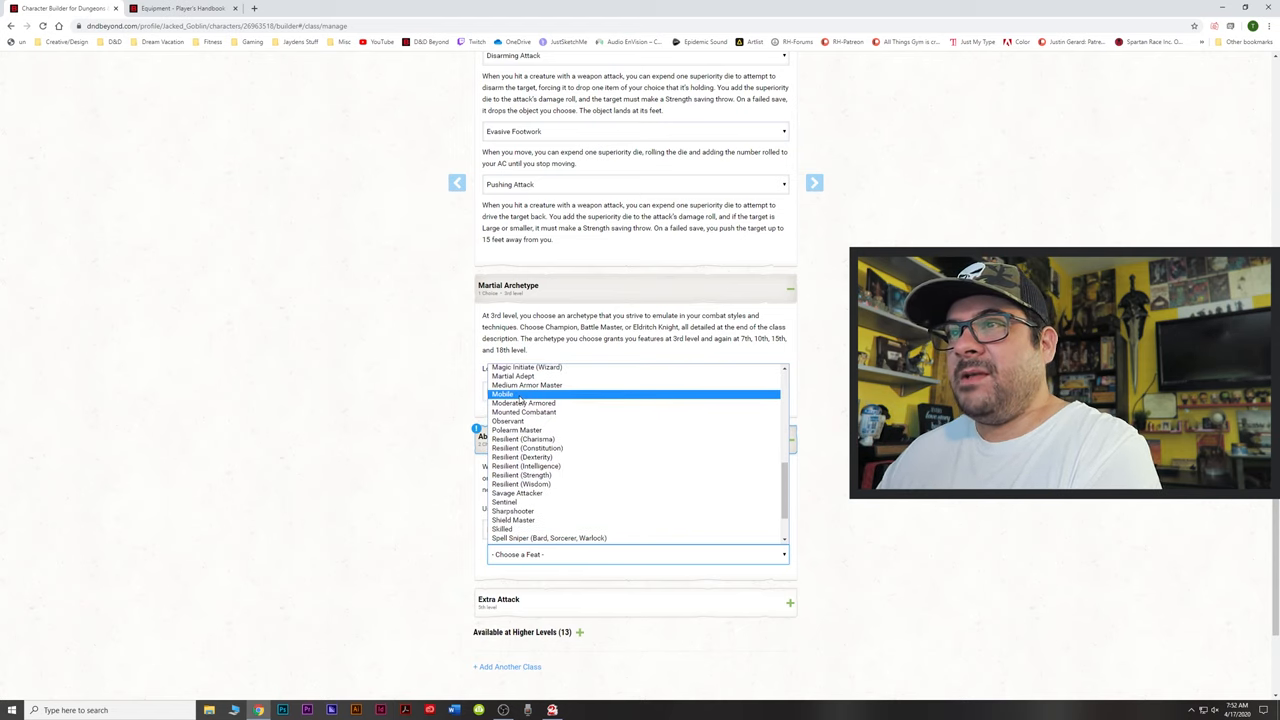
left_click(504, 392)
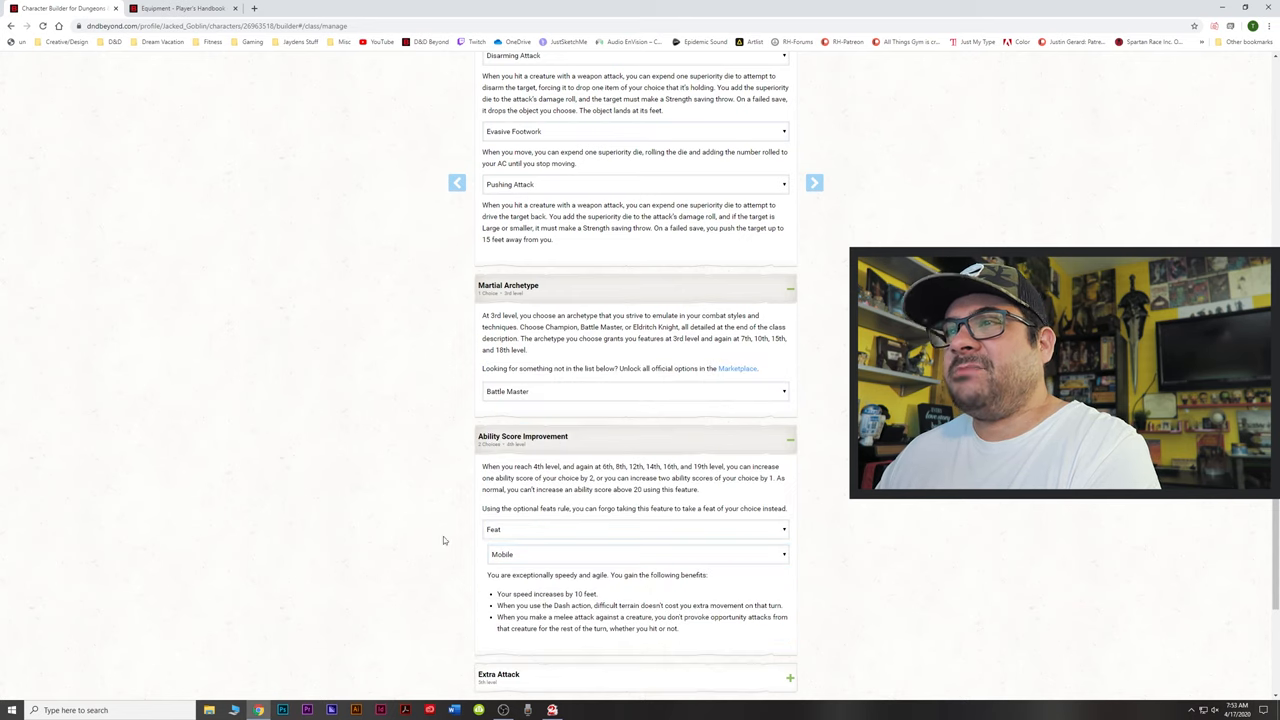
- Scroll through the Mobile feat's benefits, including the 10-foot speed increase
scroll("down", 3)
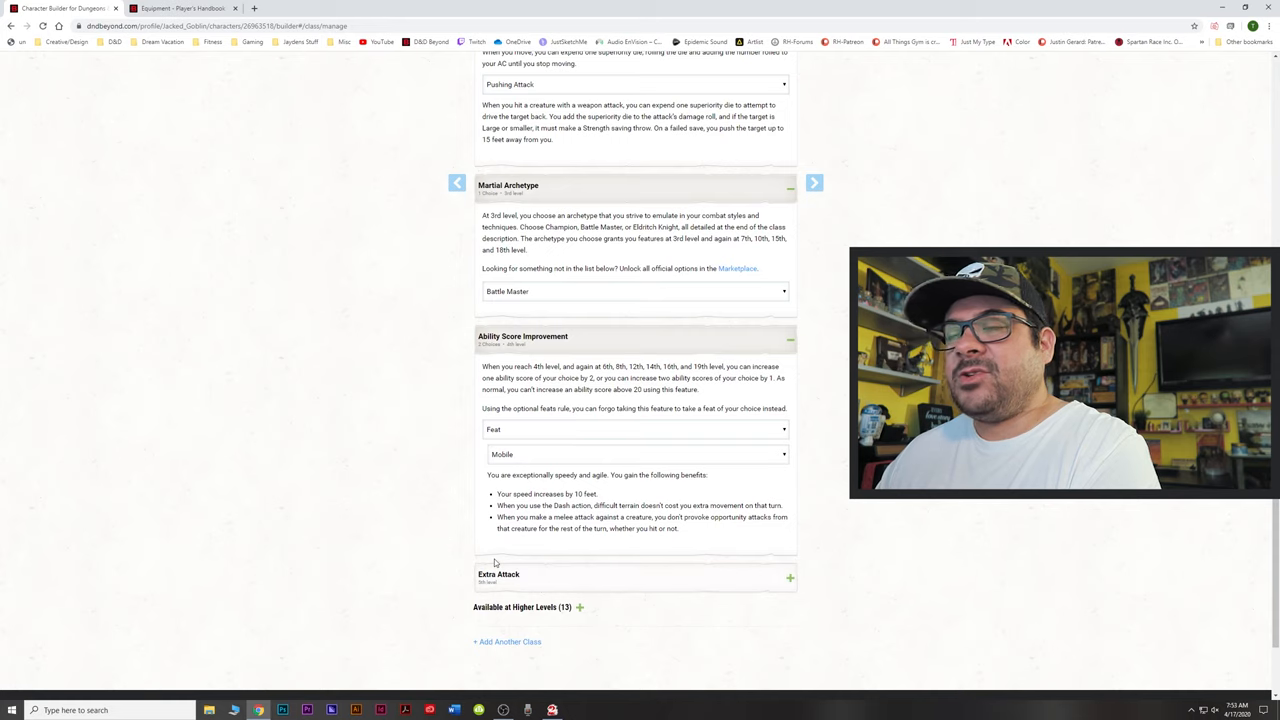
mouse_move(378, 508)
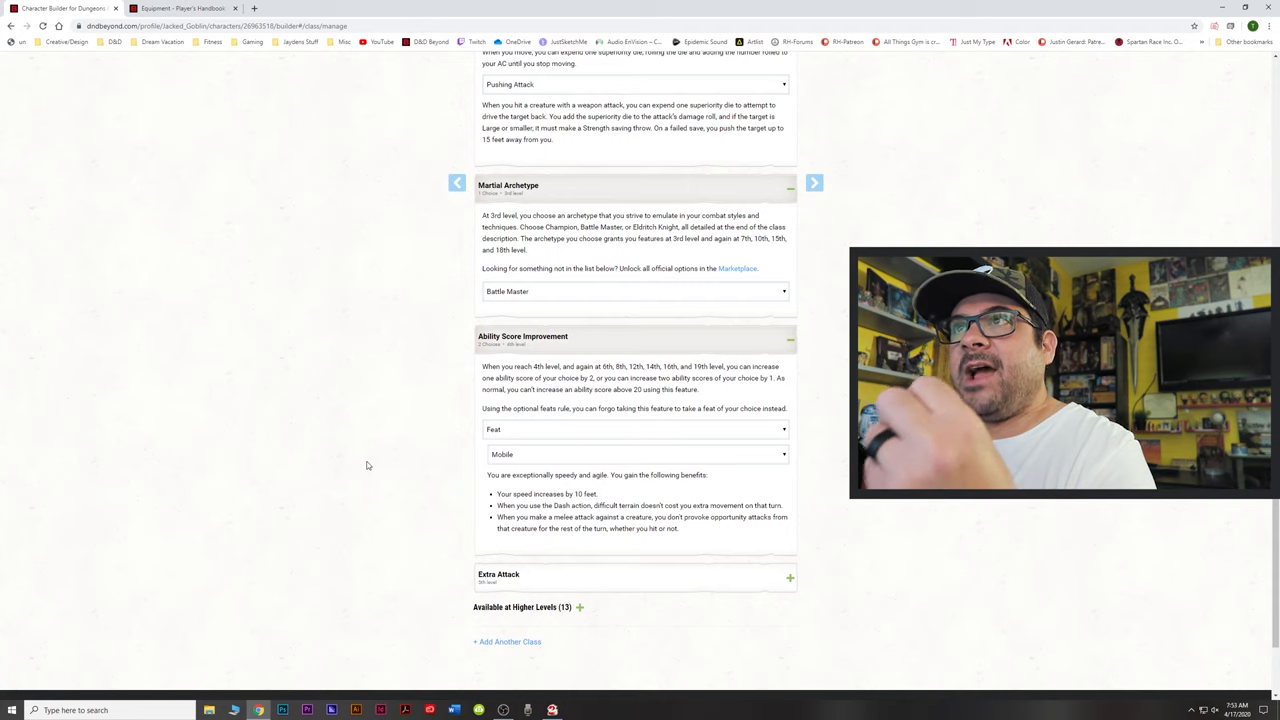
mouse_move(376, 460)
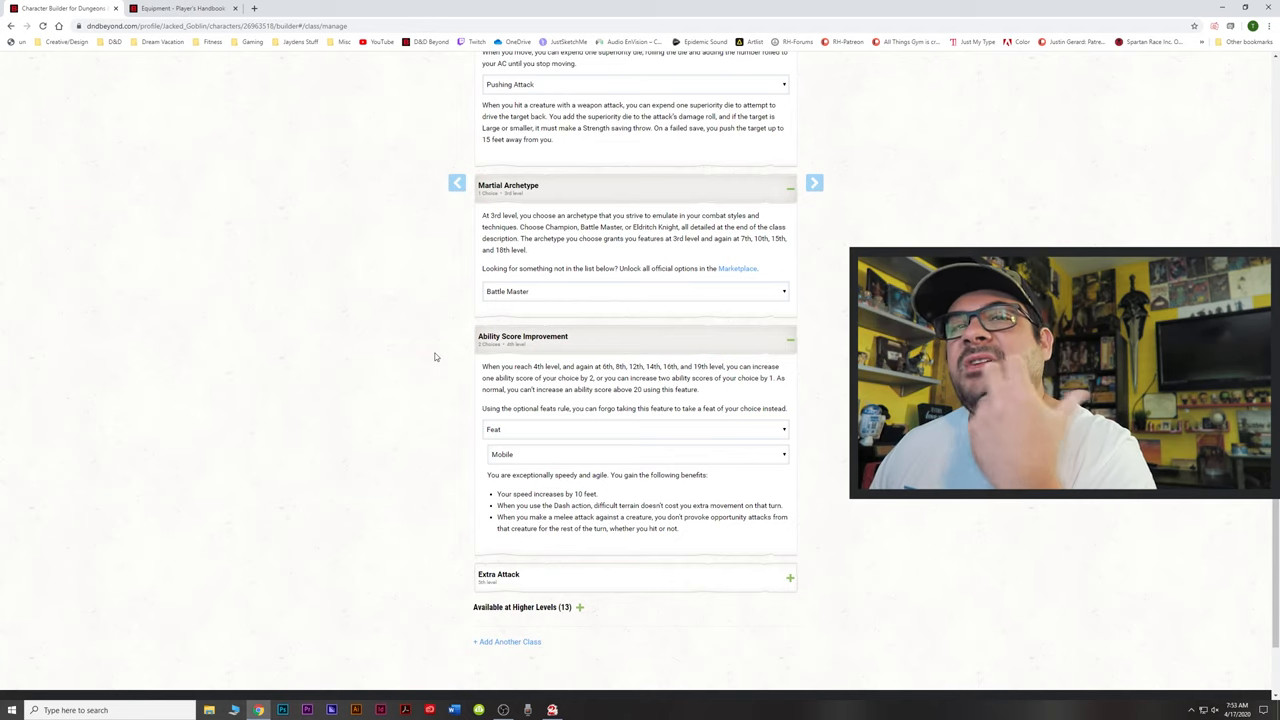
mouse_move(620, 288)
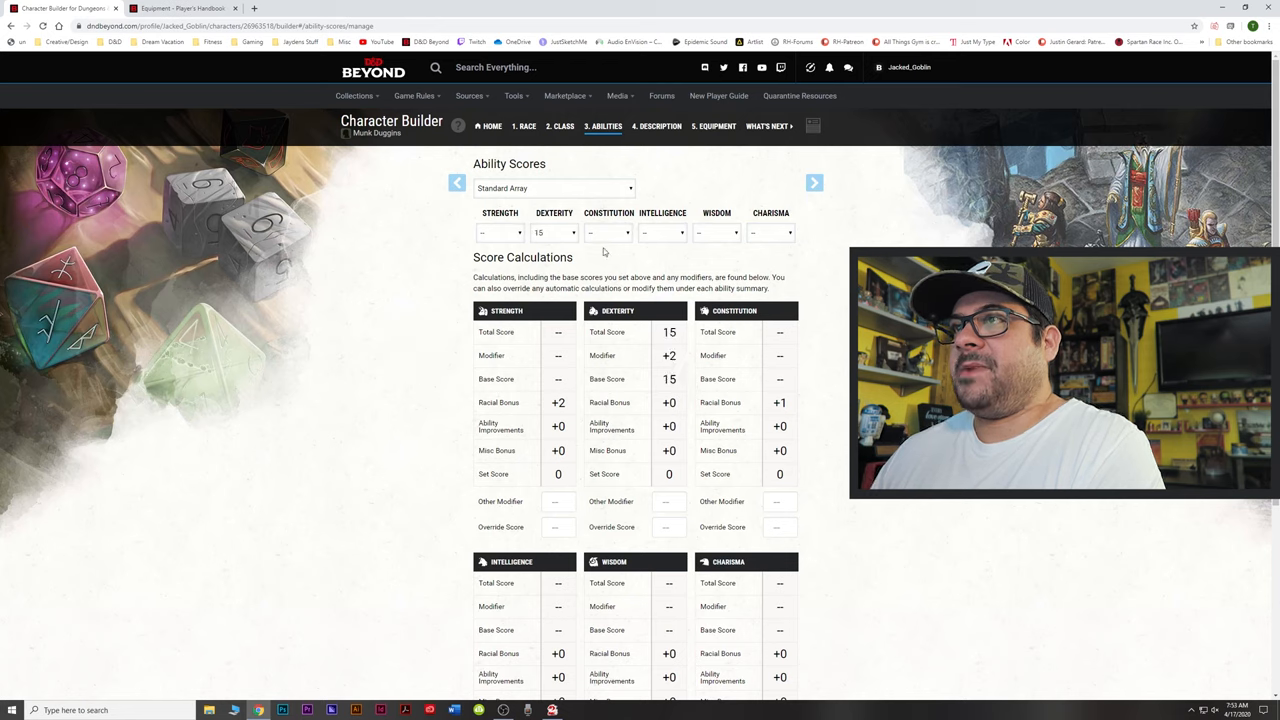
- Assign Wisdom 12, Intelligence 10 and Charisma 8 from the standard array, completing the scores
left_click(500, 232)
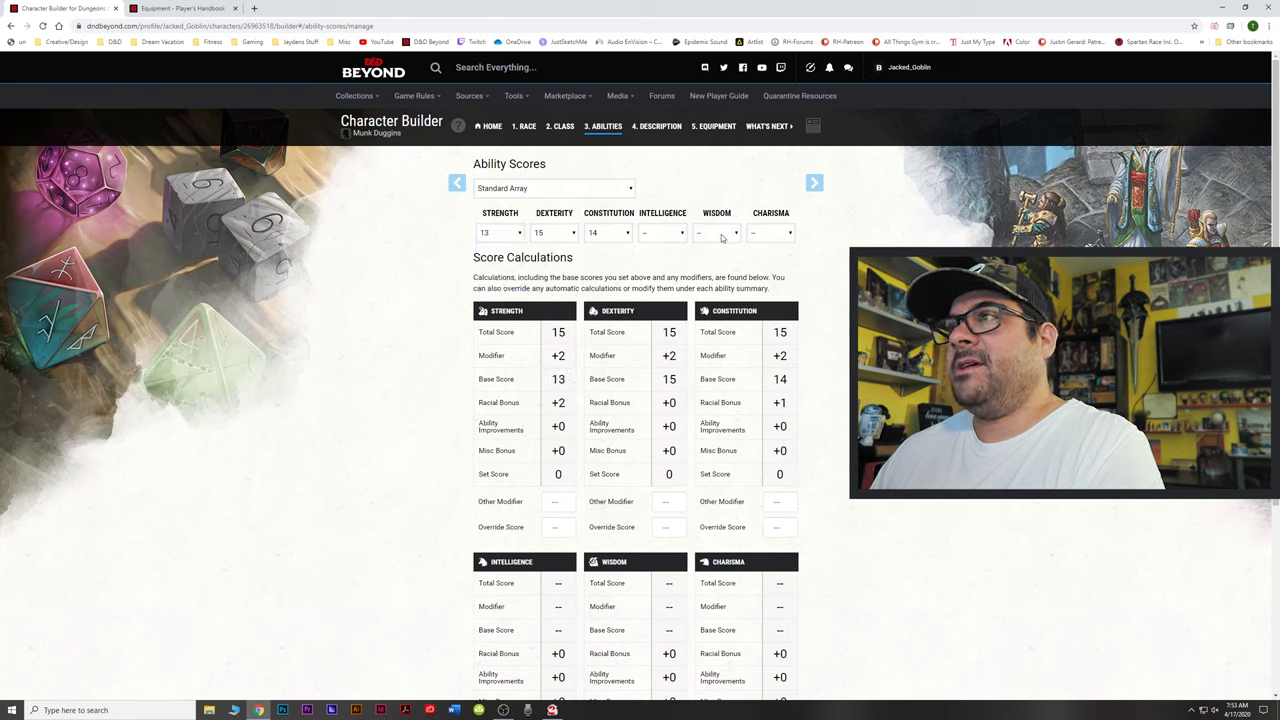
left_click(770, 232)
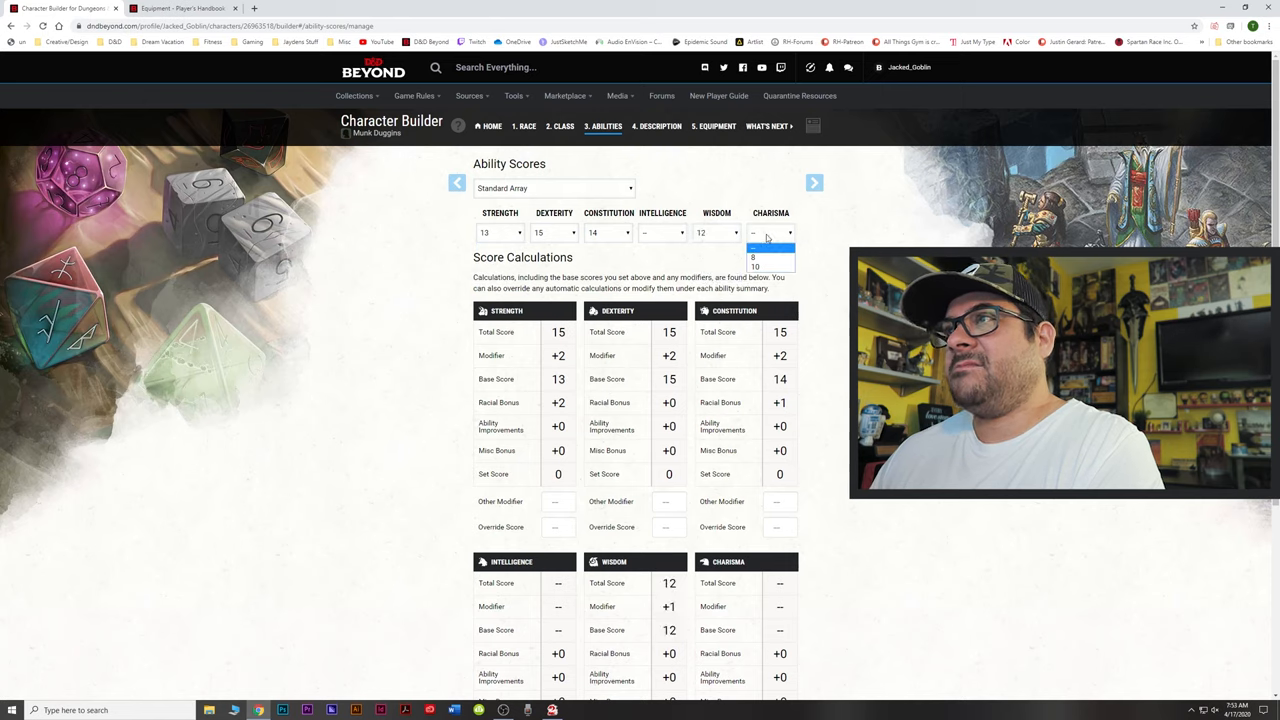
left_click(770, 256)
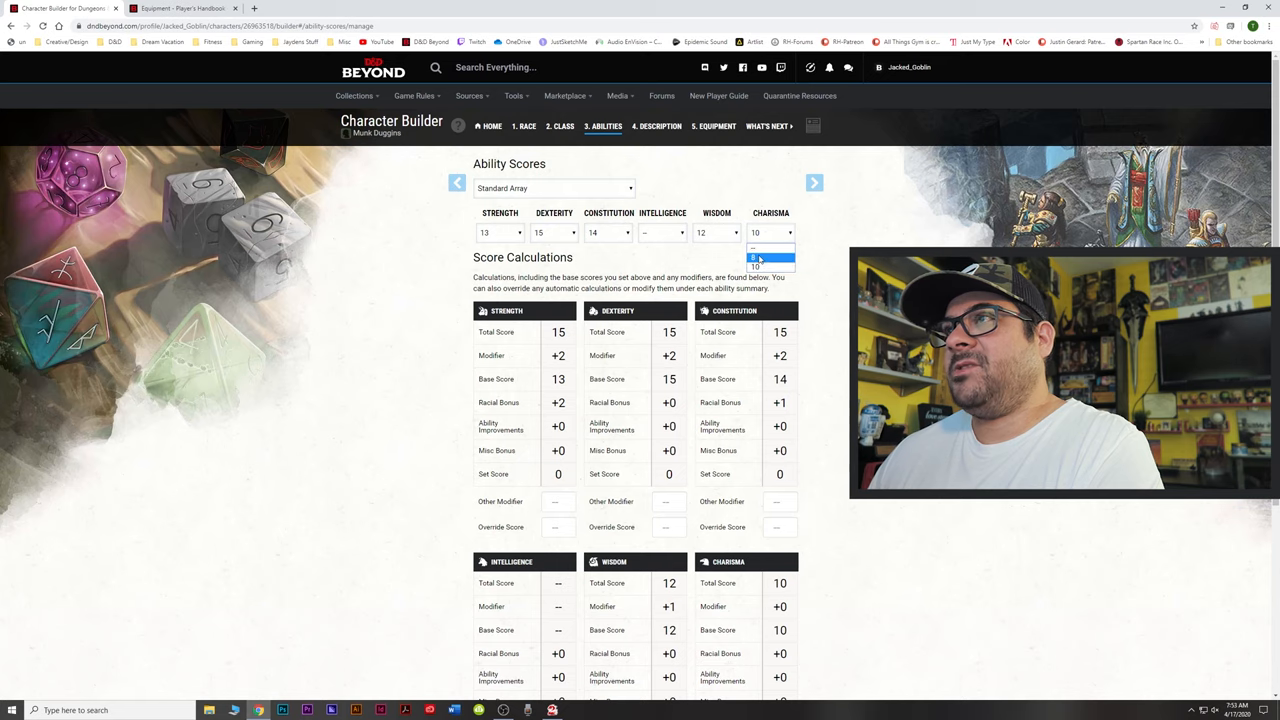
left_click(770, 256)
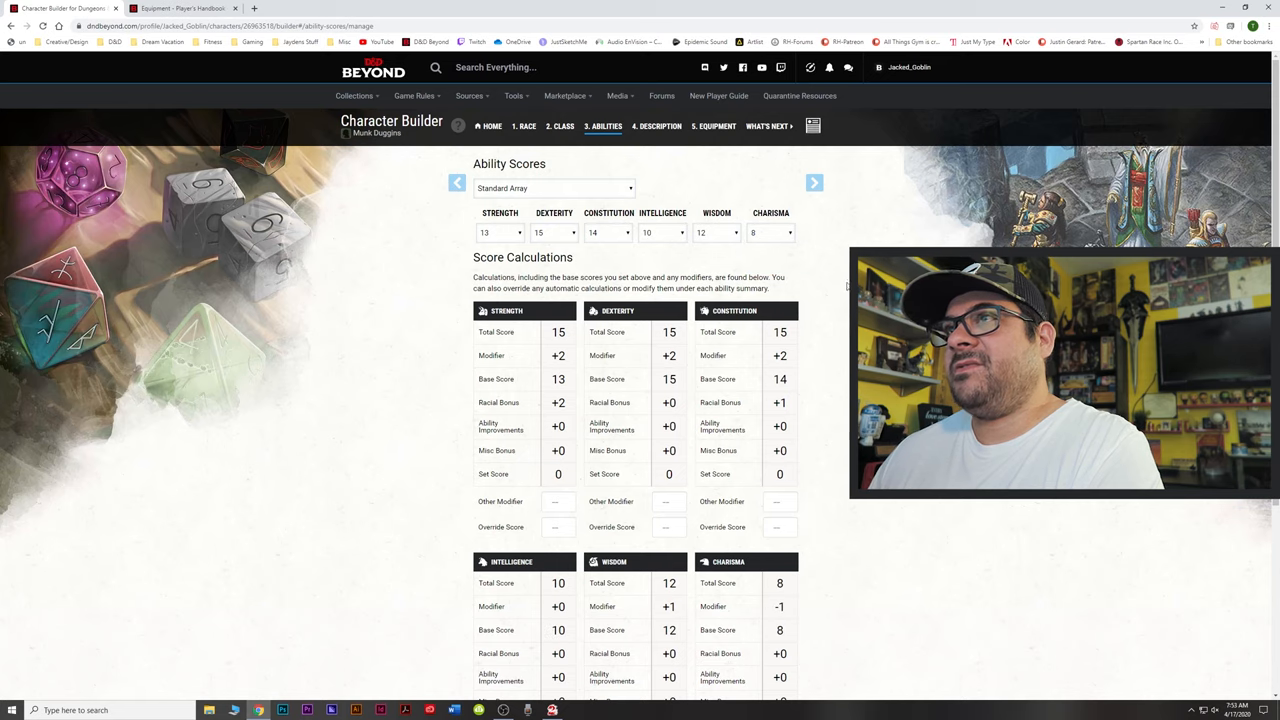
left_click(660, 126)
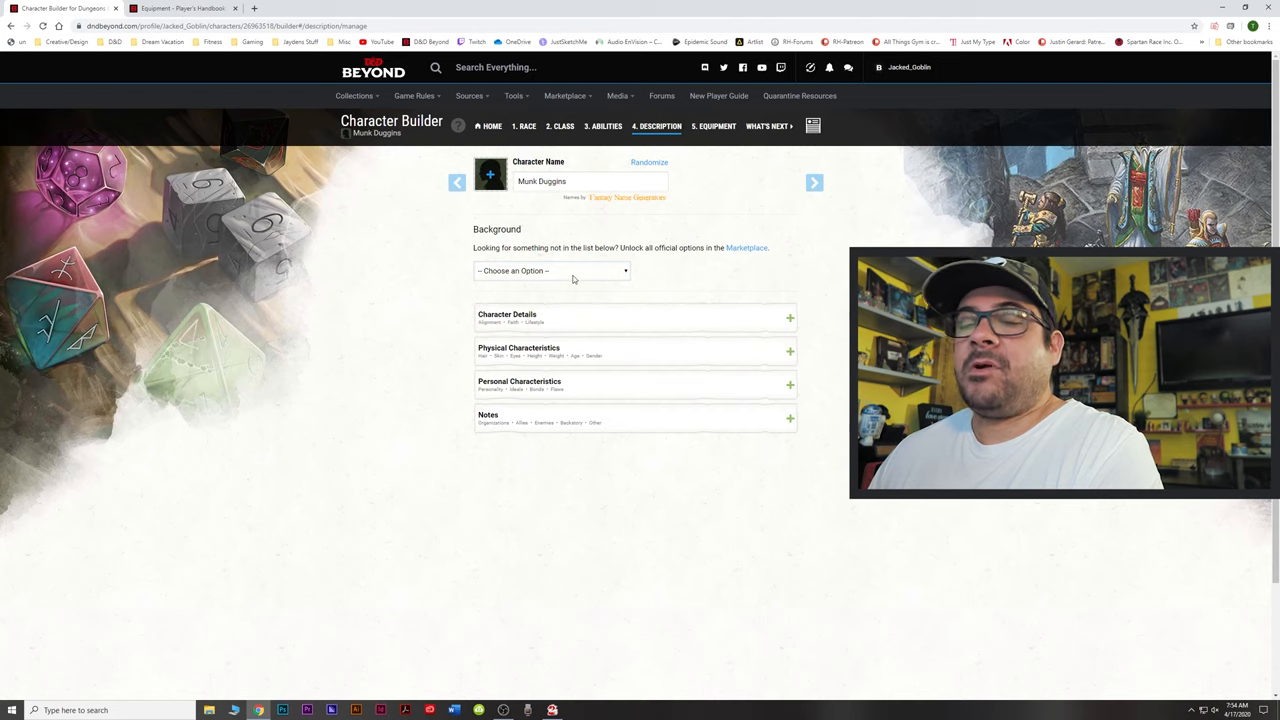
- Select Izzet Engineer from the Background list, gaining Arcana and Investigation proficiencies
left_click(550, 270)
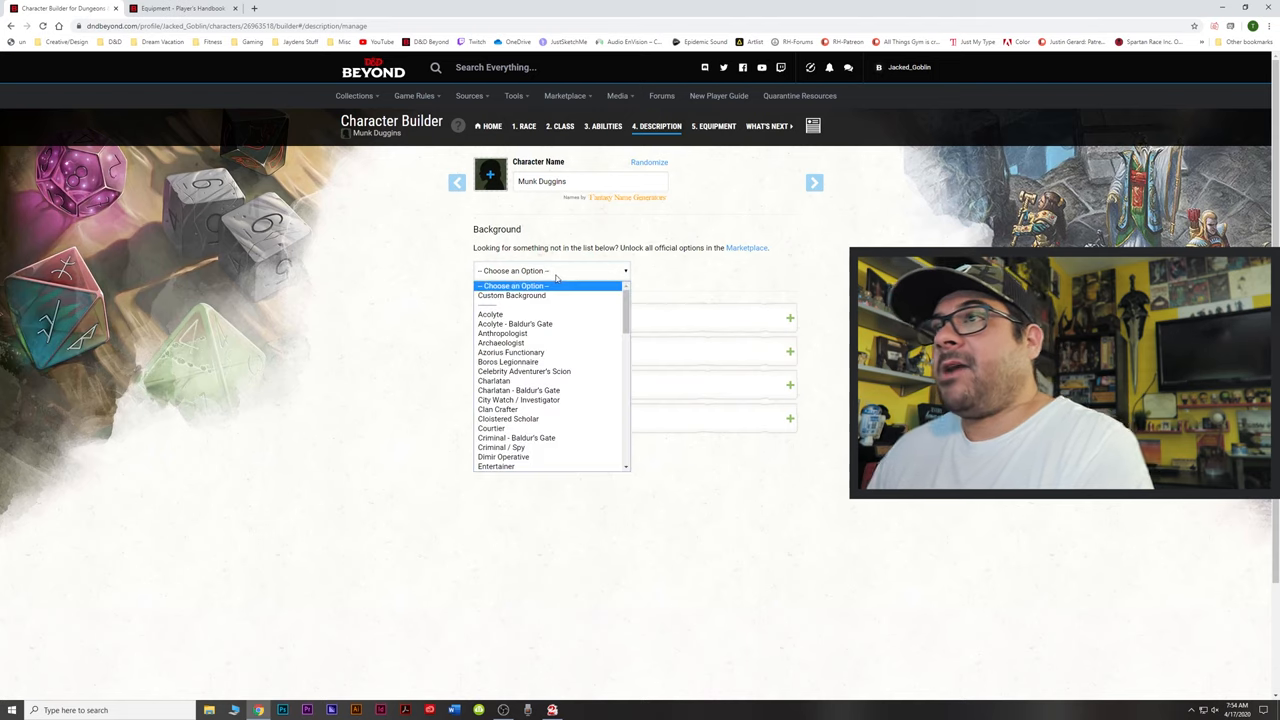
scroll("down", 3)
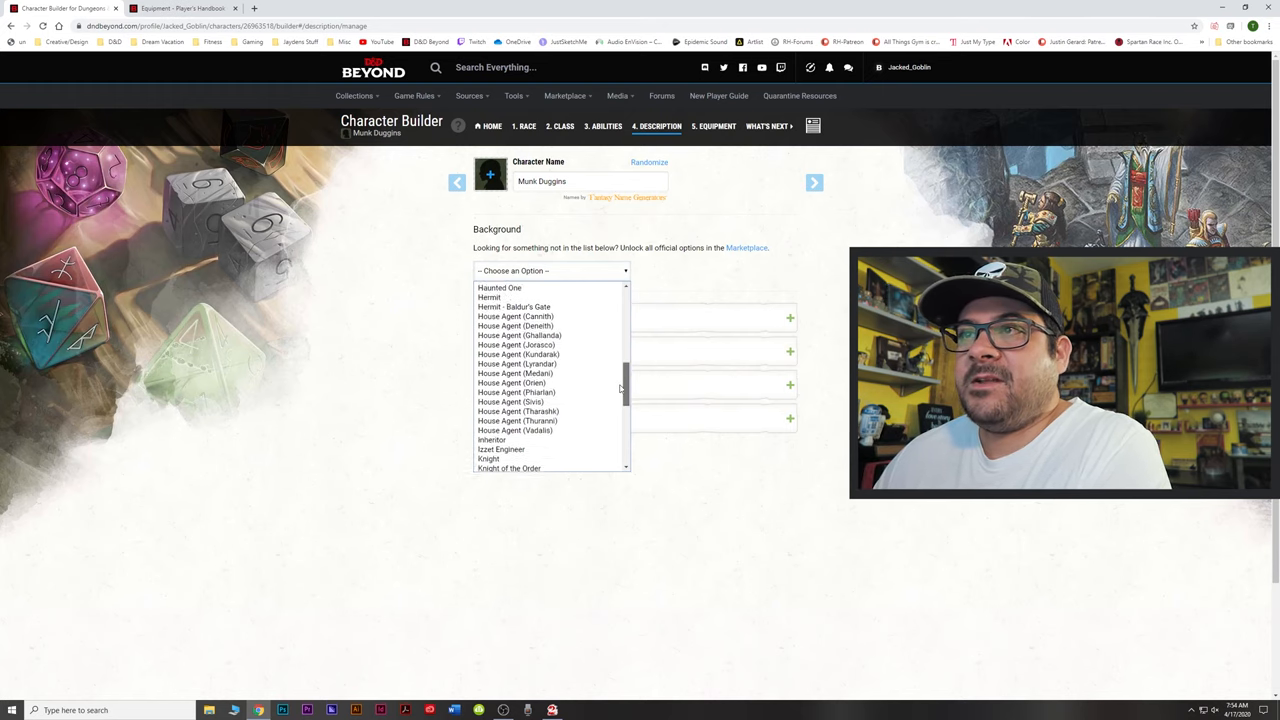
scroll("down", 3)
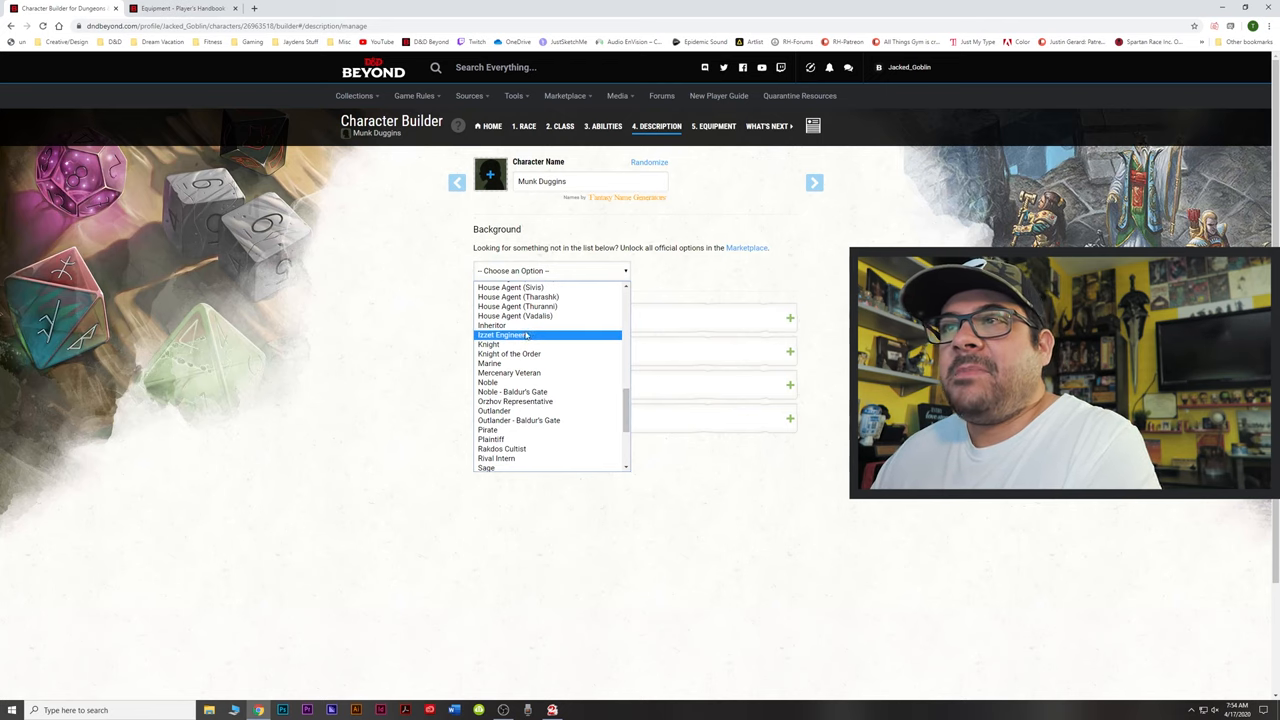
left_click(504, 336)
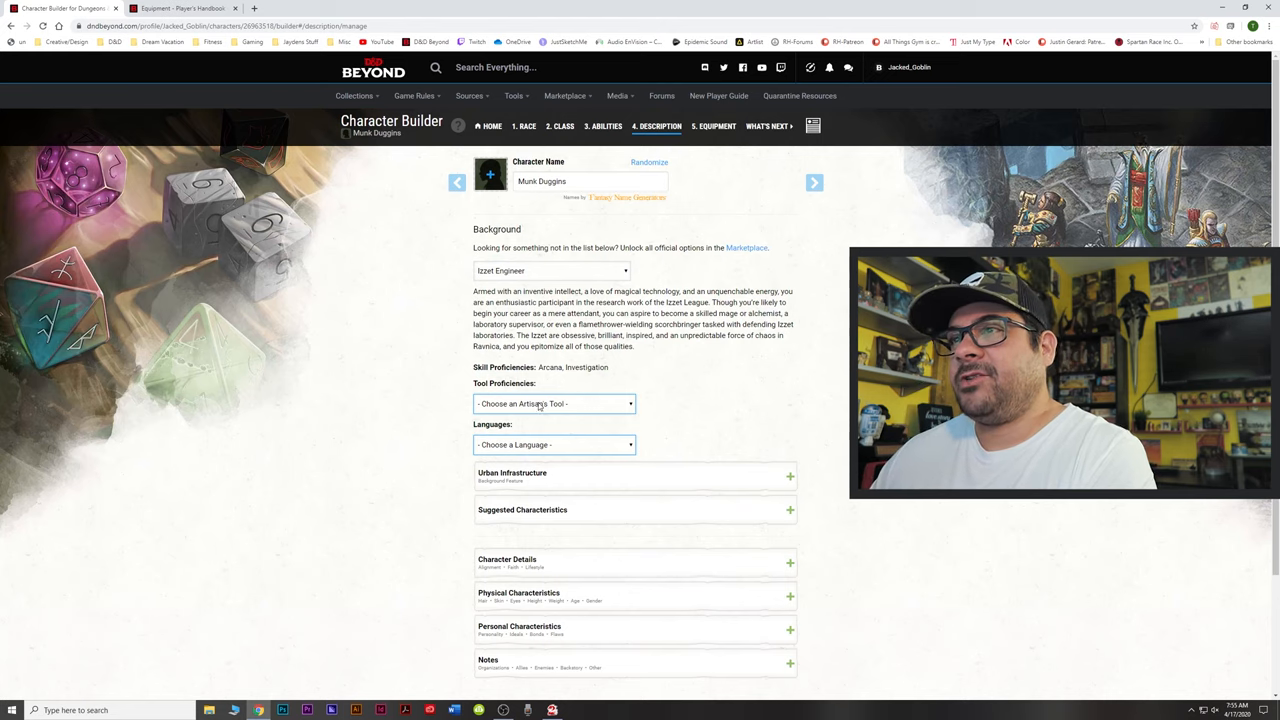
- Choose Tinker's Tools as the tool proficiency and Goblin as the extra background language
left_click(552, 404)
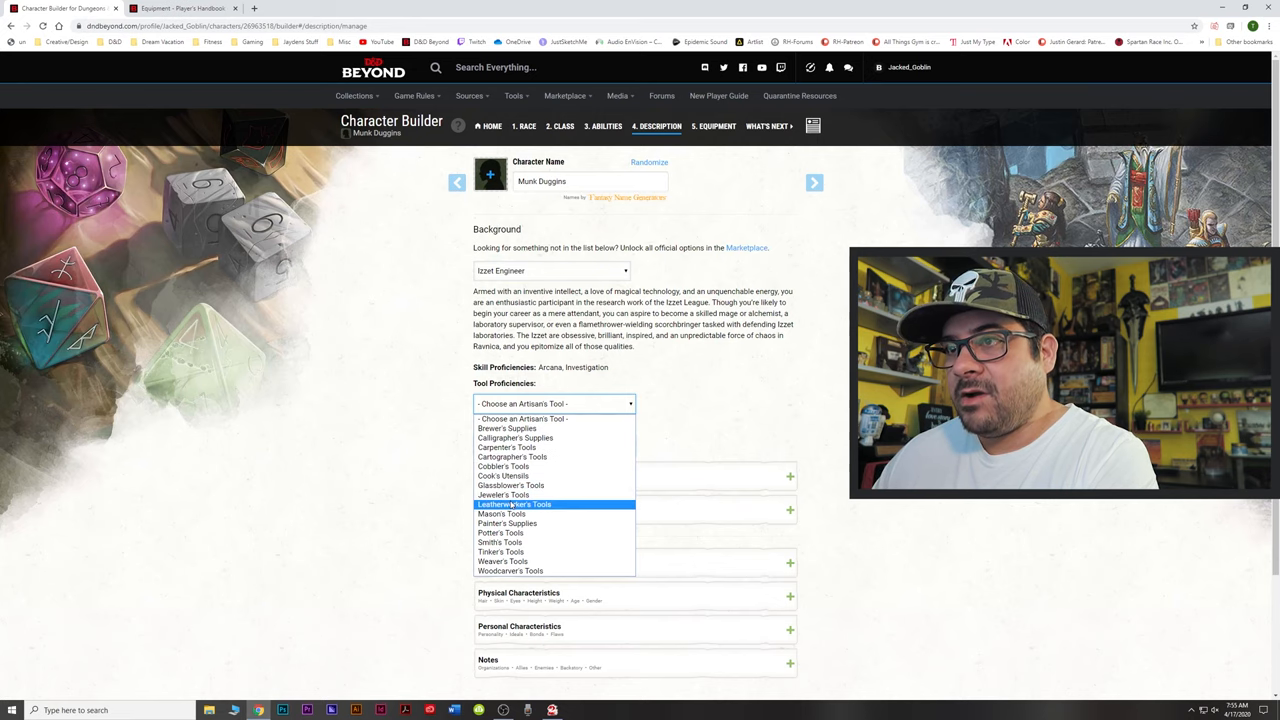
left_click(500, 552)
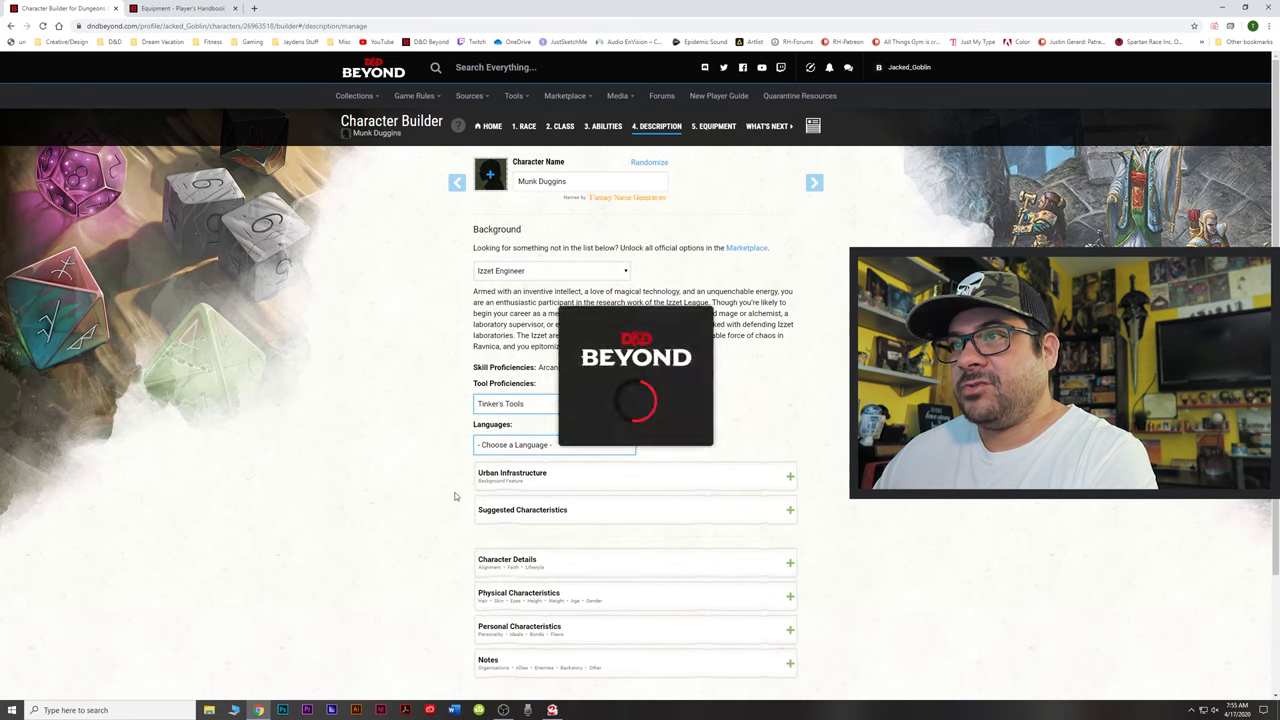
left_click(552, 444)
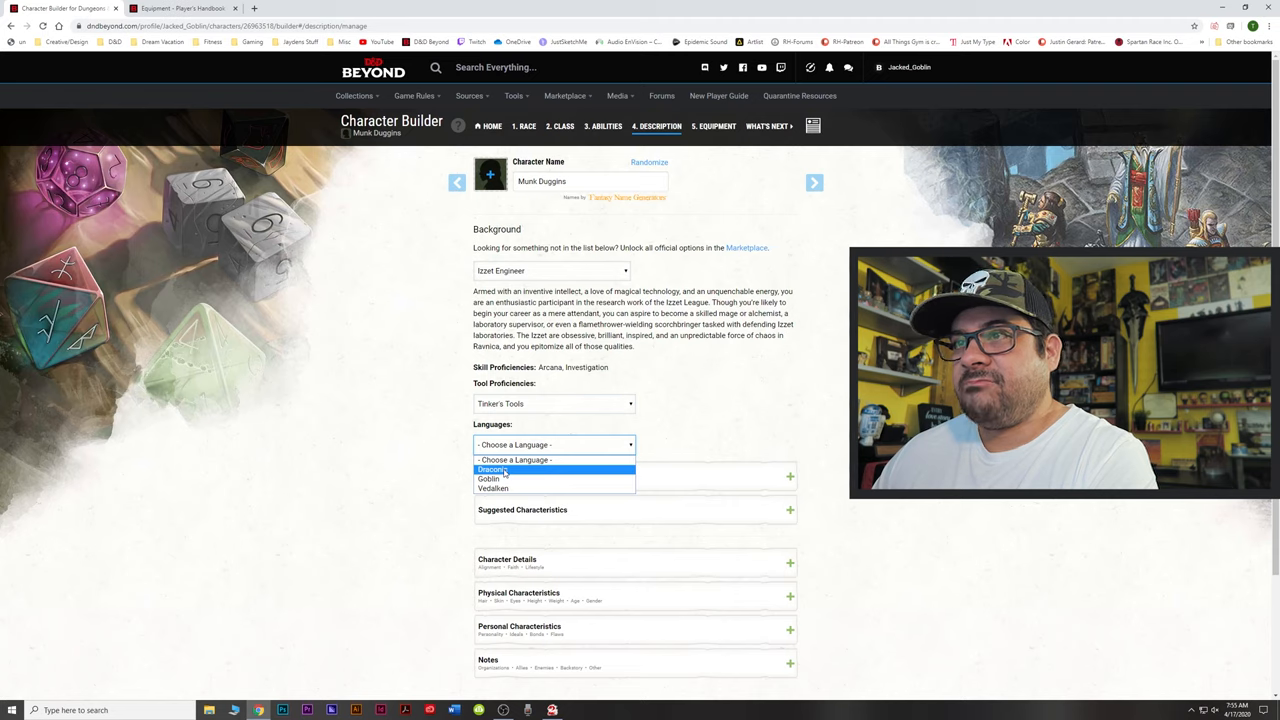
left_click(488, 480)
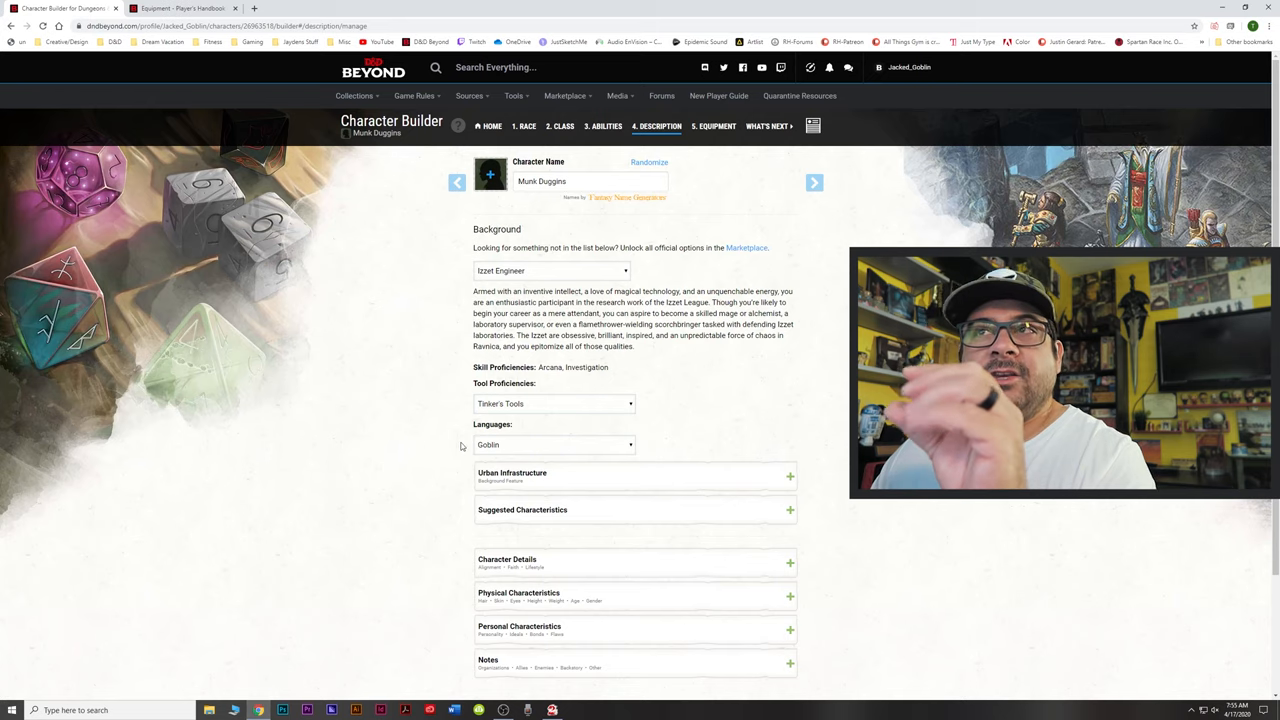
mouse_move(430, 440)
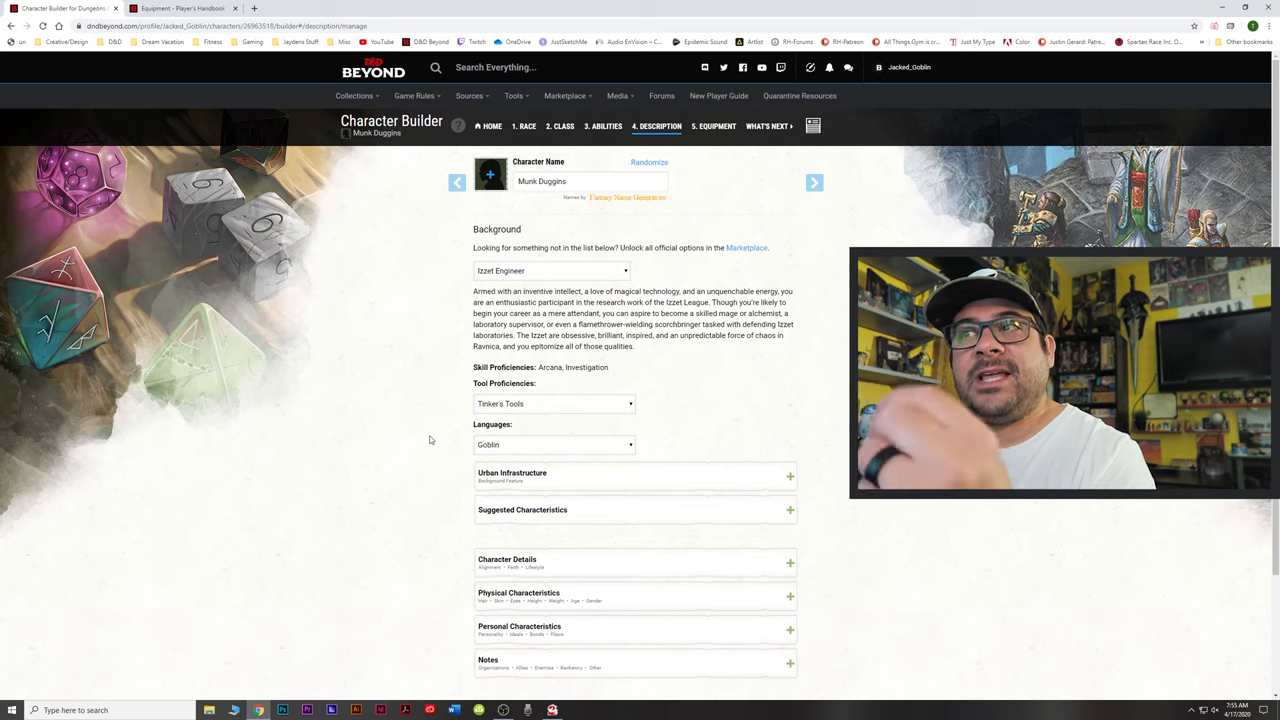
scroll("down", 3)
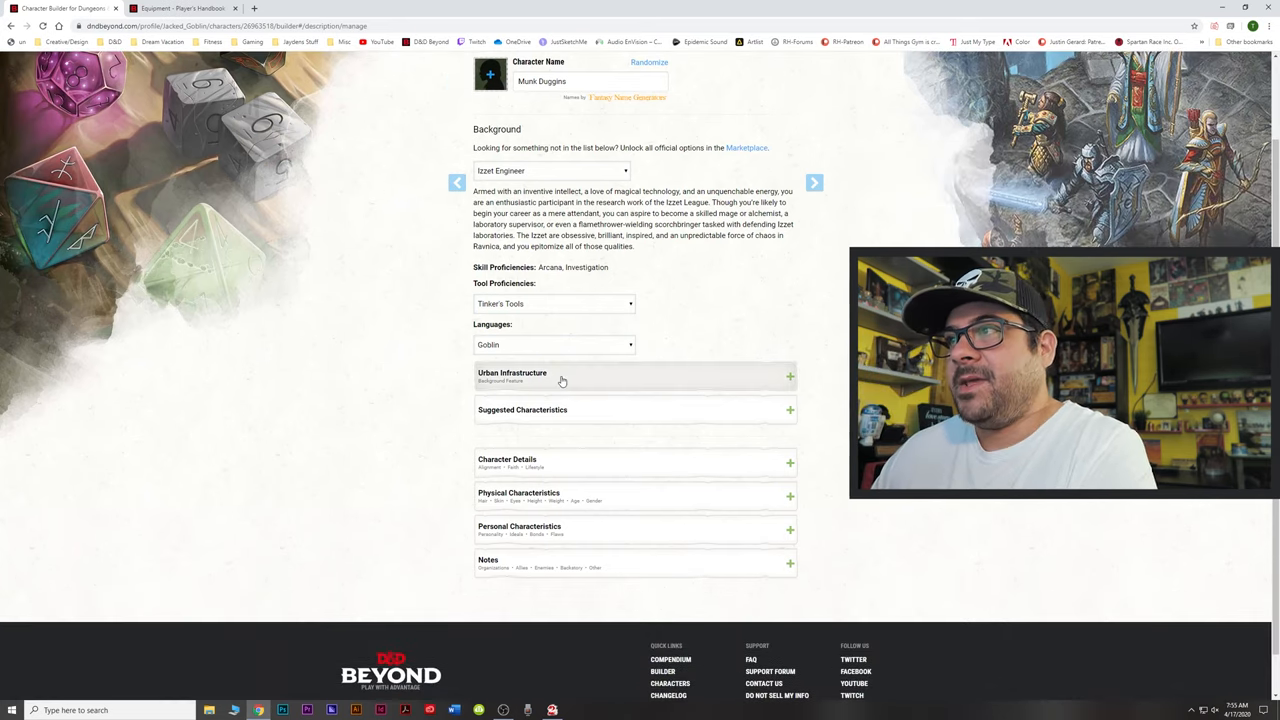
scroll("down", 3)
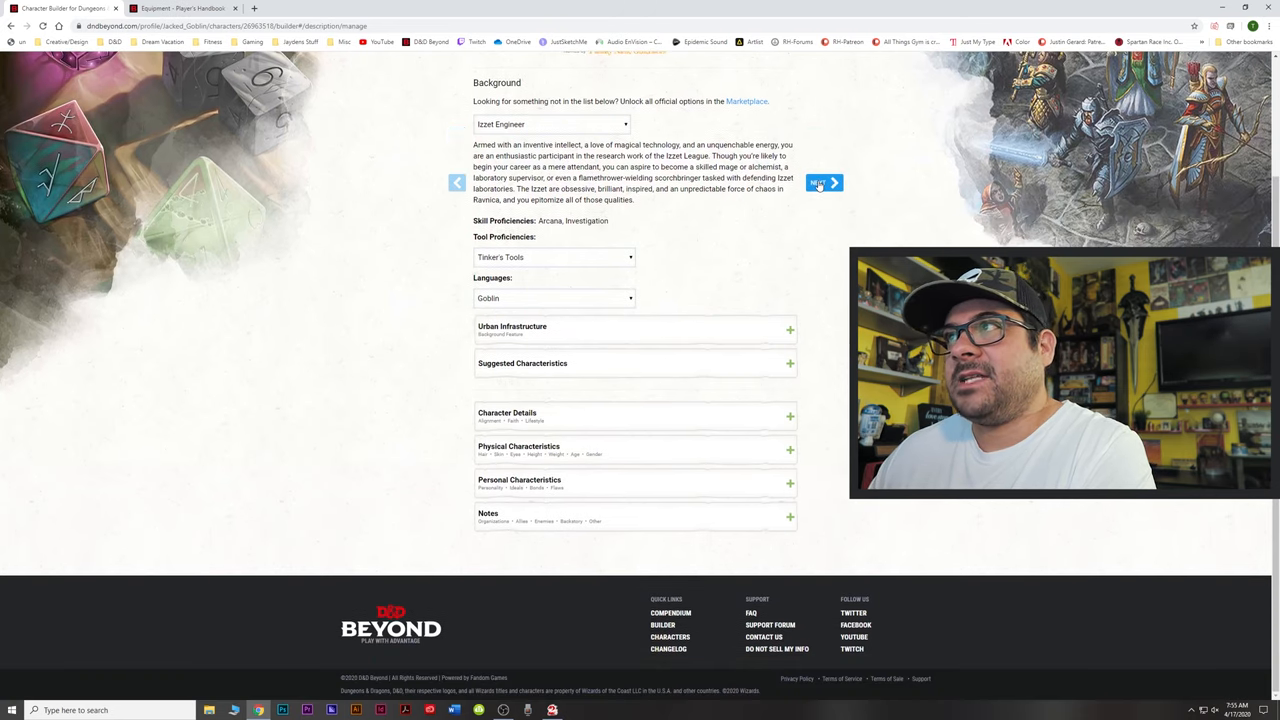
left_click(820, 184)
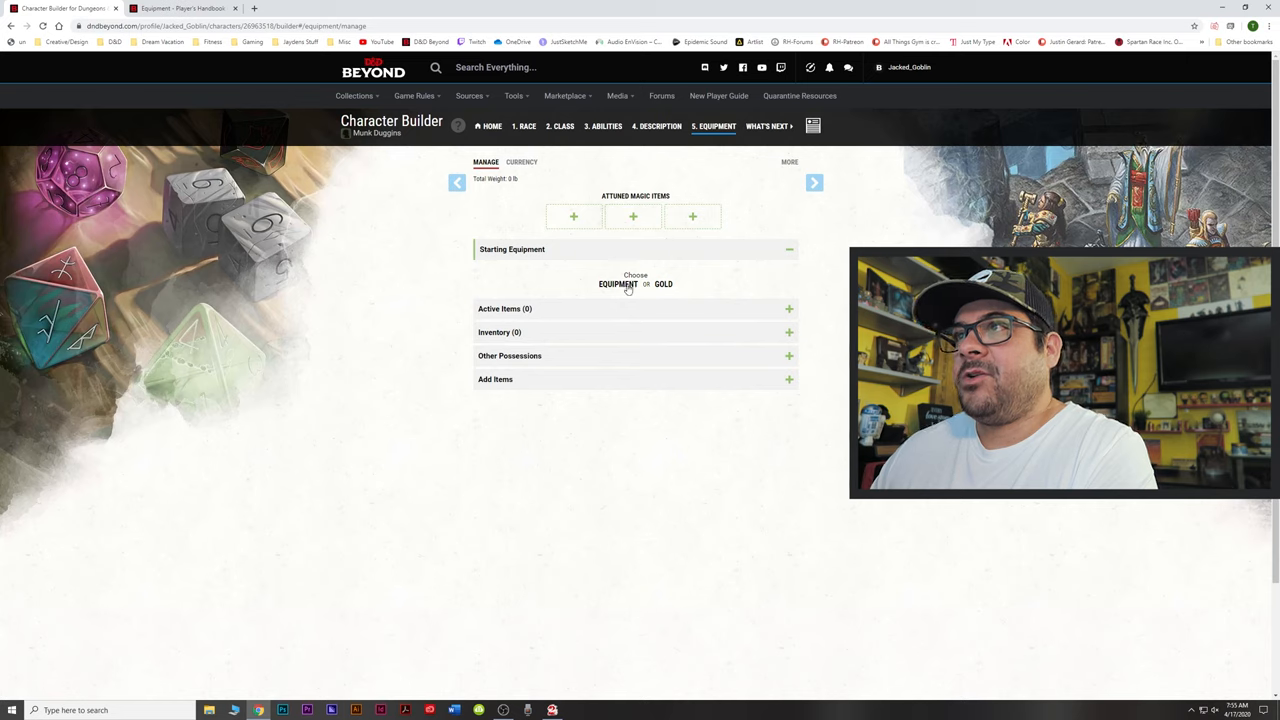
- Take equipment over gold: chain mail, Greatsword and shield, light crossbow with 20 bolts, dungeoneer's pack
left_click(616, 284)
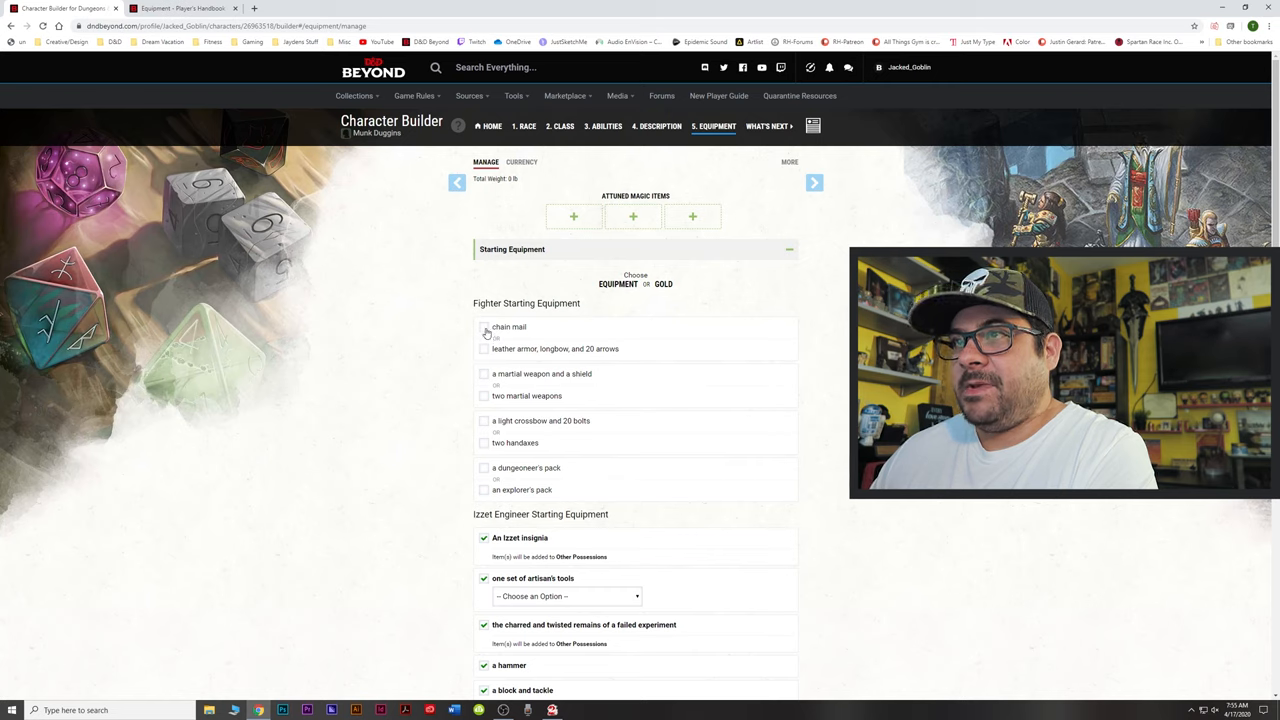
left_click(484, 328)
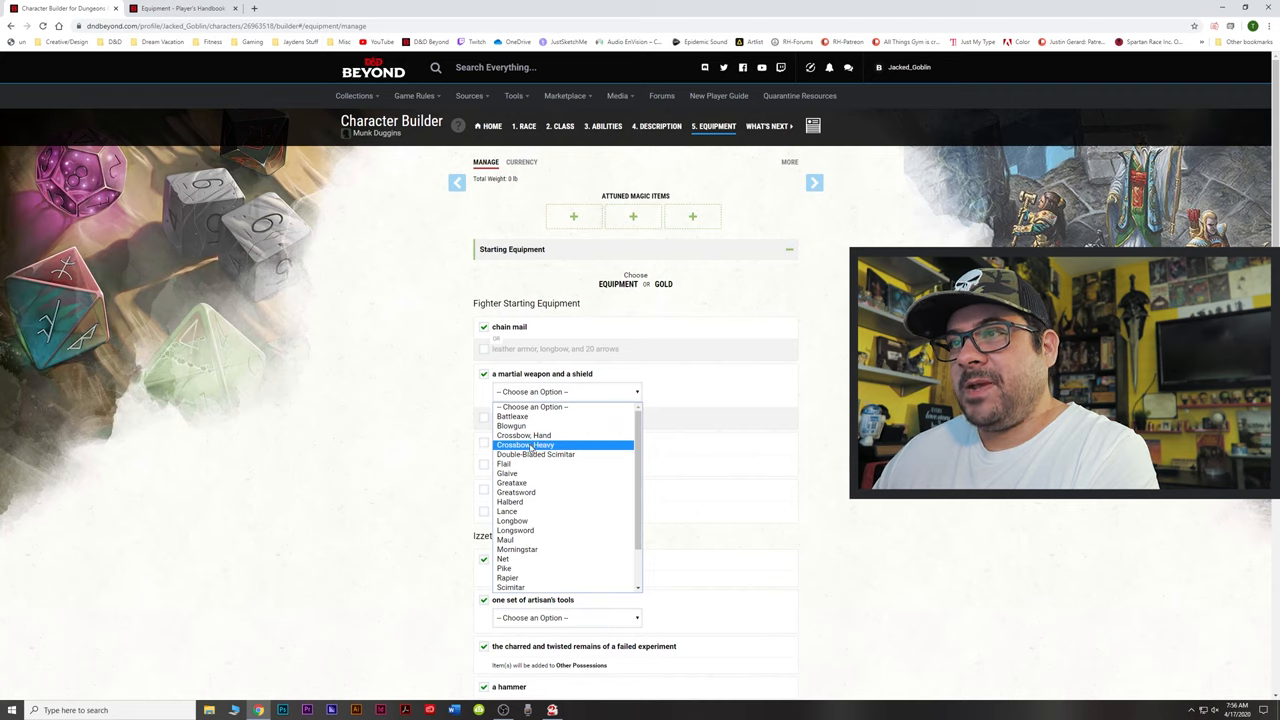
scroll("down", 3)
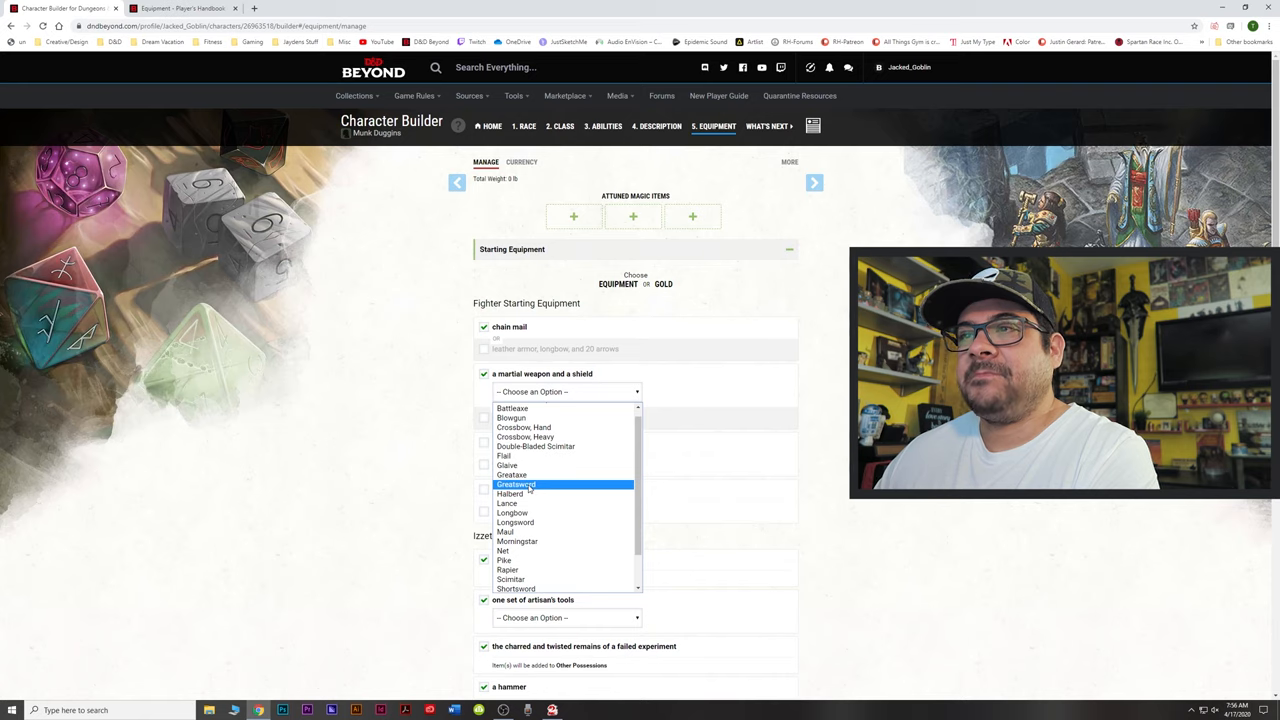
left_click(516, 484)
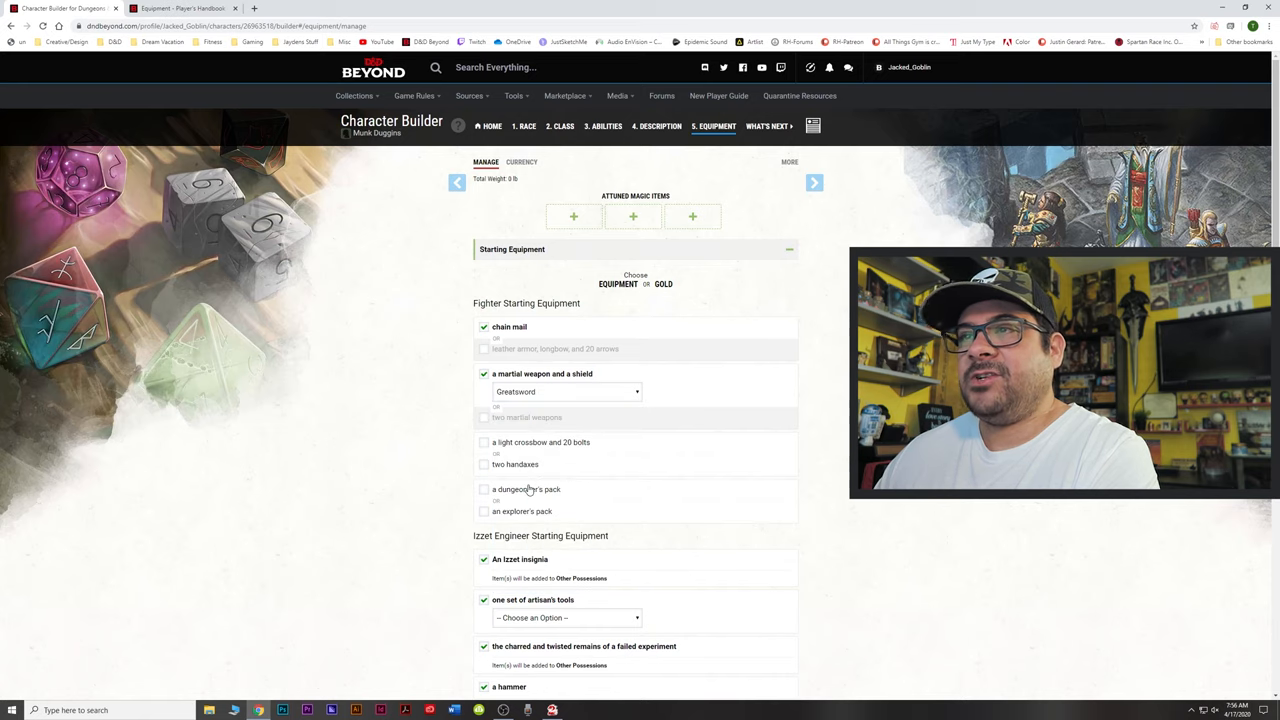
mouse_move(450, 480)
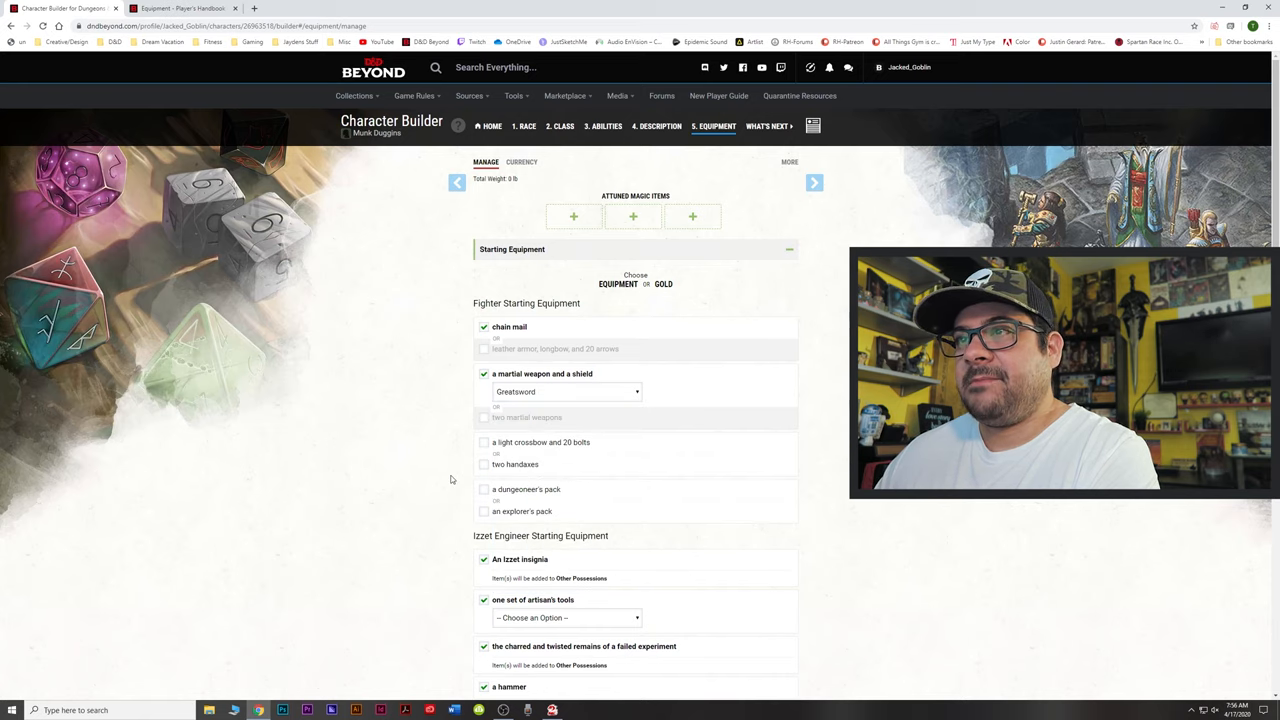
scroll("down", 3)
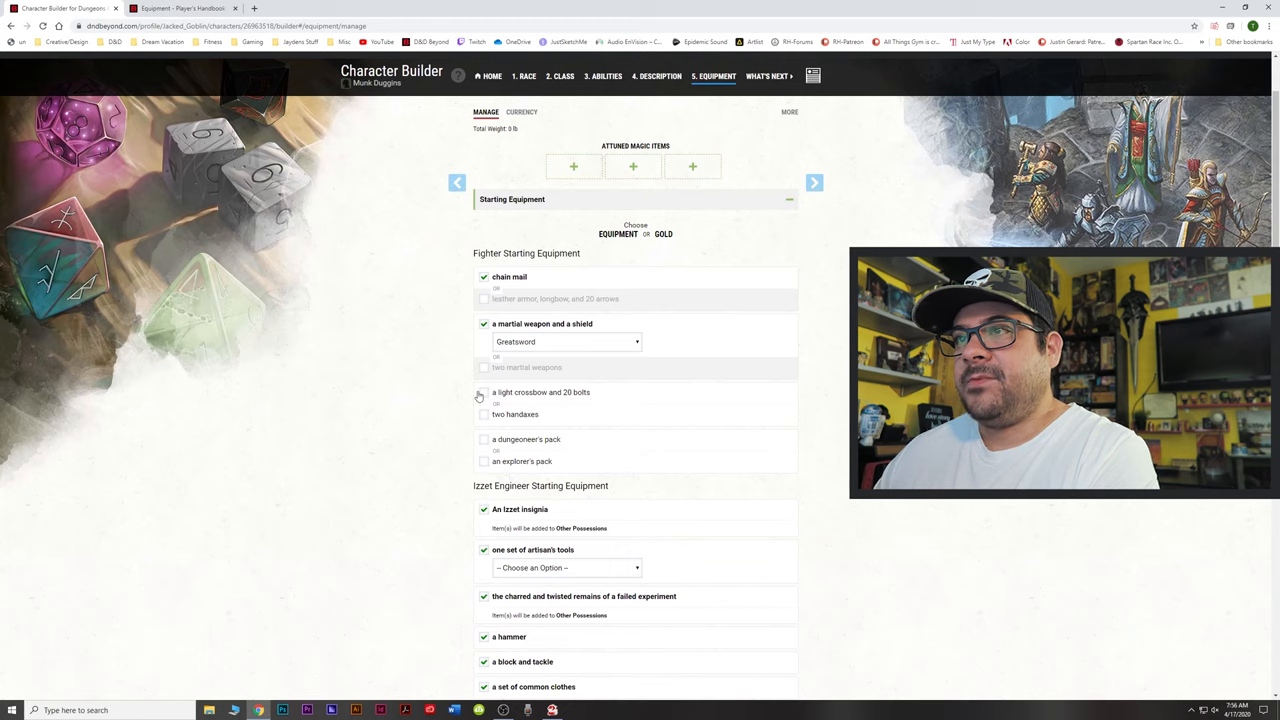
left_click(484, 392)
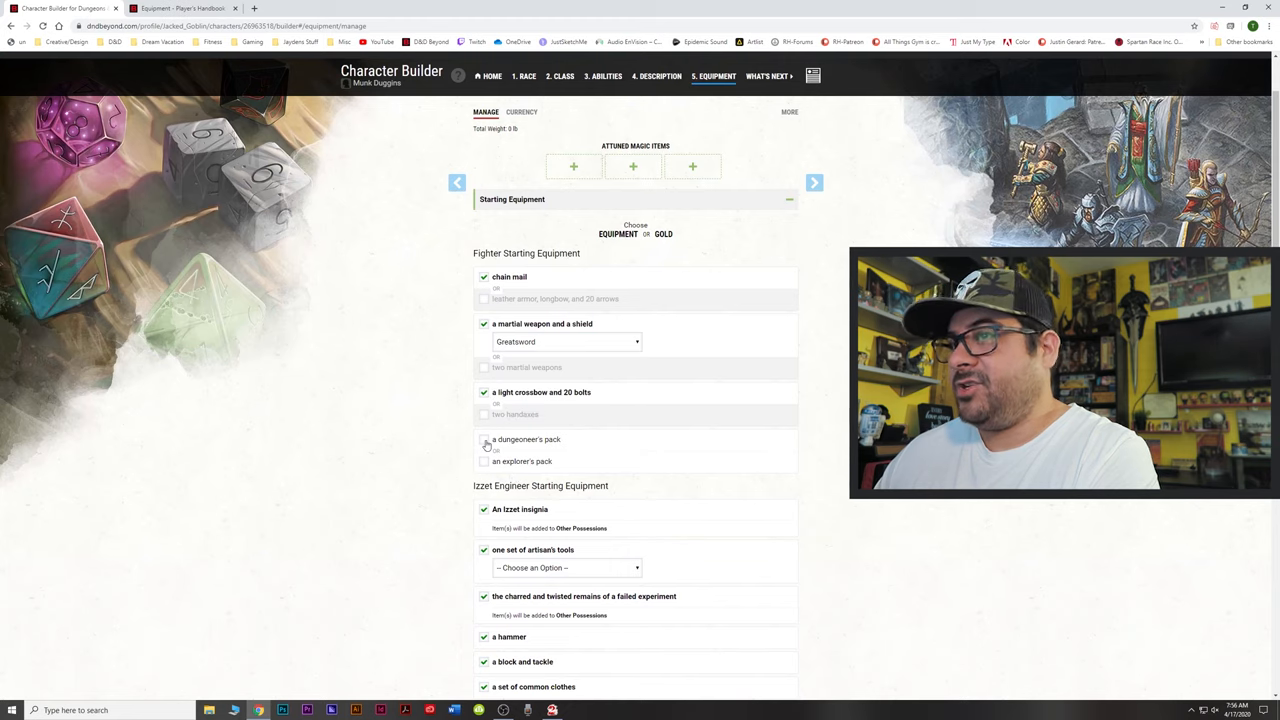
left_click(484, 440)
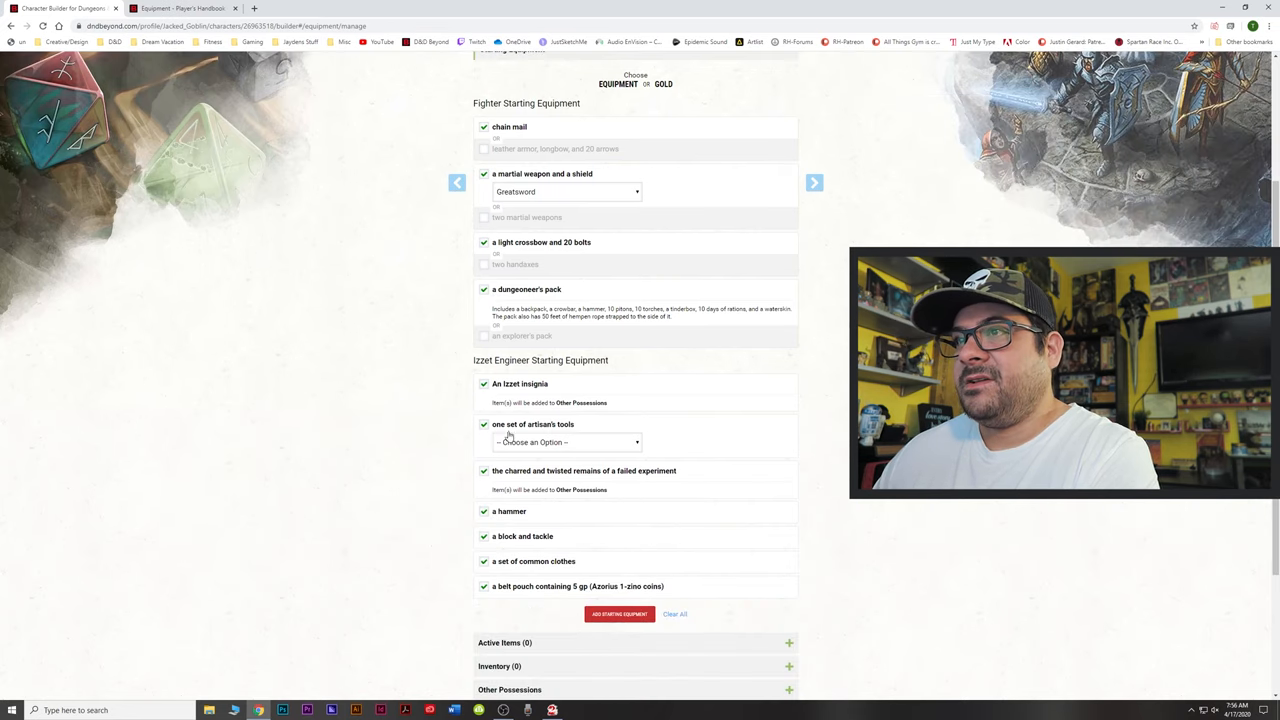
- Pick Smith's Tools as the Izzet artisan's tools and add all starting equipment to the inventory
left_click(566, 442)
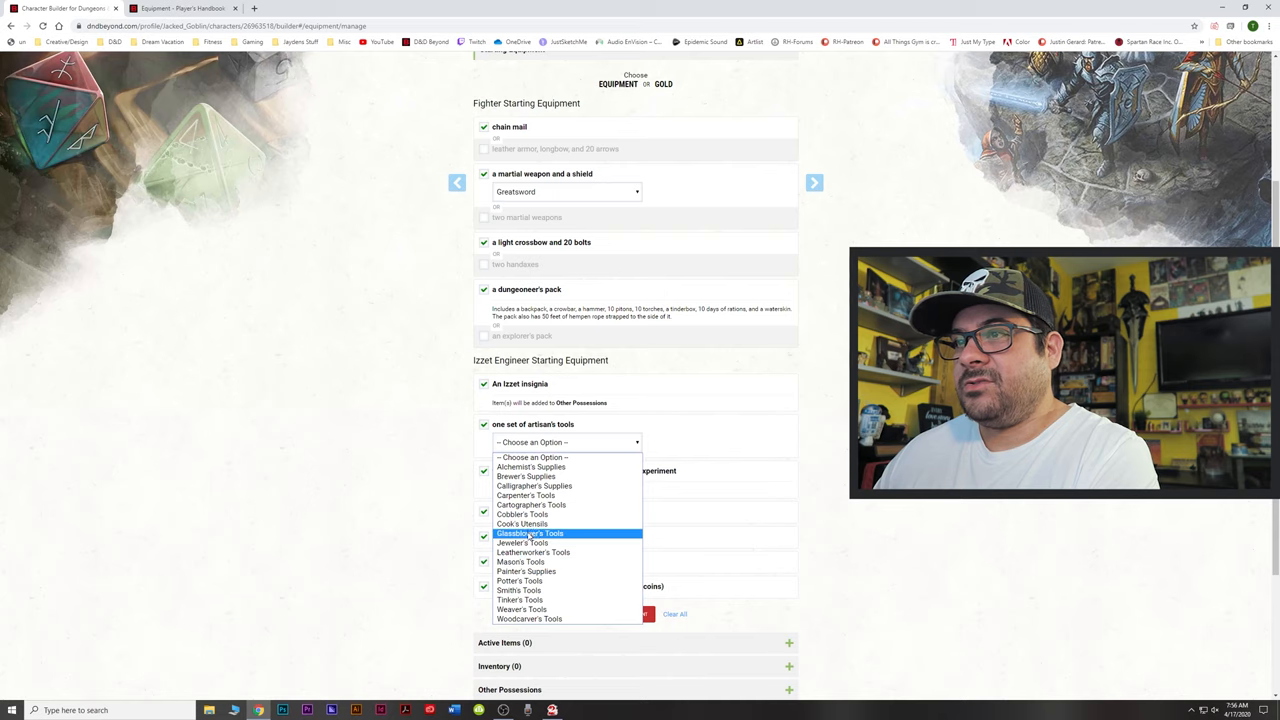
left_click(520, 590)
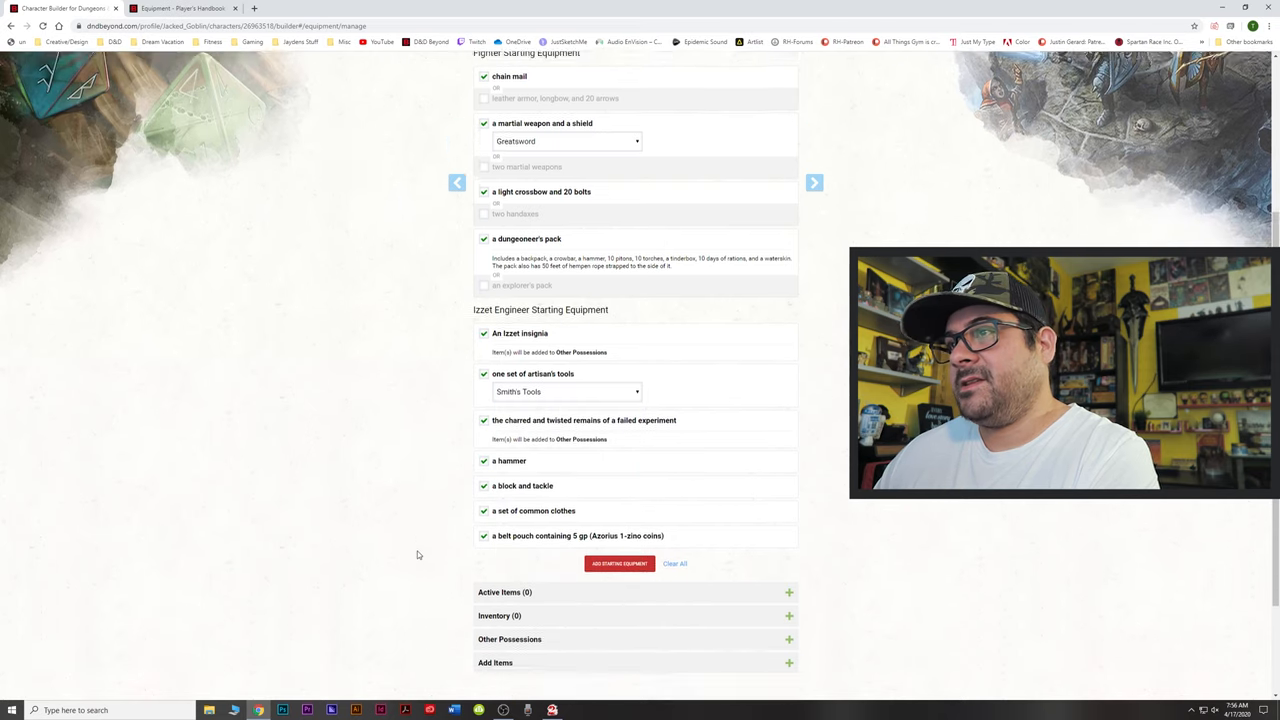
scroll("down", 3)
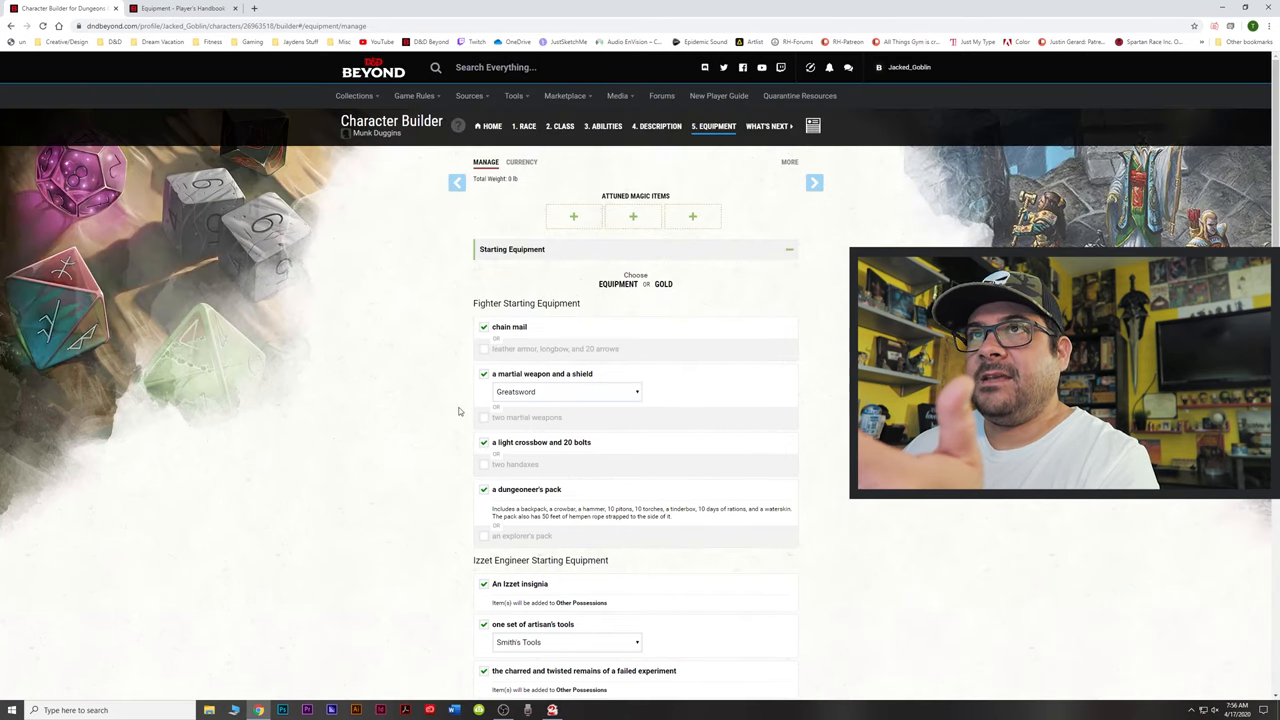
scroll("down", 3)
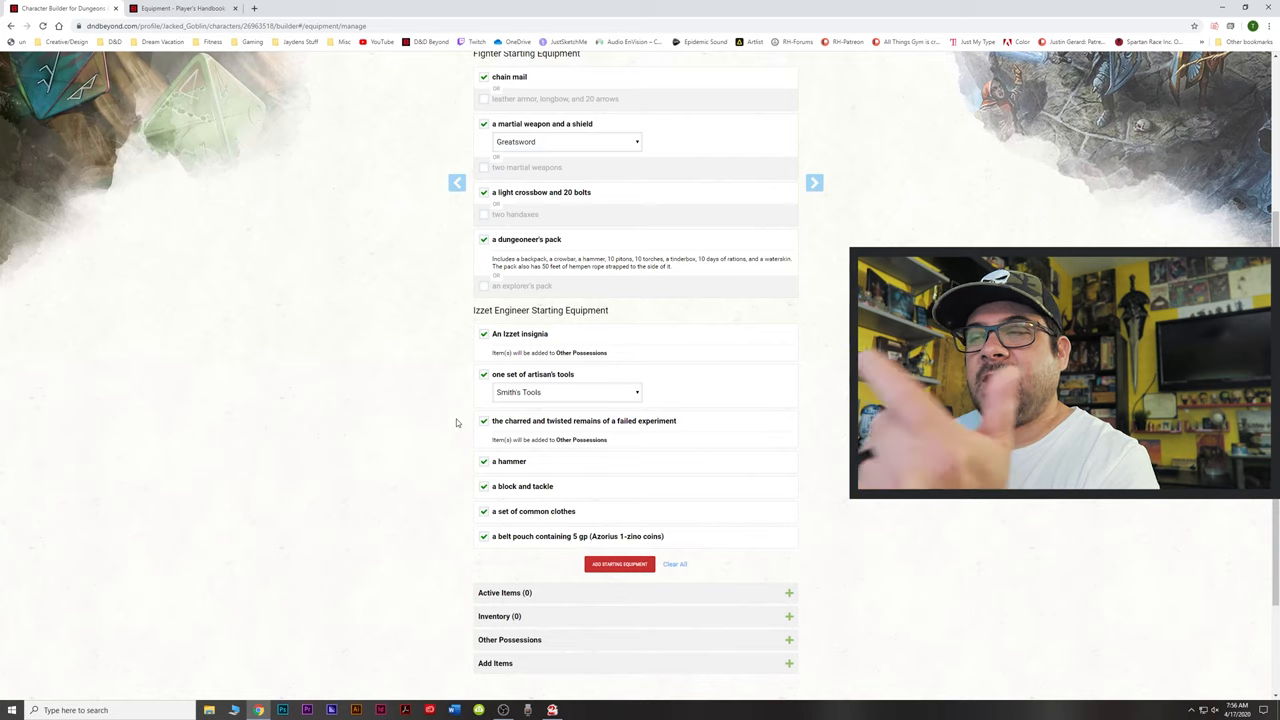
scroll("down", 3)
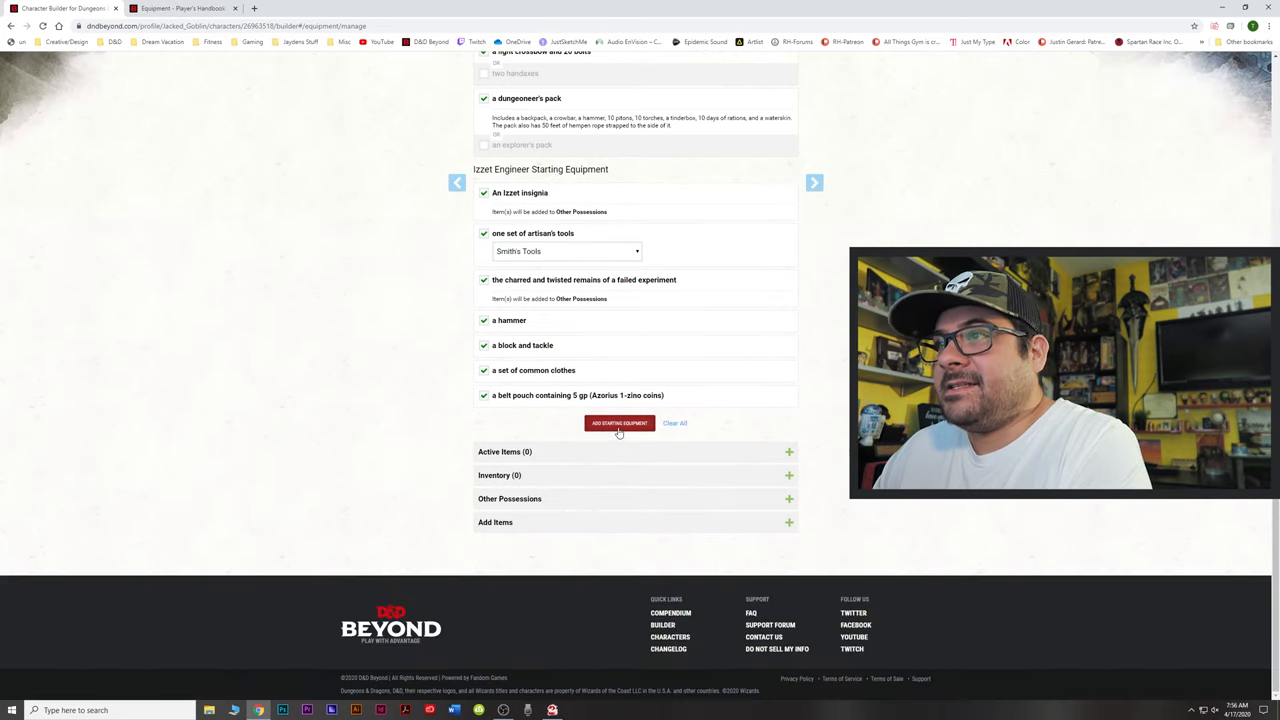
left_click(620, 424)
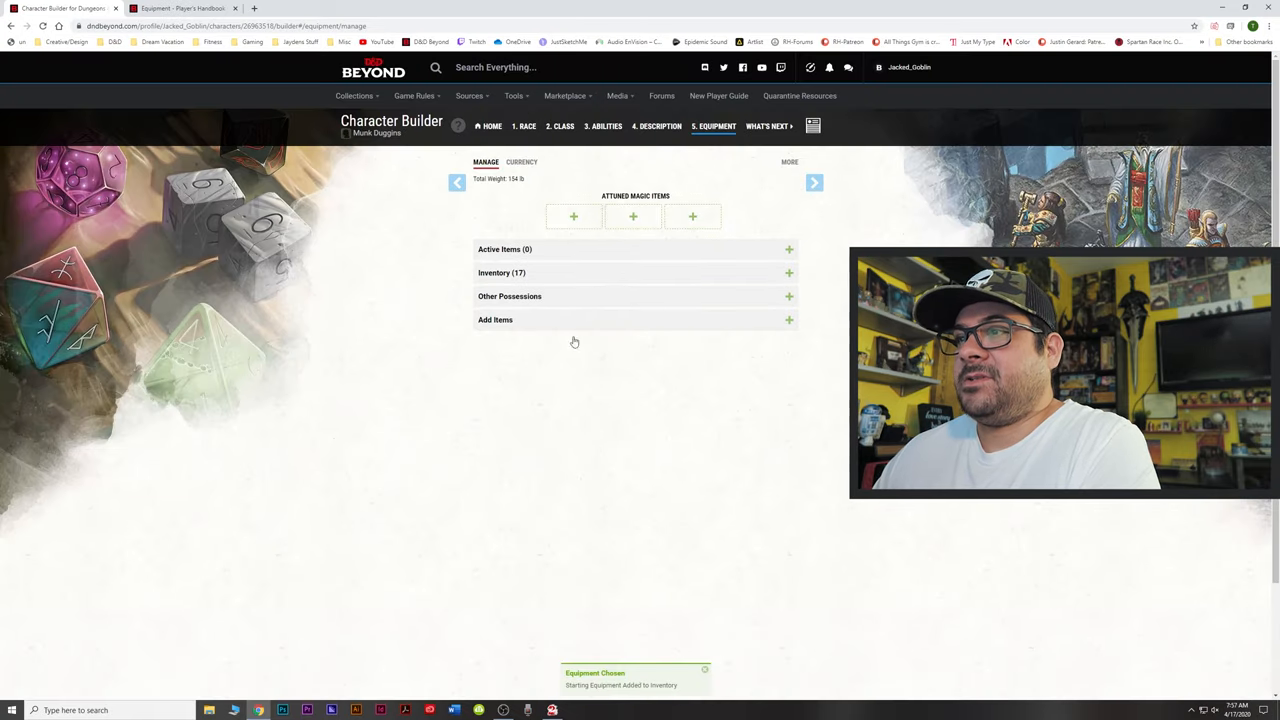
- View Munk Duggins' finished character sheet and scroll through the Equipment inventory list
left_click(768, 126)
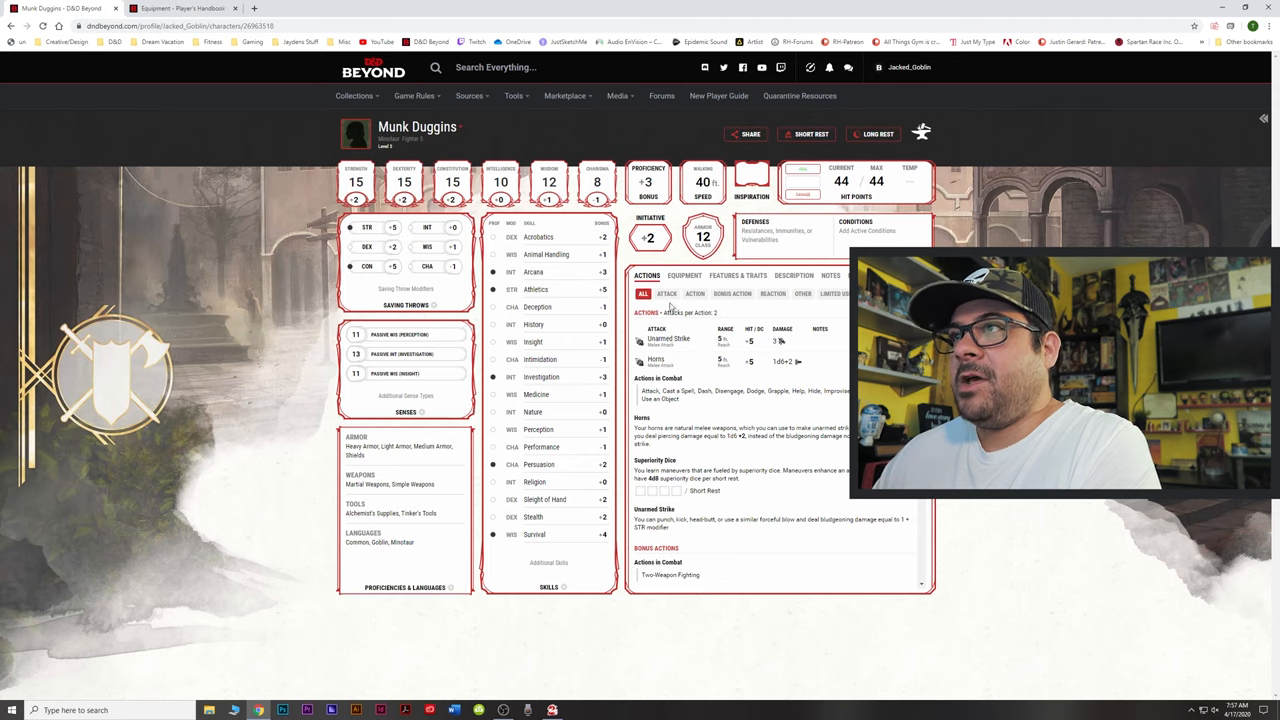
left_click(684, 276)
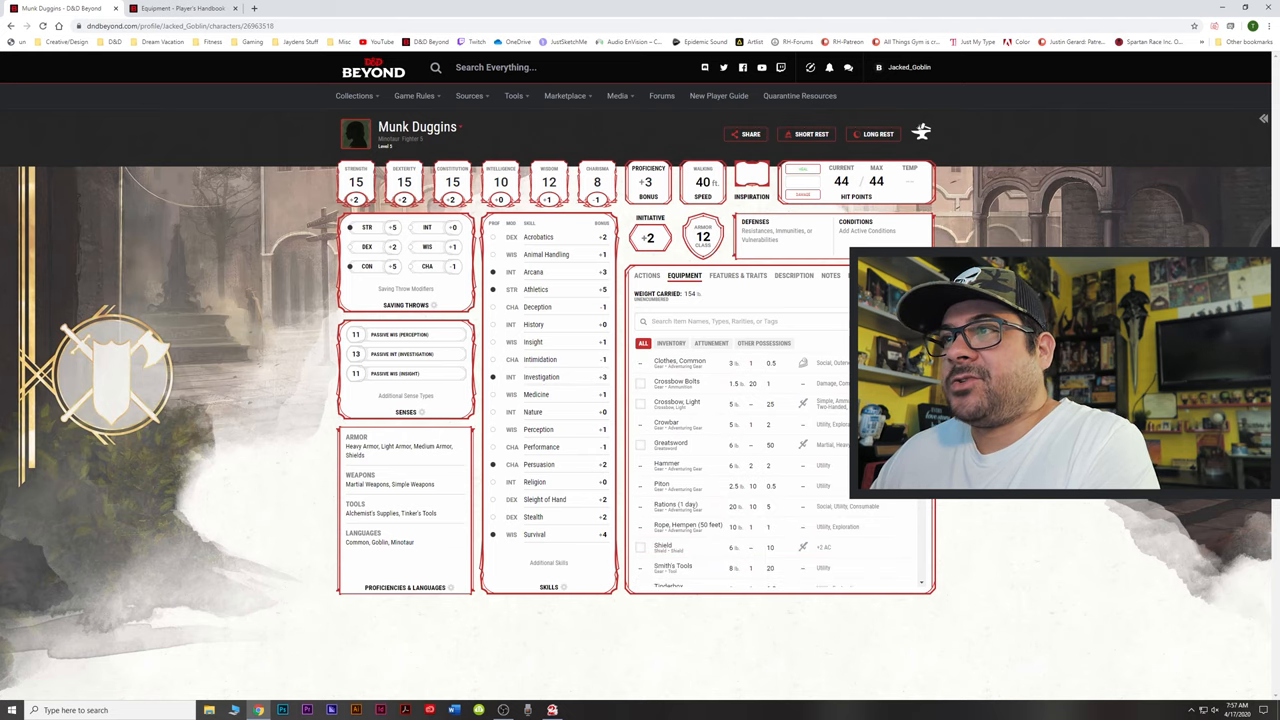
scroll("down", 3)
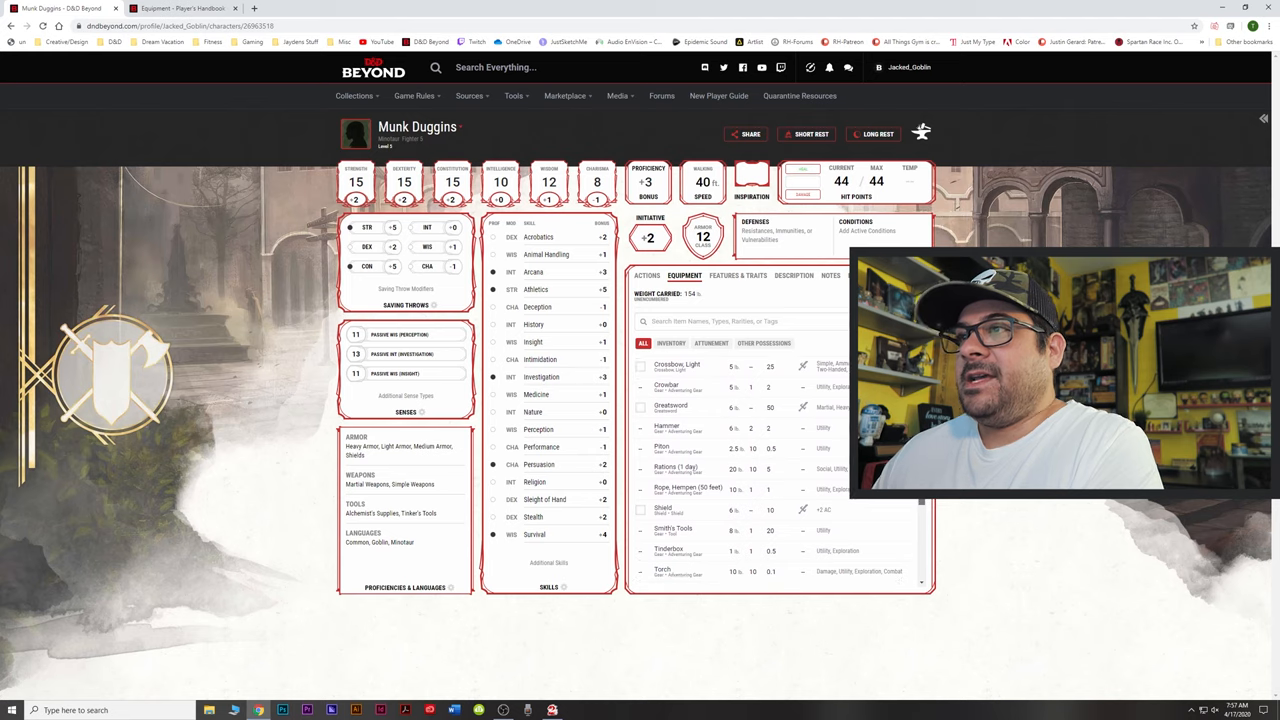
scroll("down", 3)
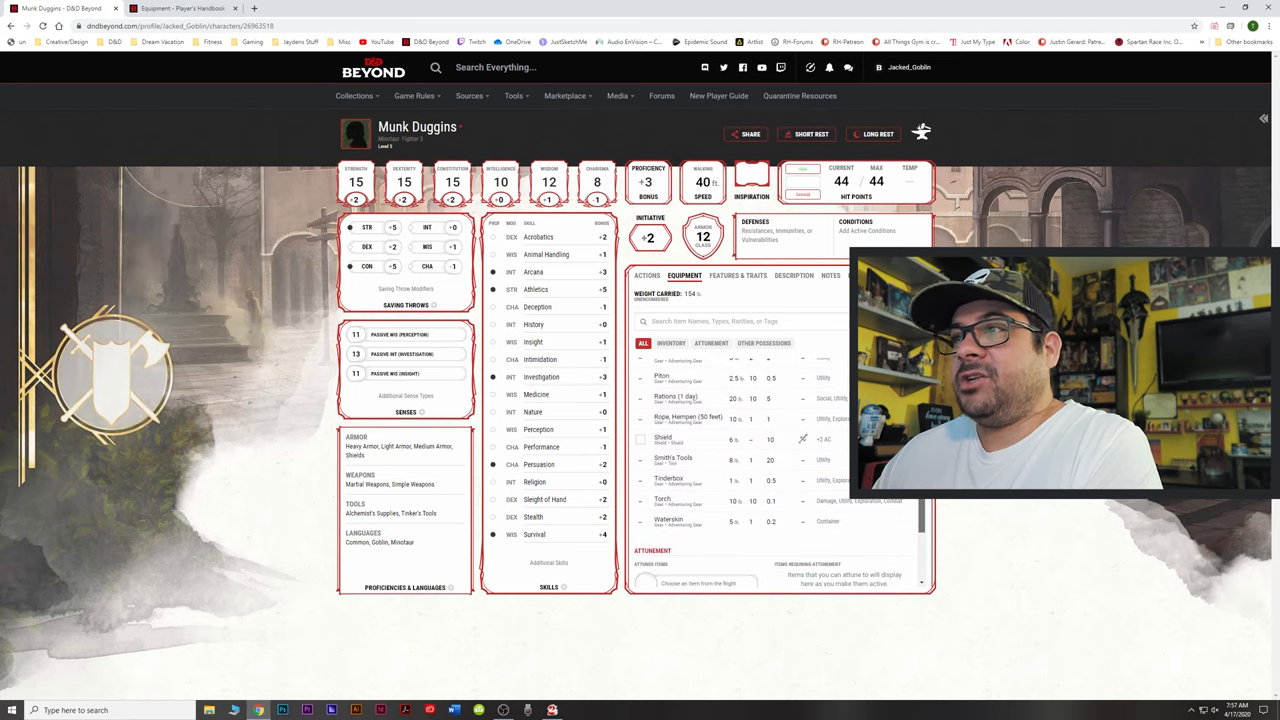
scroll("down", 3)
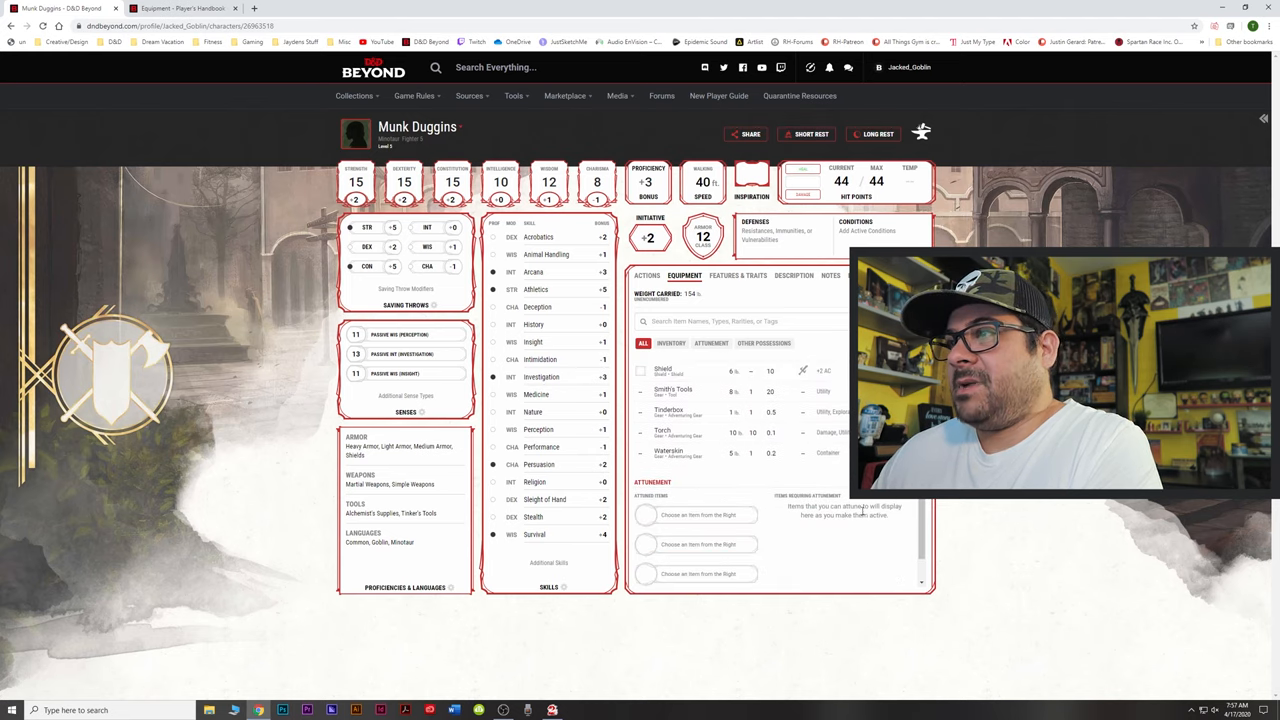
scroll("down", 3)
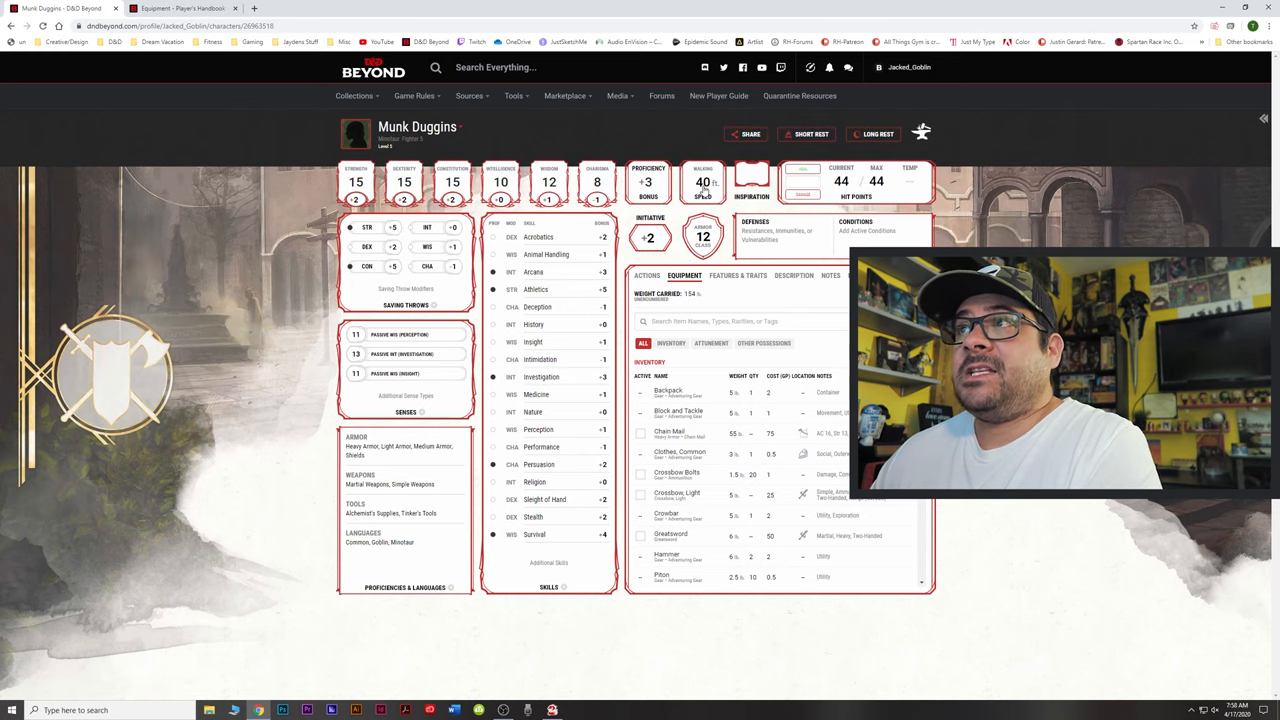
mouse_move(718, 300)
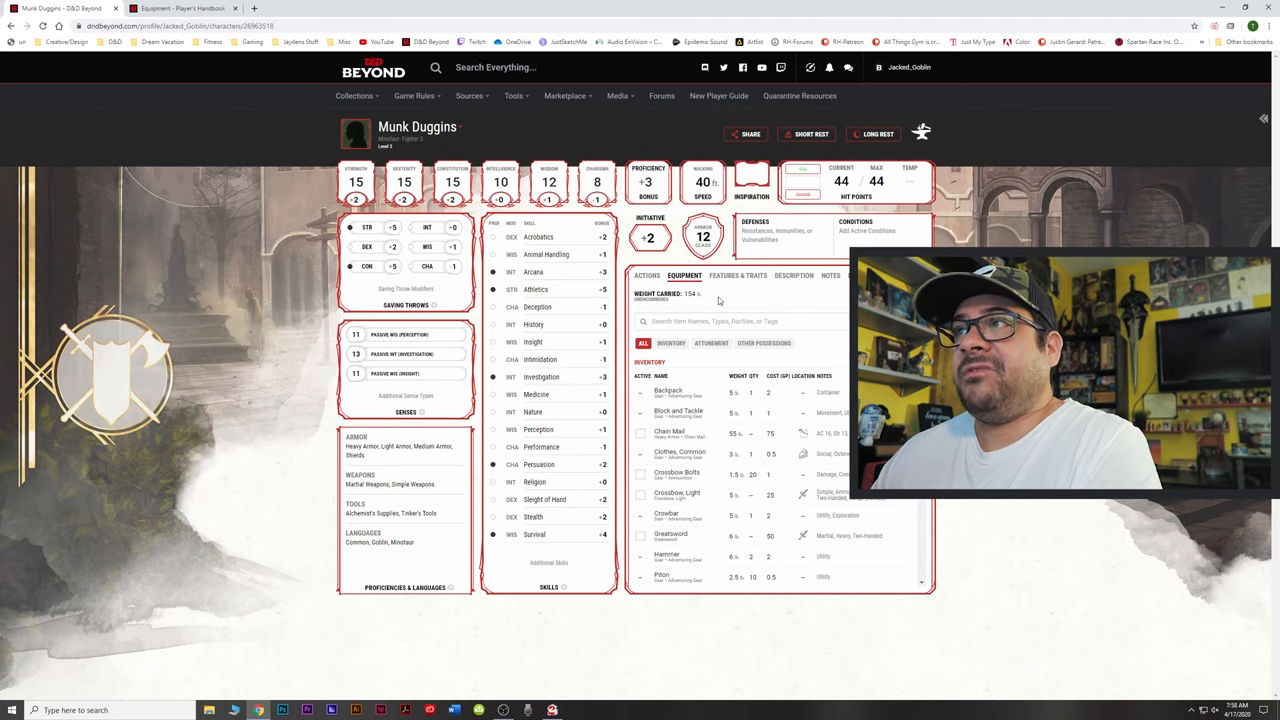